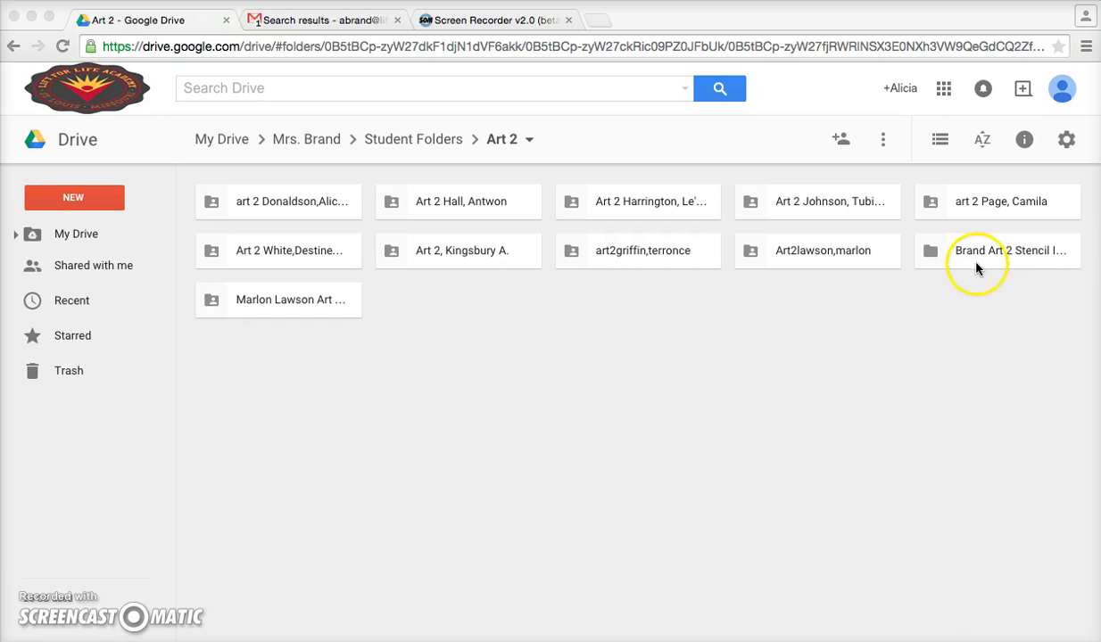
{"action": "mouse_move", "coordinate": [999, 254]}
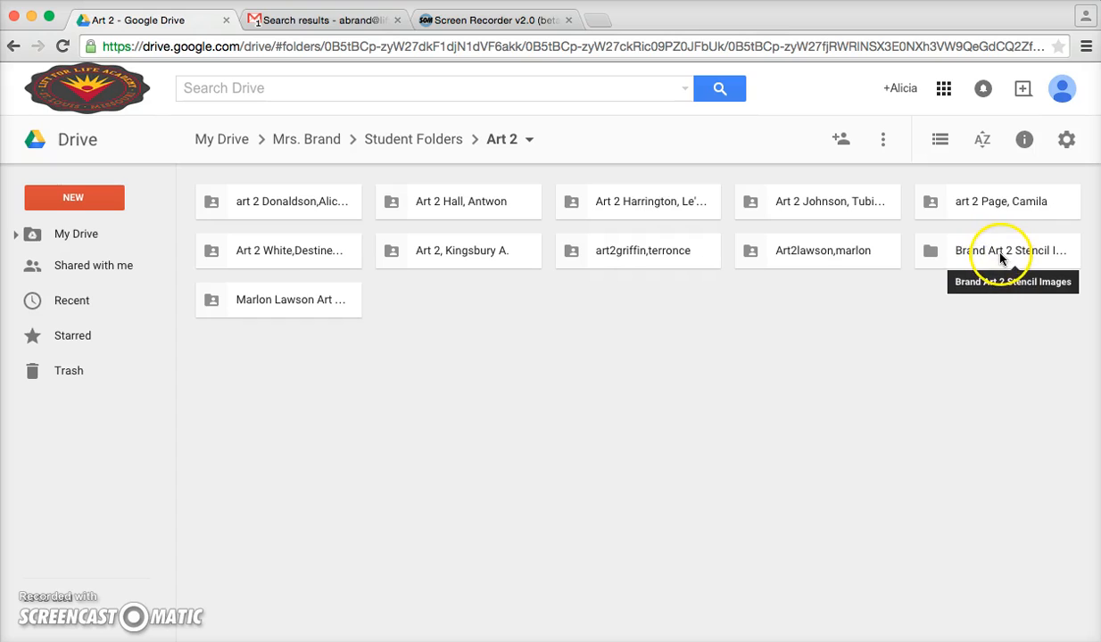
Step: Download the Brand Art 2 Stencil Images folder from Drive and open the 16-file zip
{"action": "left_click", "coordinate": [1009, 250]}
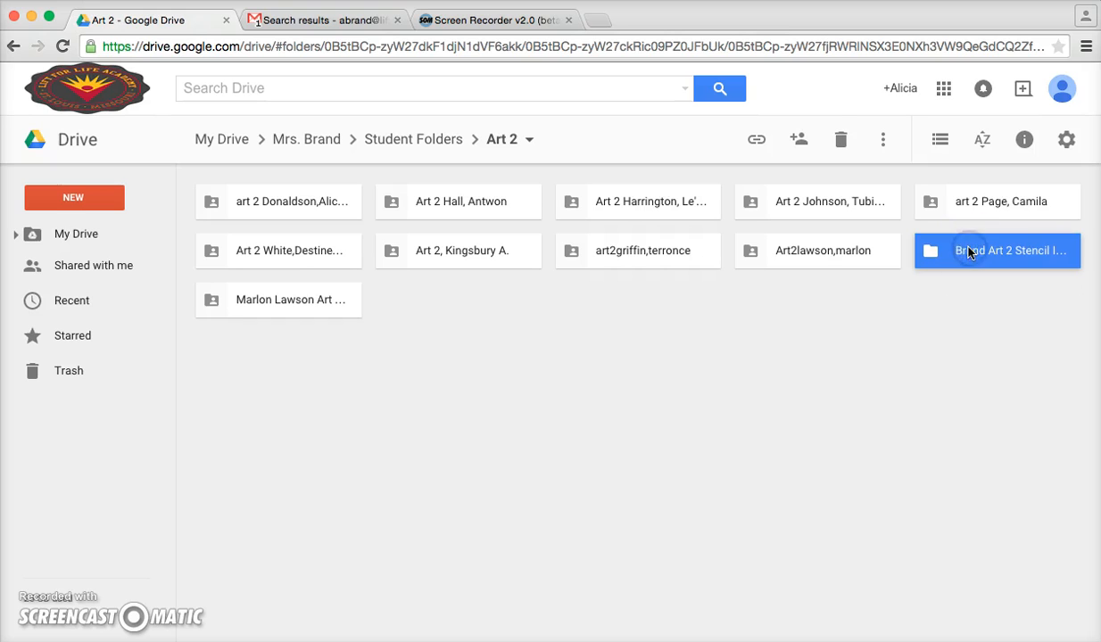
{"action": "mouse_move", "coordinate": [882, 140]}
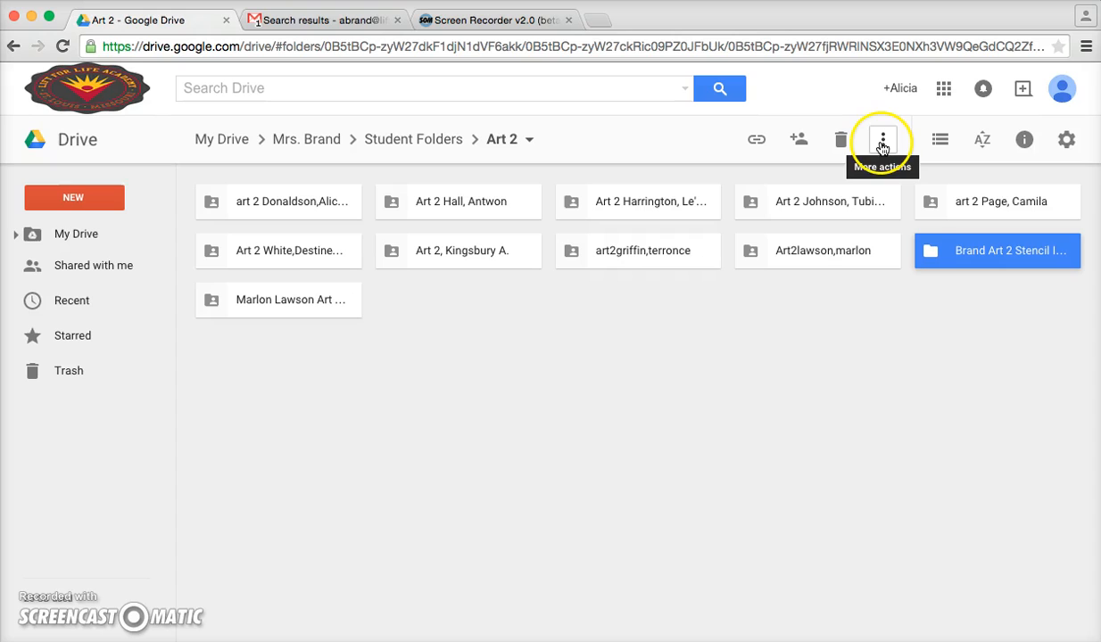
{"action": "left_click", "coordinate": [882, 140]}
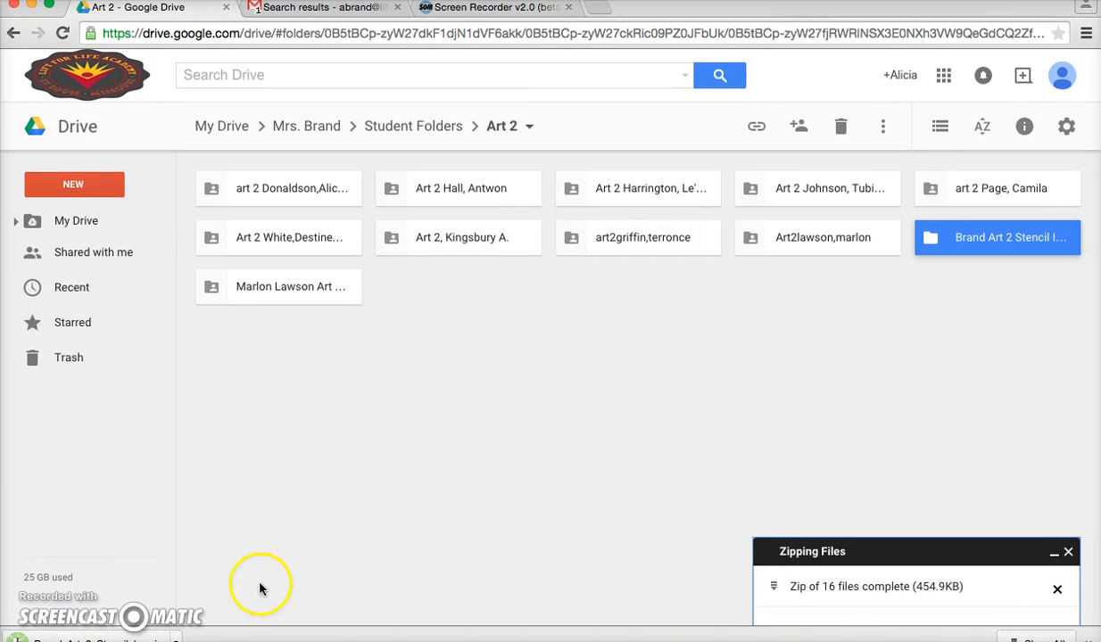
{"action": "left_click", "coordinate": [1067, 551]}
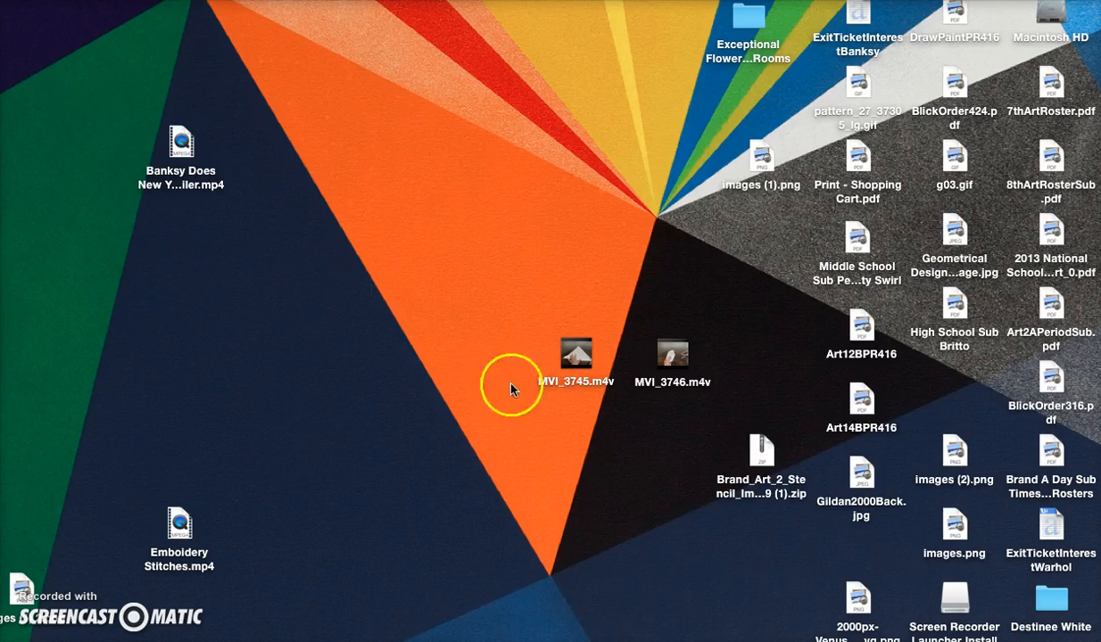
{"action": "left_click_drag", "start_coordinate": [761, 450], "coordinate": [477, 406]}
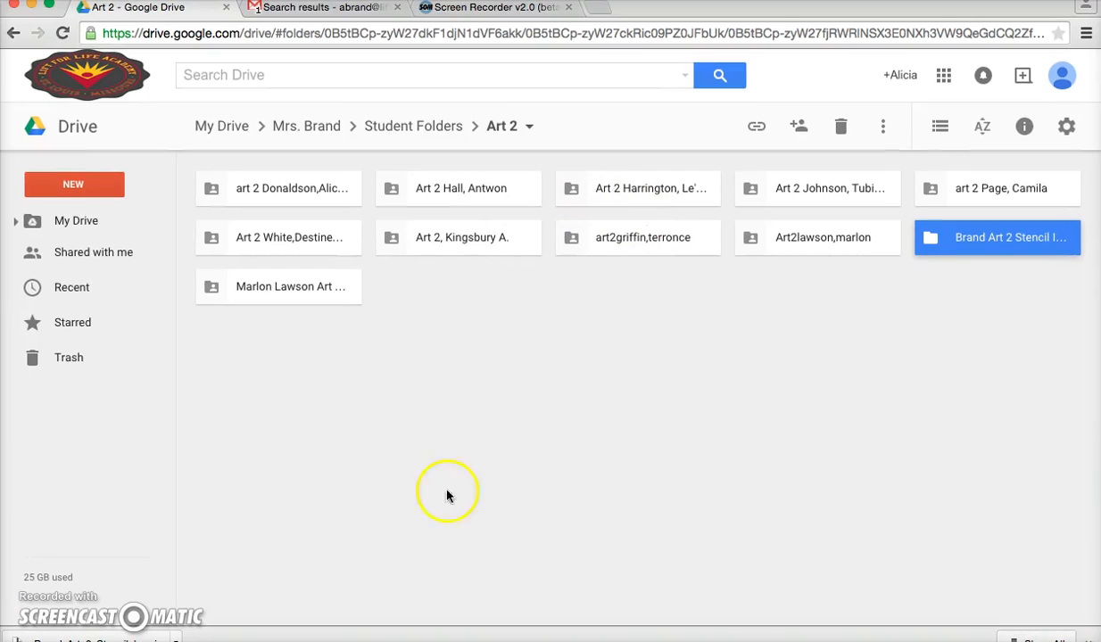
{"action": "mouse_move", "coordinate": [890, 248]}
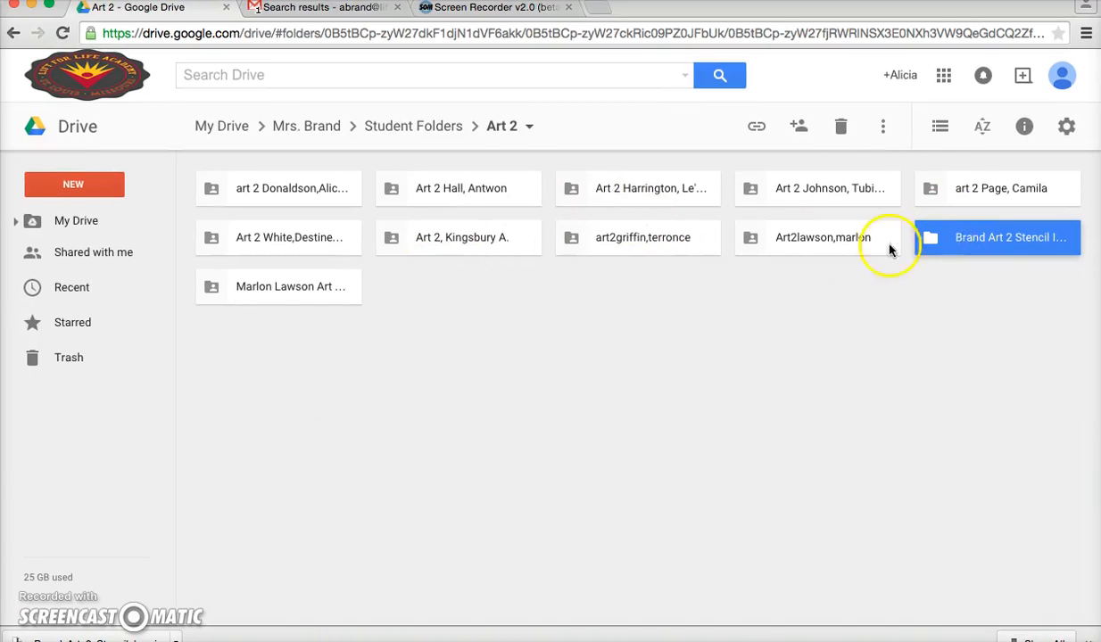
Step: Enter the Brand Art 2 Stencil Images folder and start Pixlr Editor via New > More
{"action": "double_click", "coordinate": [996, 237]}
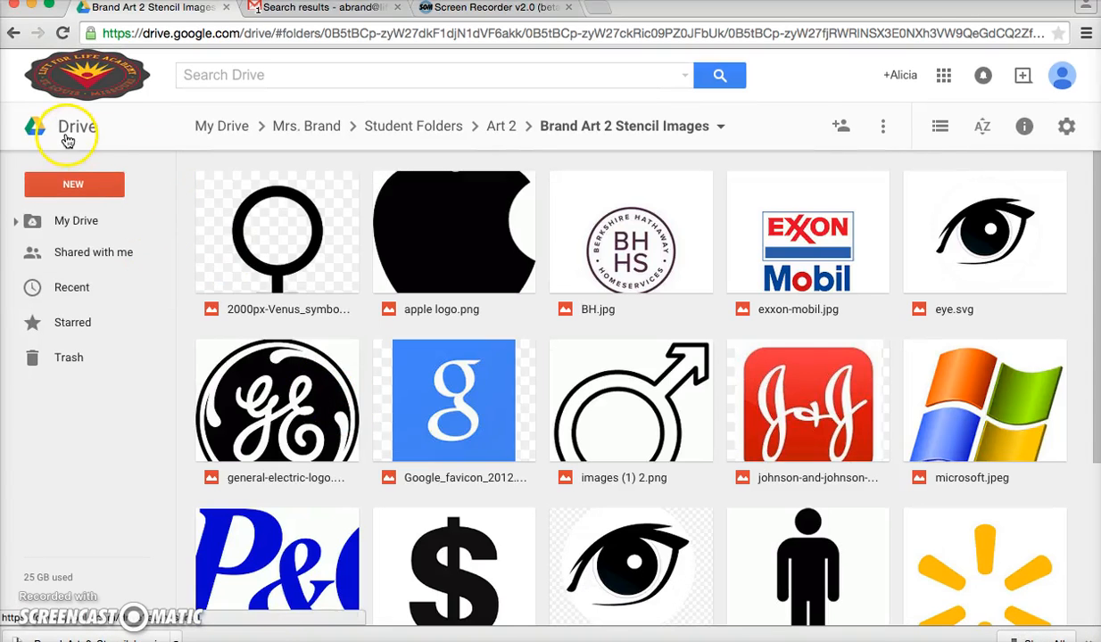
{"action": "left_click", "coordinate": [73, 185]}
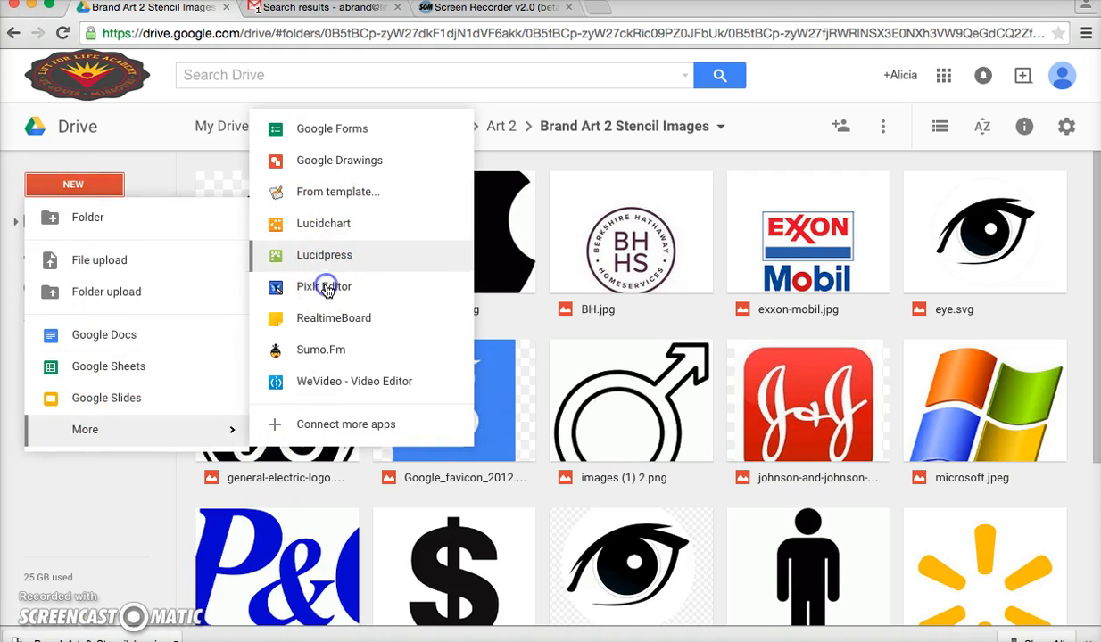
{"action": "left_click", "coordinate": [323, 286]}
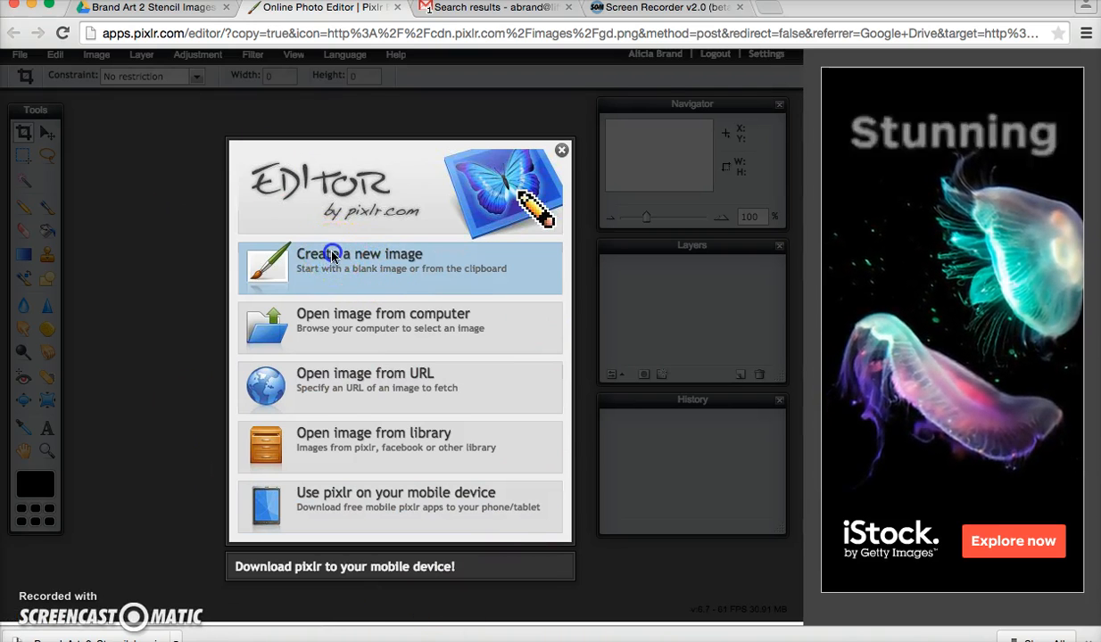
Step: Create a new 1275 × 1650 px blank image named 'Brand Stencil Image'
{"action": "left_click", "coordinate": [358, 260]}
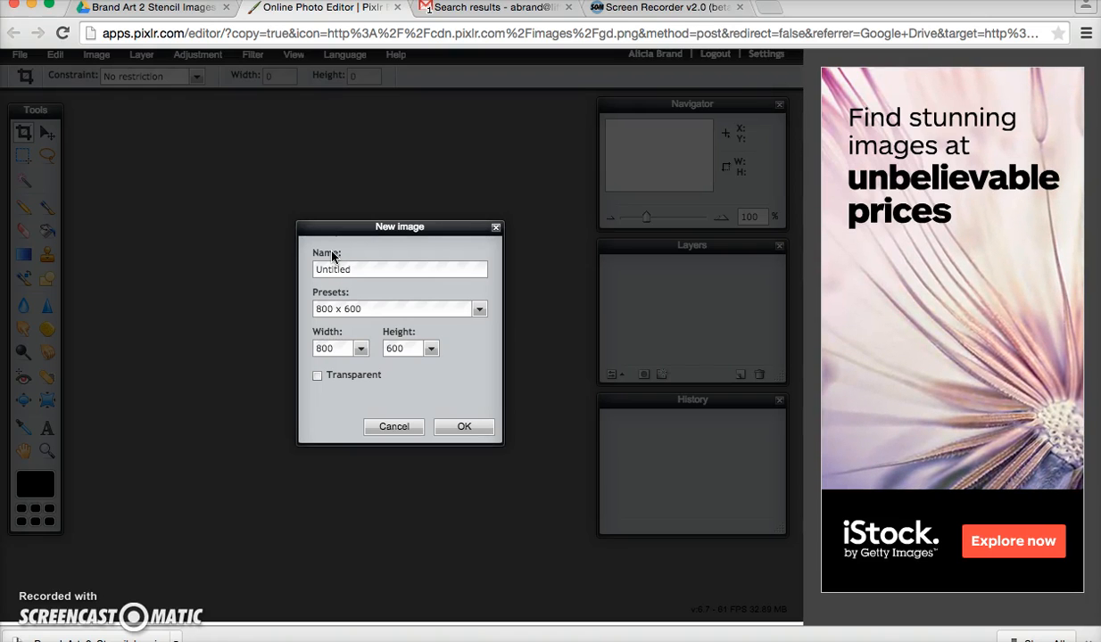
{"action": "left_click", "coordinate": [335, 348]}
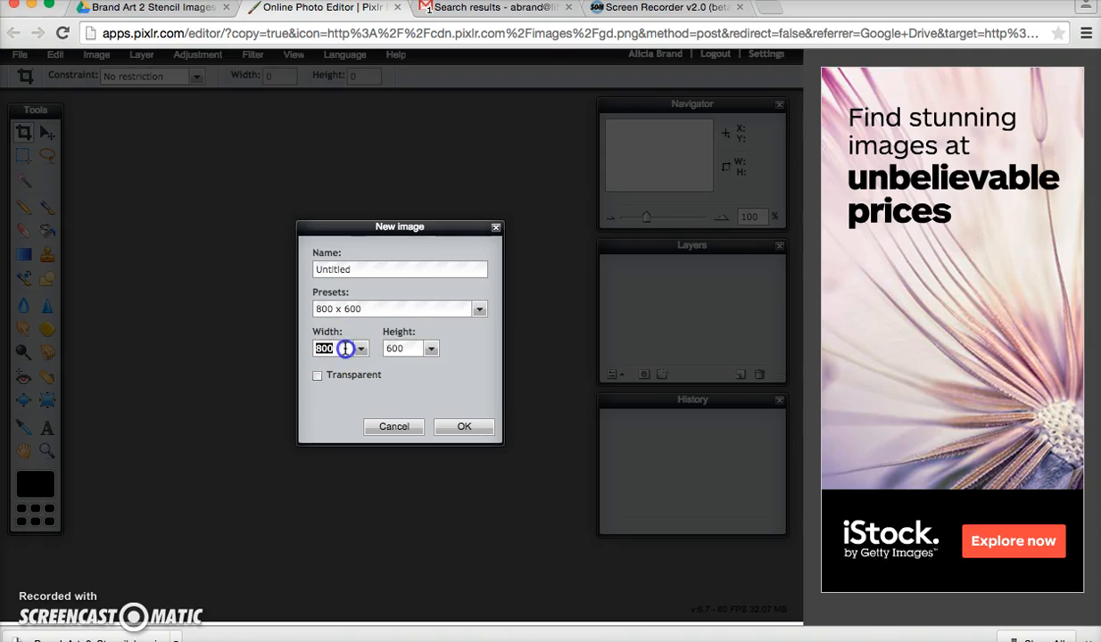
{"action": "type", "text": "1275"}
{"action": "left_click", "coordinate": [410, 348]}
{"action": "type", "text": "1650"}
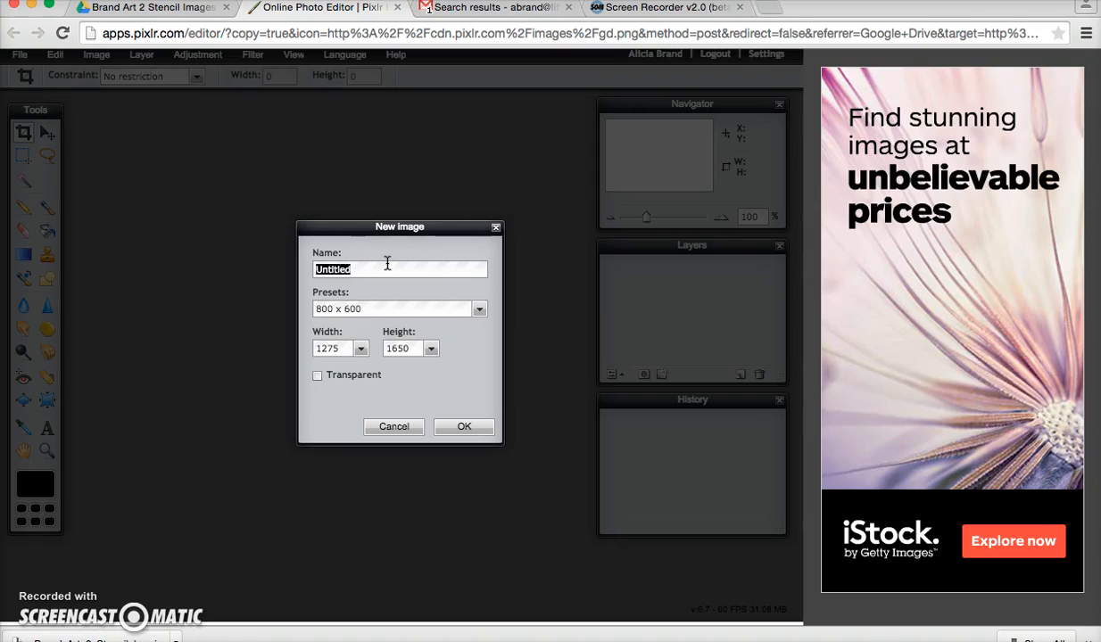
{"action": "type", "text": "Brand"}
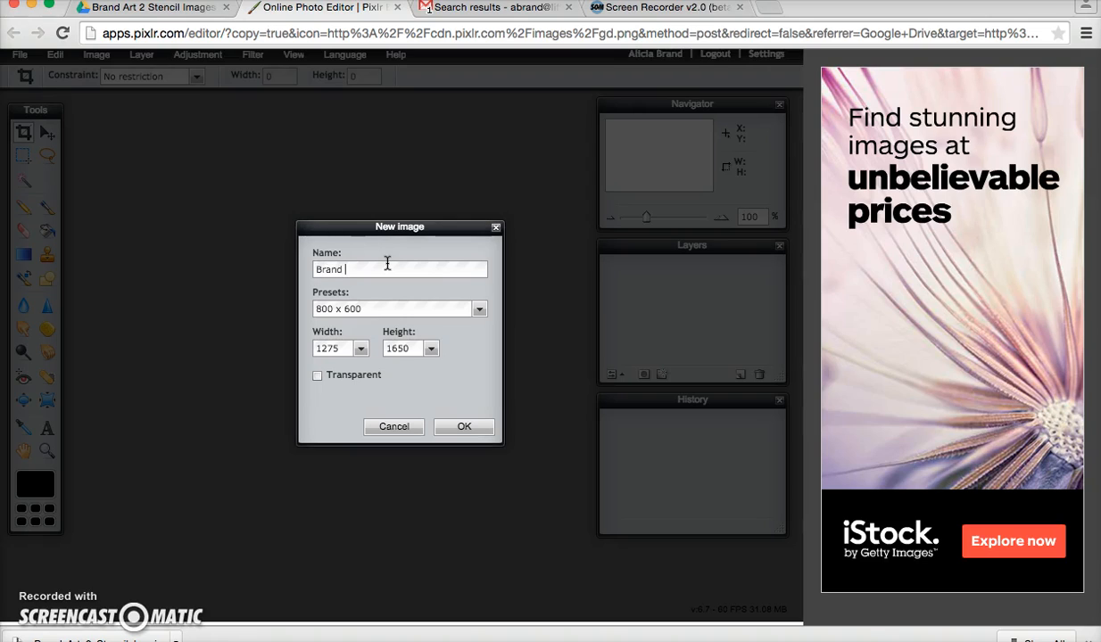
{"action": "type", "text": "Stencil Image"}
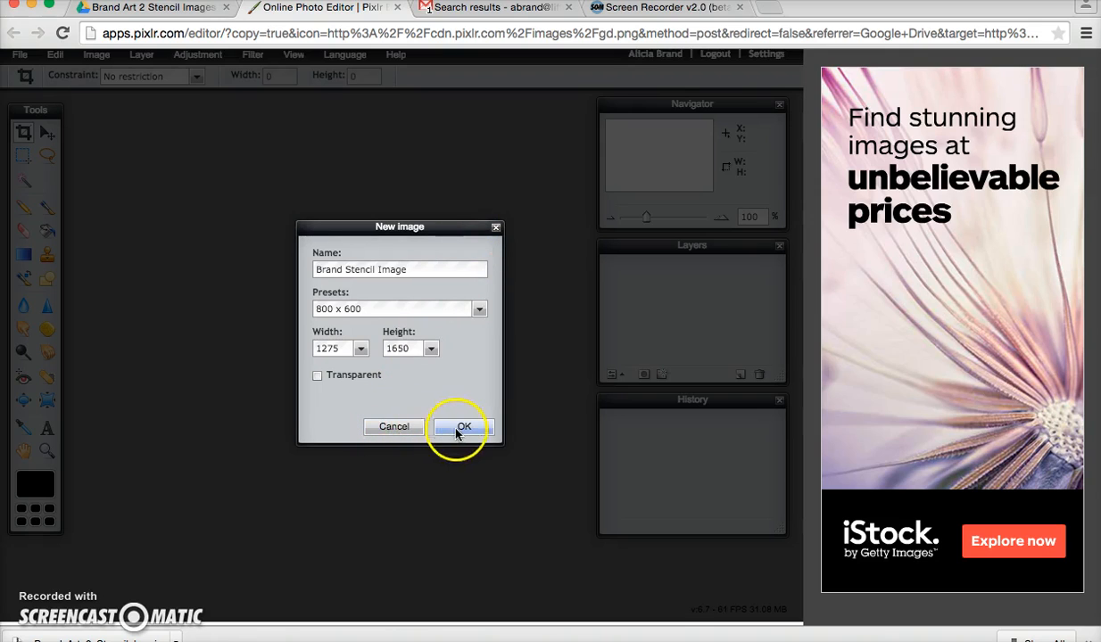
{"action": "left_click", "coordinate": [463, 426]}
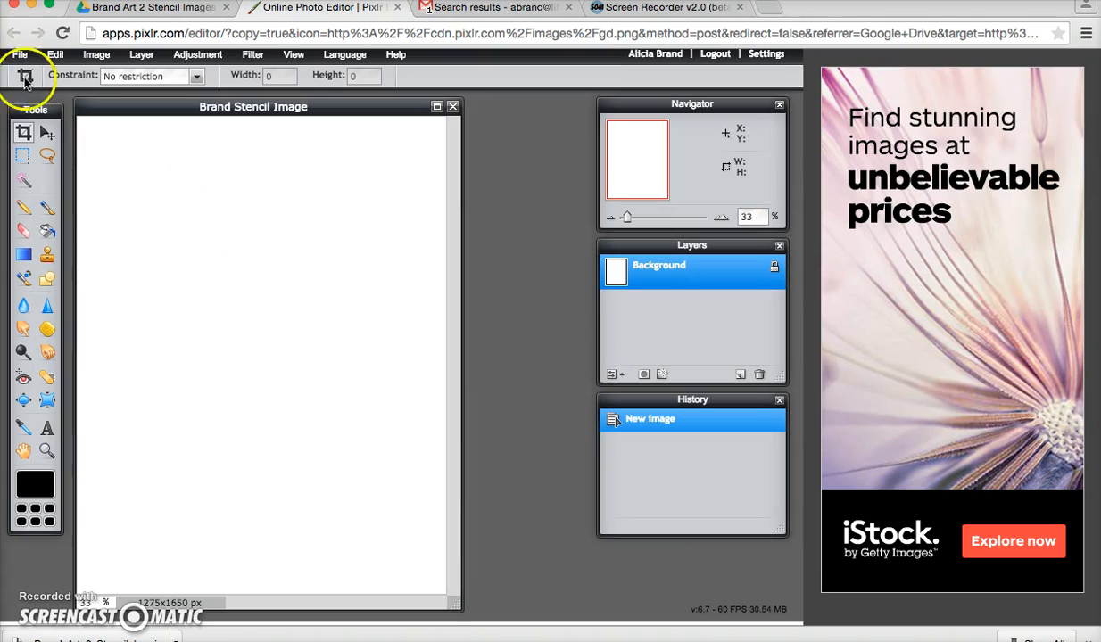
Step: Rotate the canvas 90° clockwise so it becomes 1650 × 1275 px landscape
{"action": "left_click", "coordinate": [56, 55]}
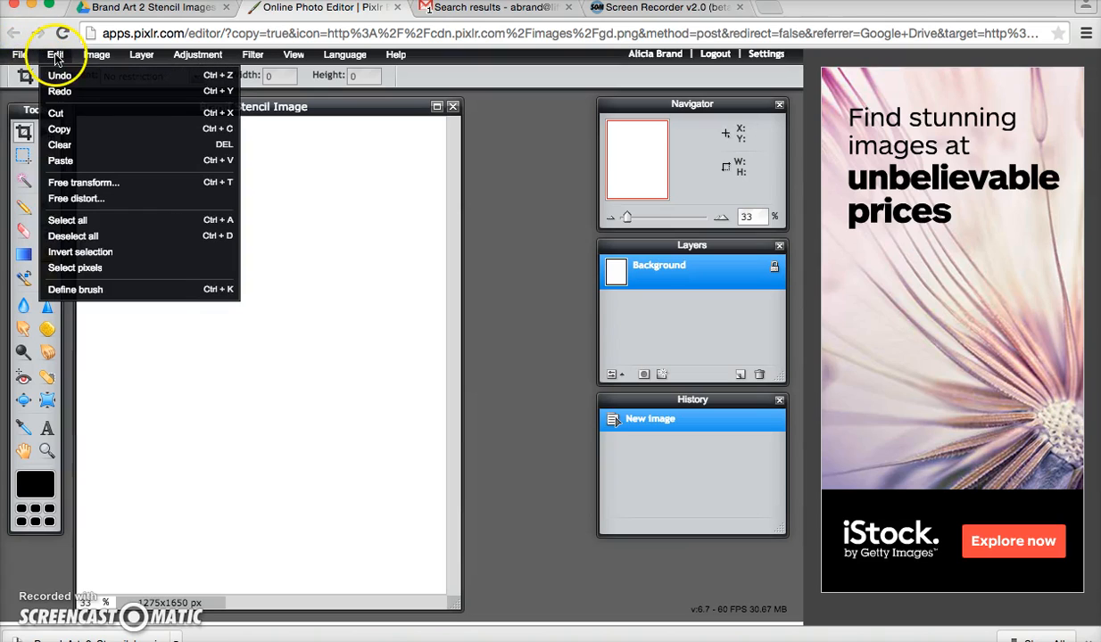
{"action": "left_click", "coordinate": [96, 55]}
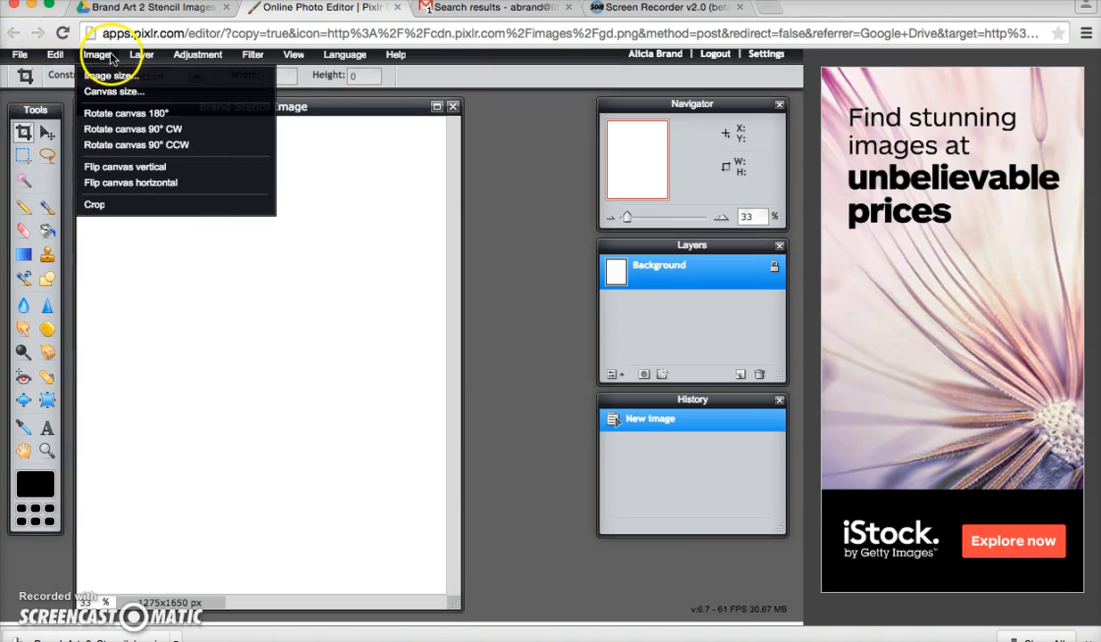
{"action": "mouse_move", "coordinate": [134, 130]}
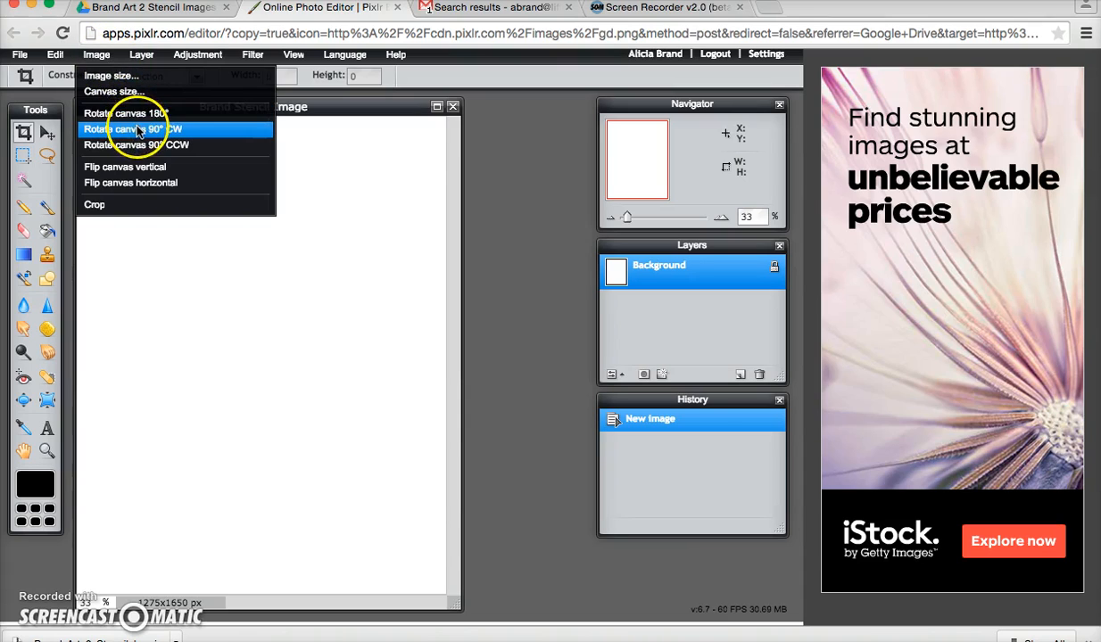
{"action": "left_click", "coordinate": [135, 128]}
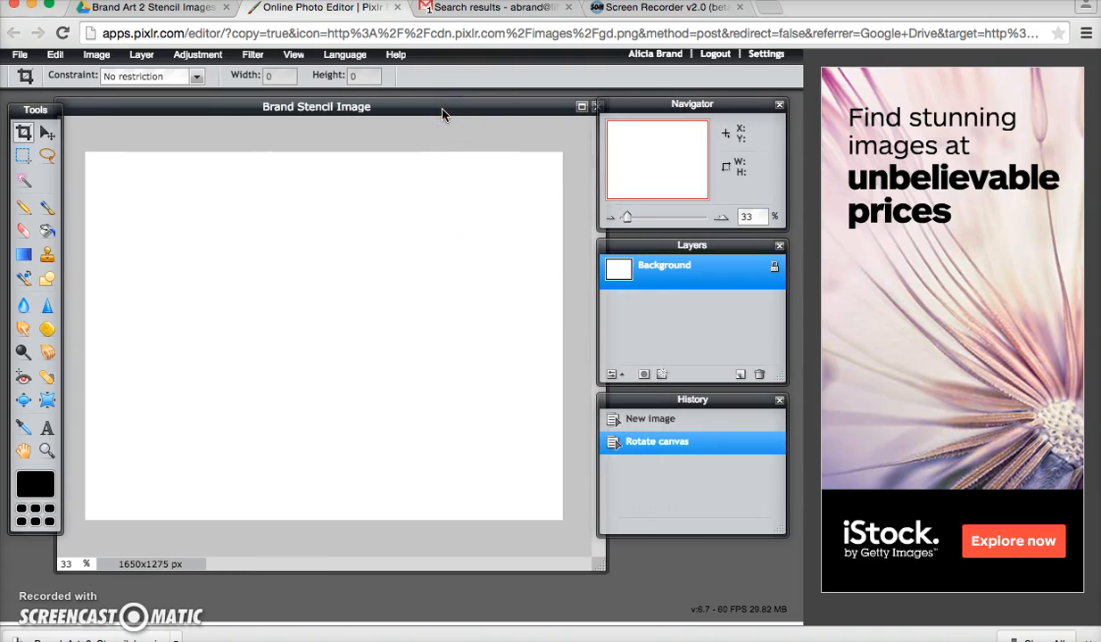
{"action": "mouse_move", "coordinate": [84, 98]}
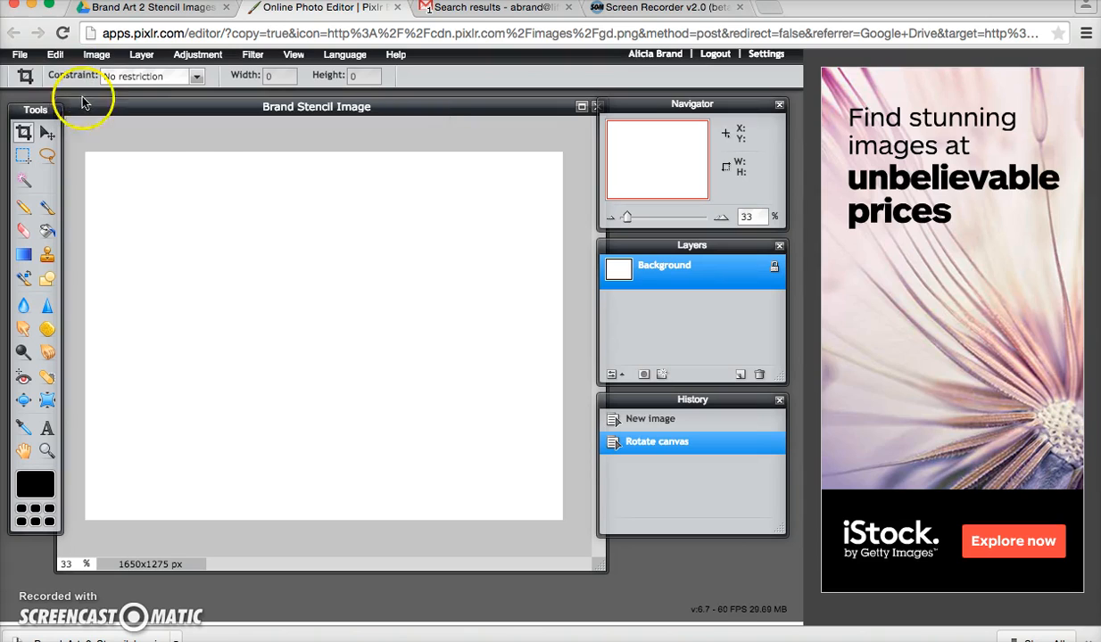
{"action": "left_click", "coordinate": [19, 54]}
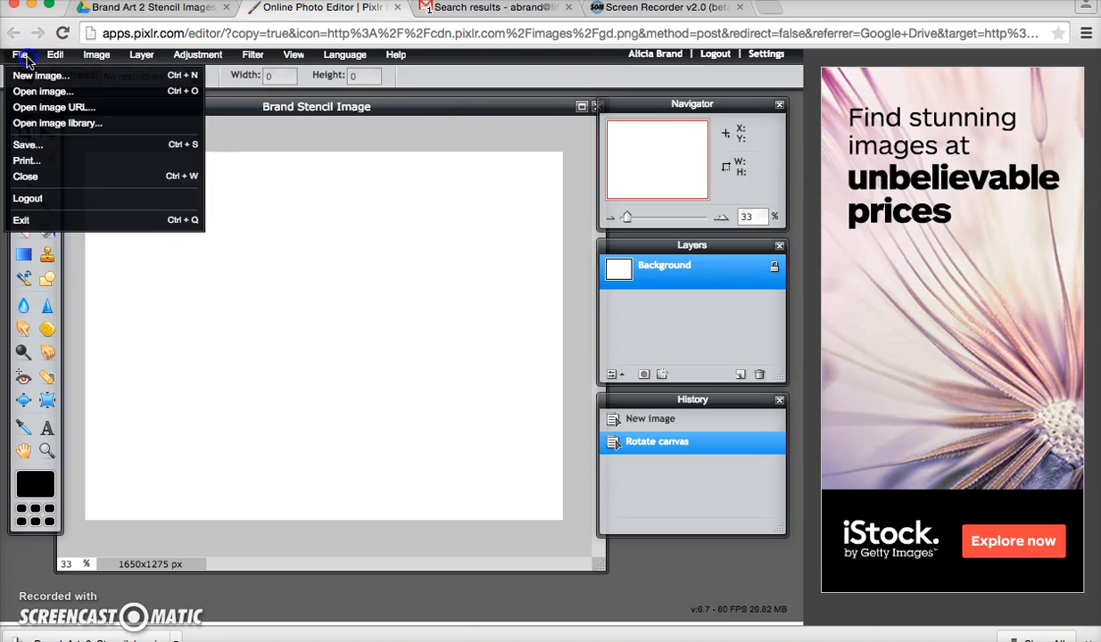
{"action": "mouse_move", "coordinate": [43, 91]}
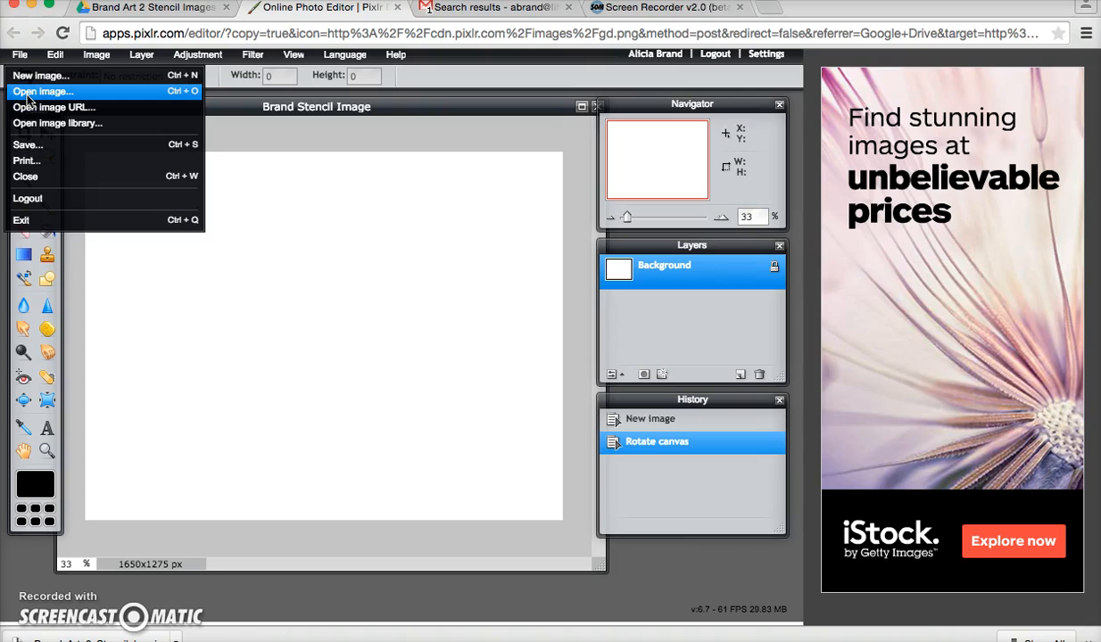
Step: Open the 452×347 eye Screen Shot PNG from the Brand Art 2 Stencil Images folder
{"action": "left_click", "coordinate": [42, 91]}
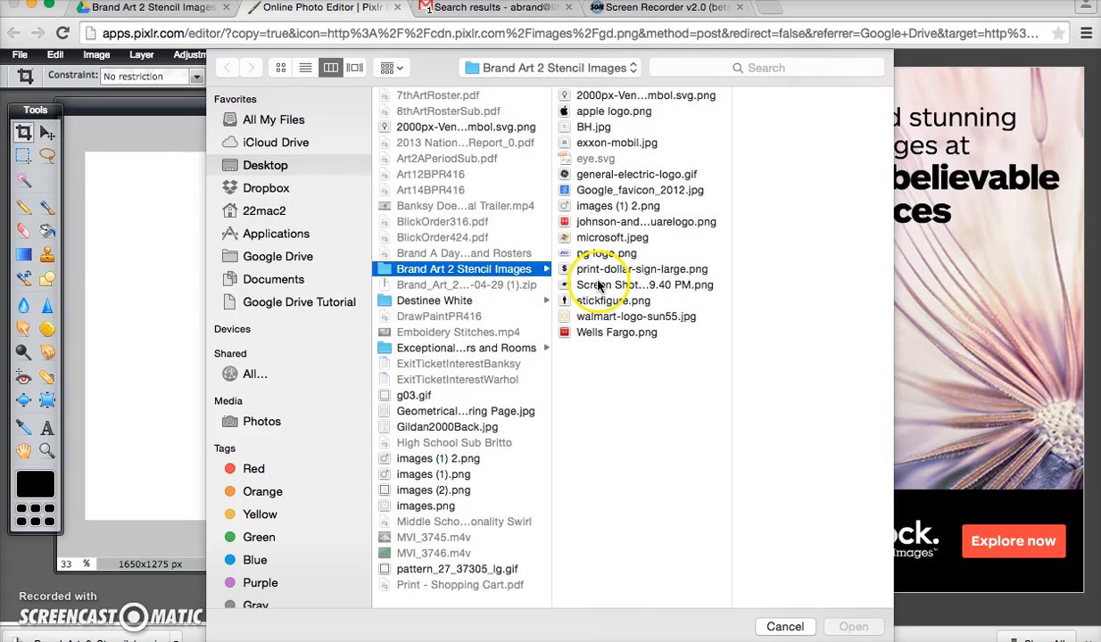
{"action": "left_click", "coordinate": [624, 284]}
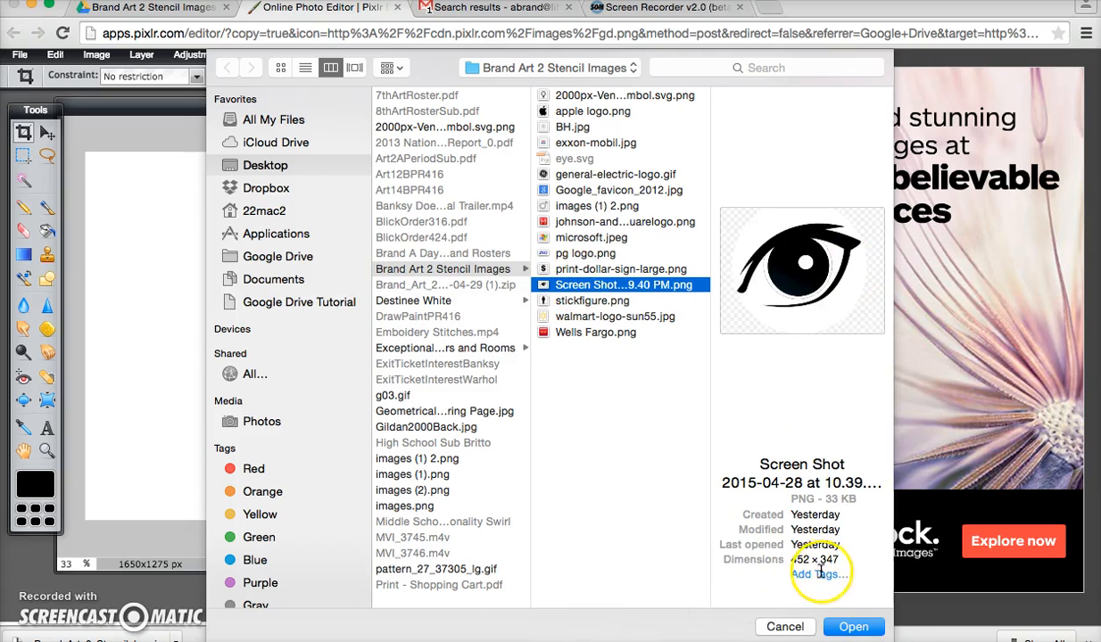
{"action": "left_click", "coordinate": [852, 626]}
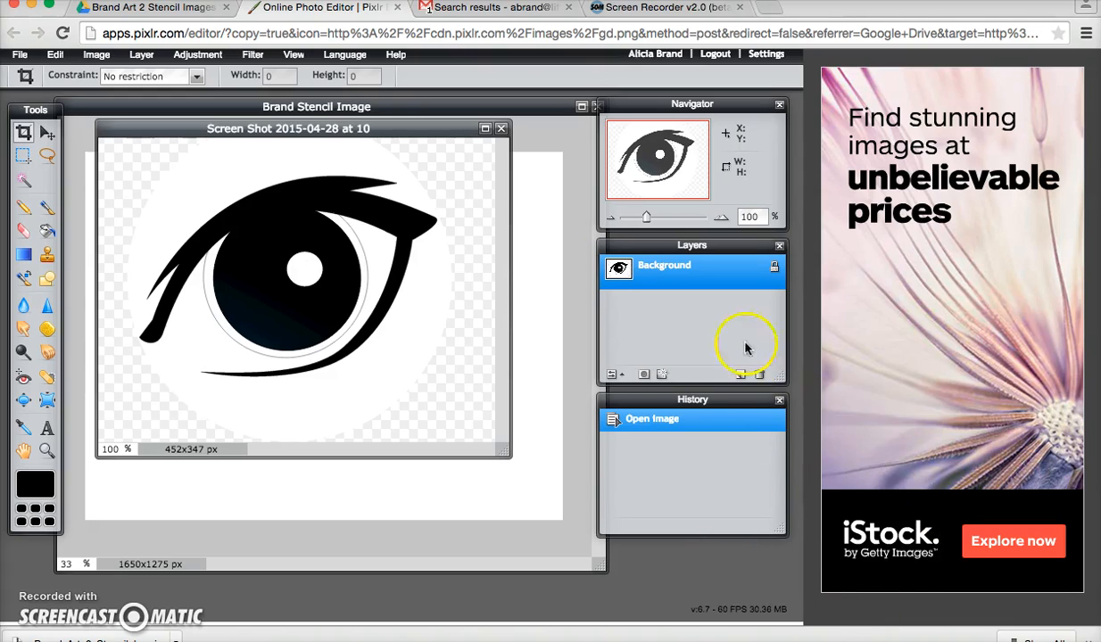
{"action": "mouse_move", "coordinate": [770, 381]}
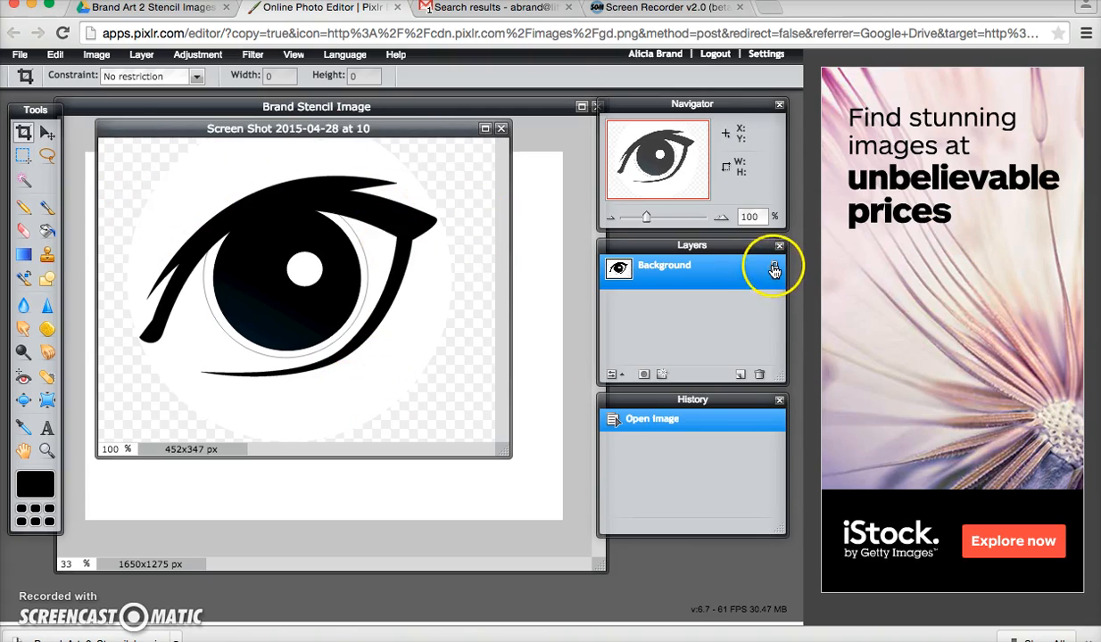
Step: Unlock the eye layer, delete its white background with the Magic Wand, then deselect
{"action": "double_click", "coordinate": [663, 265]}
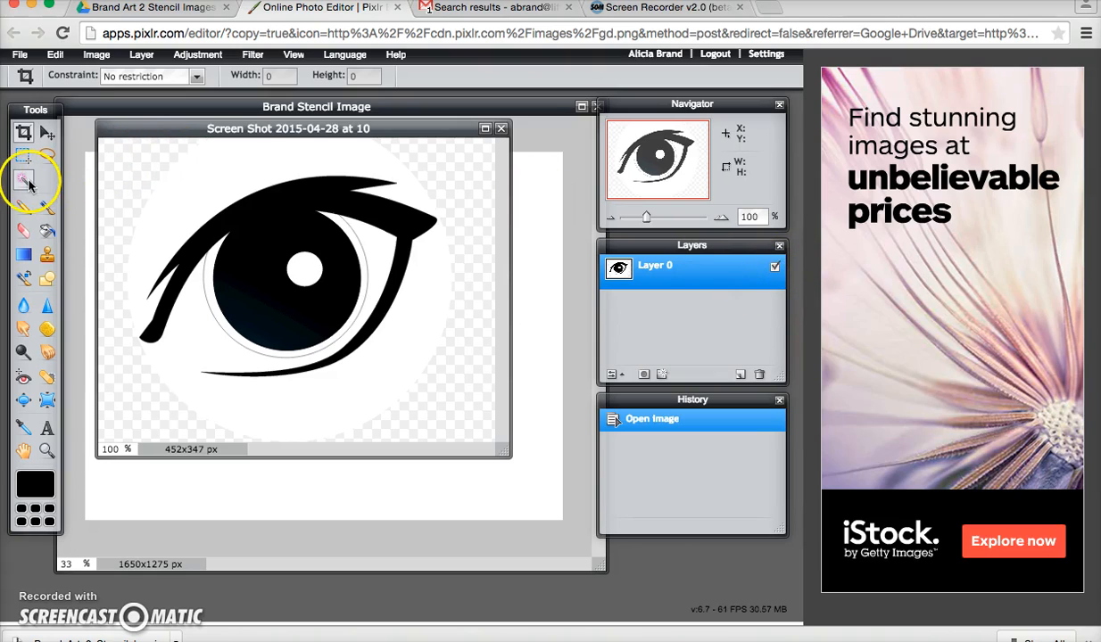
{"action": "left_click", "coordinate": [23, 183]}
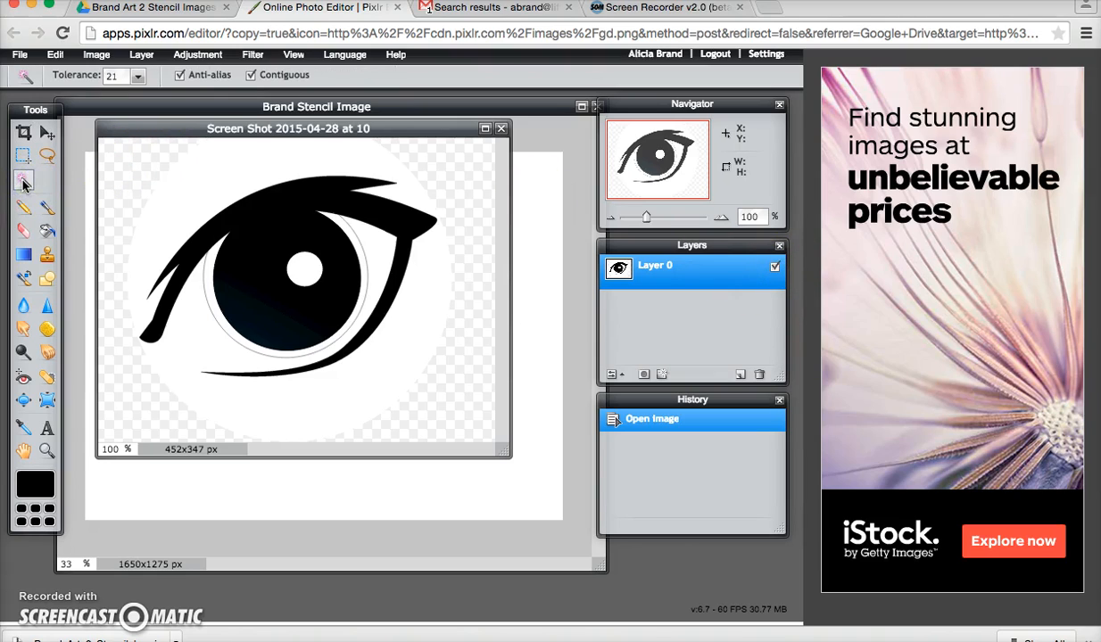
{"action": "left_click", "coordinate": [202, 350]}
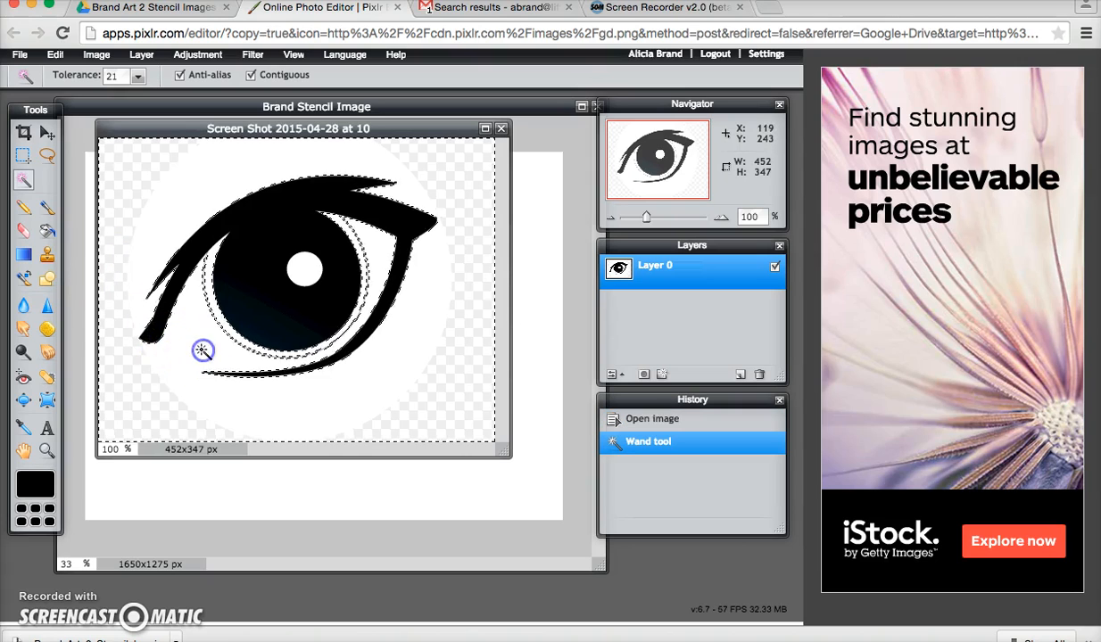
{"action": "left_click", "coordinate": [202, 351]}
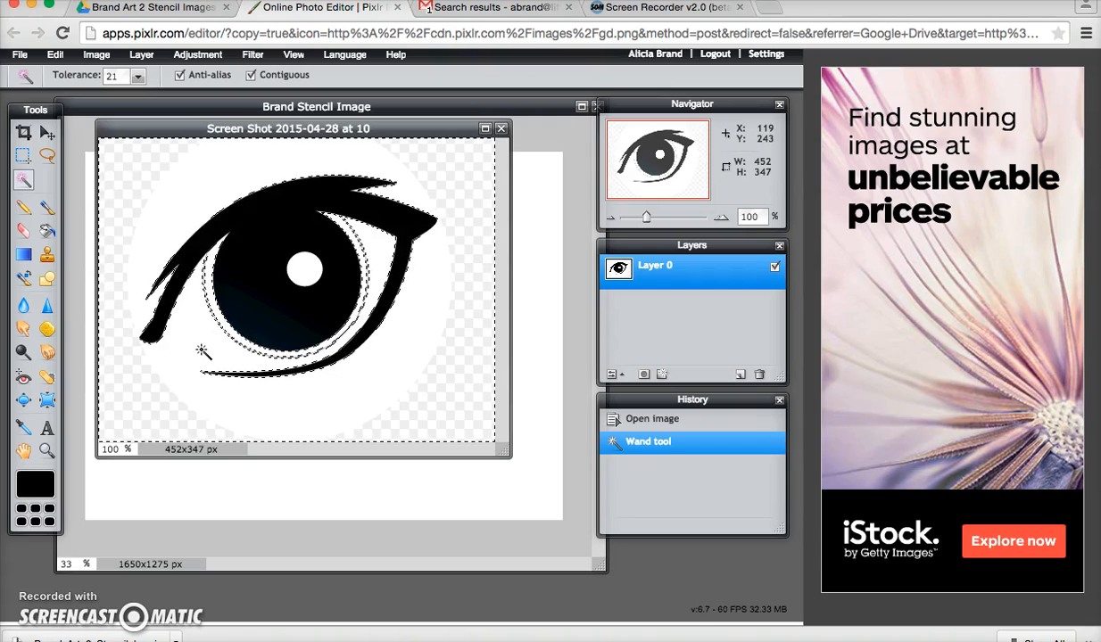
{"action": "key", "text": "Delete"}
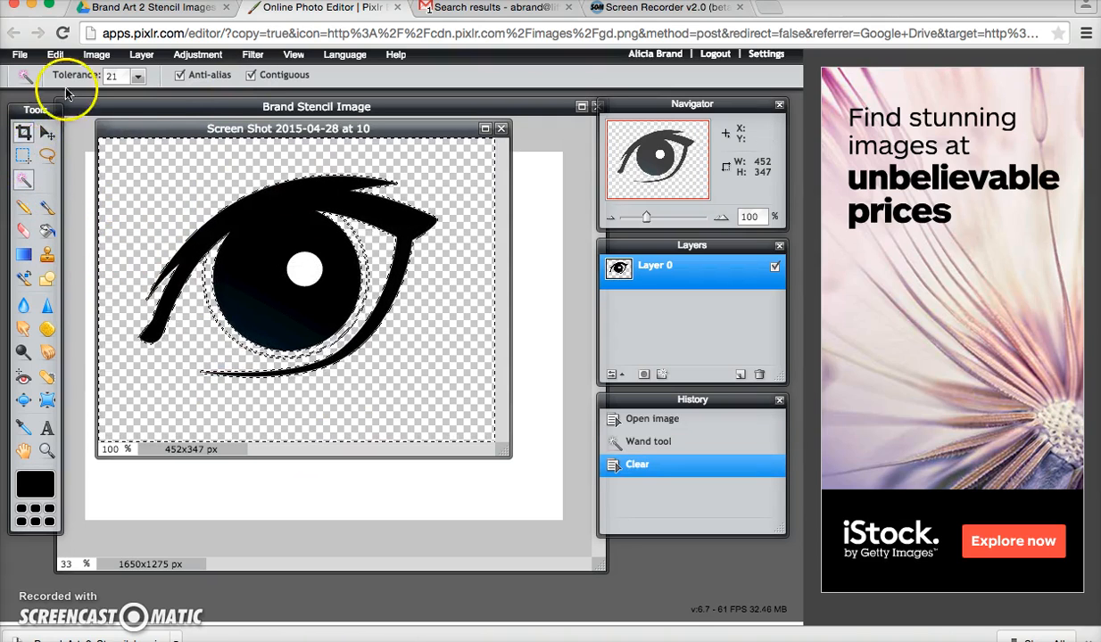
{"action": "left_click", "coordinate": [55, 54]}
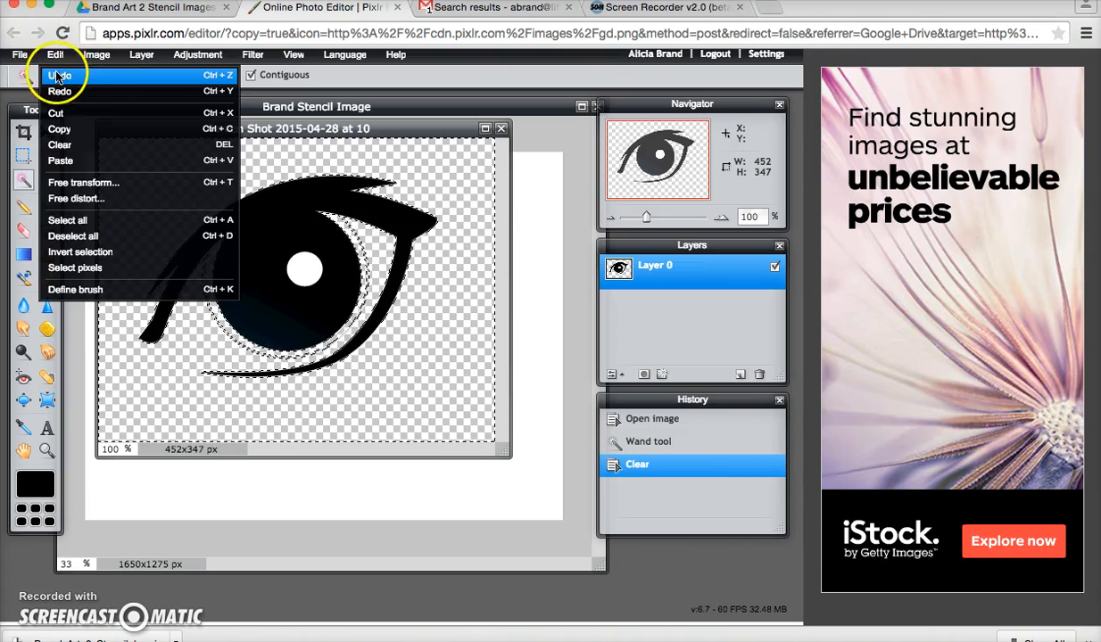
{"action": "left_click", "coordinate": [72, 236]}
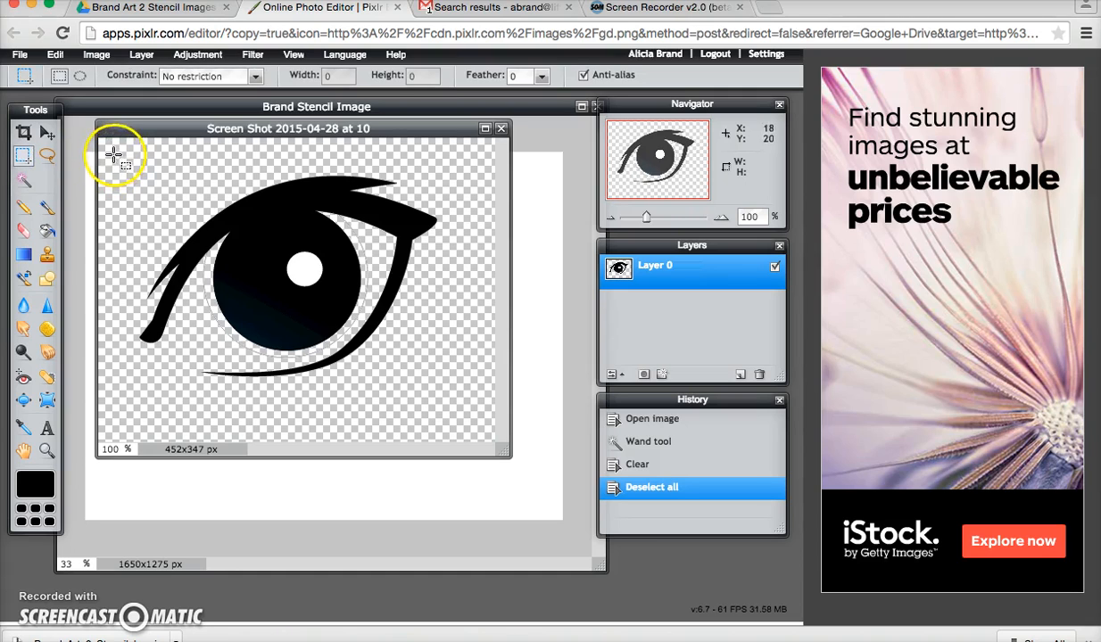
Step: Copy the eye into Brand Stencil Image, then copy the pasted eye again
{"action": "left_click_drag", "start_coordinate": [115, 155], "coordinate": [466, 408]}
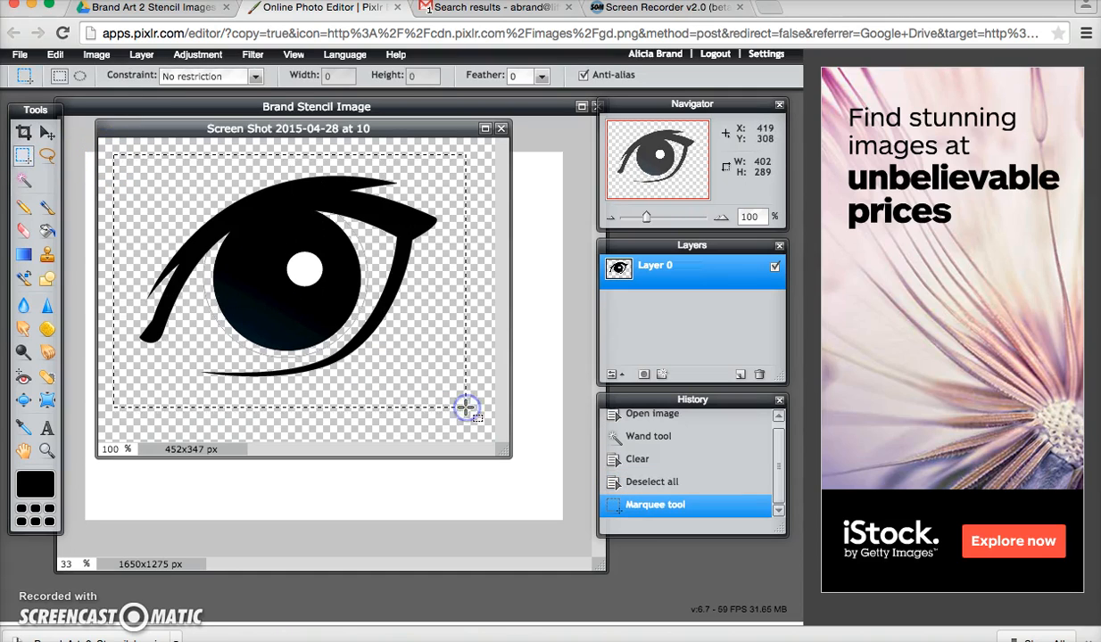
{"action": "left_click", "coordinate": [55, 55]}
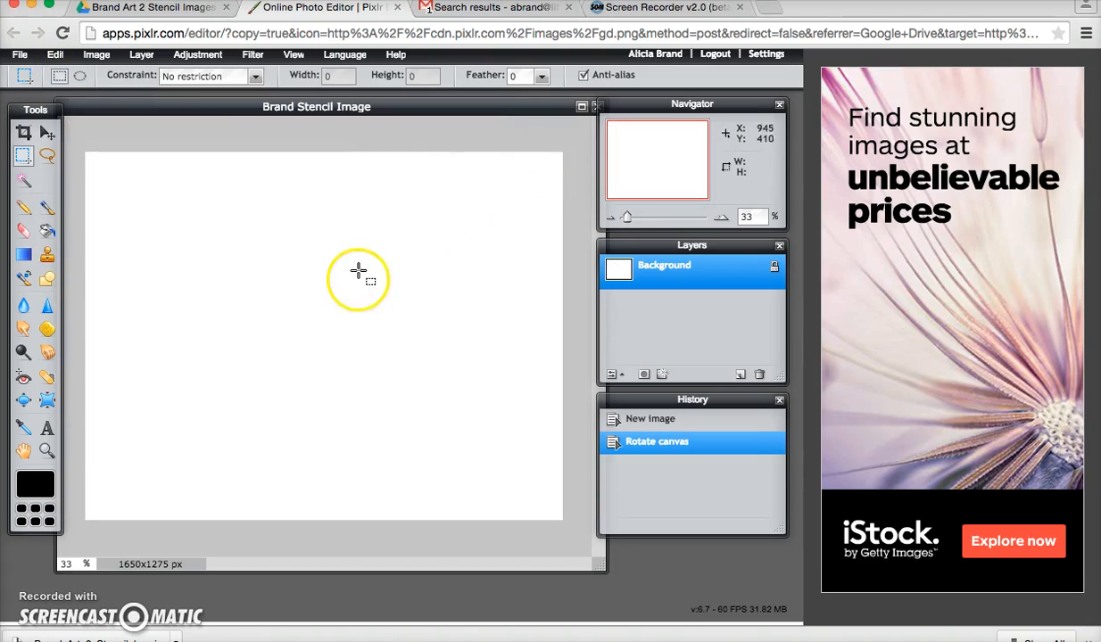
{"action": "mouse_move", "coordinate": [207, 270]}
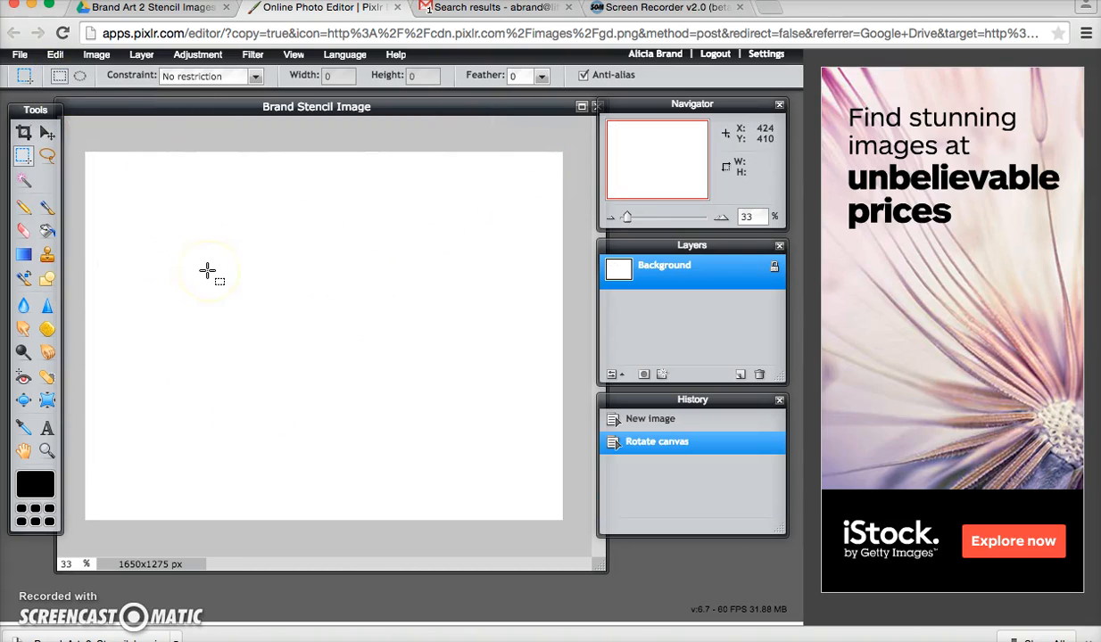
{"action": "left_click", "coordinate": [55, 55]}
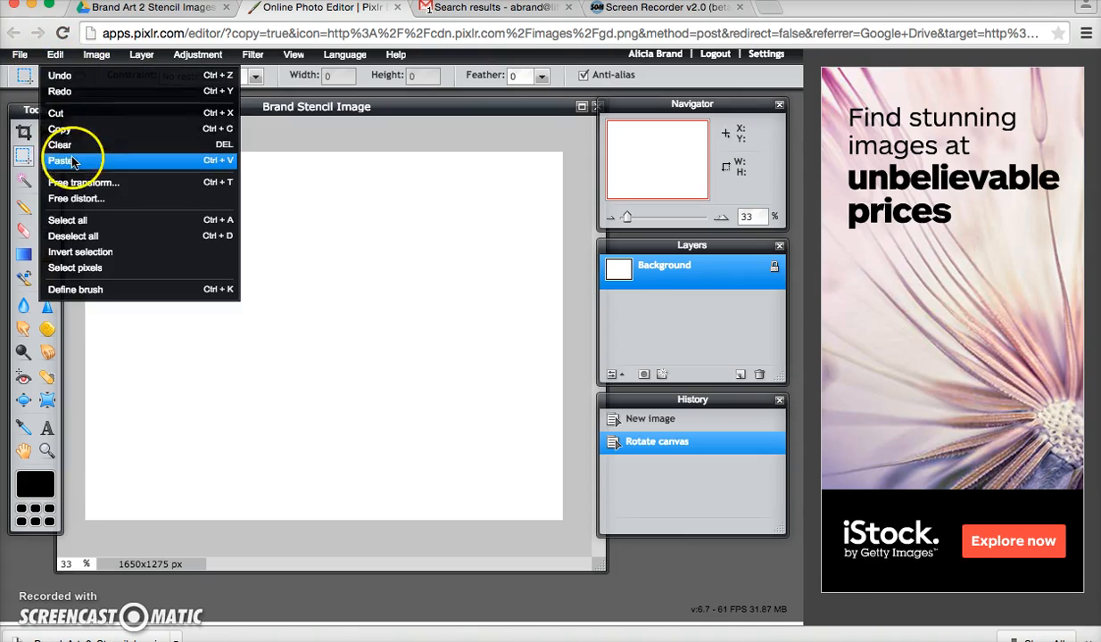
{"action": "left_click", "coordinate": [63, 161]}
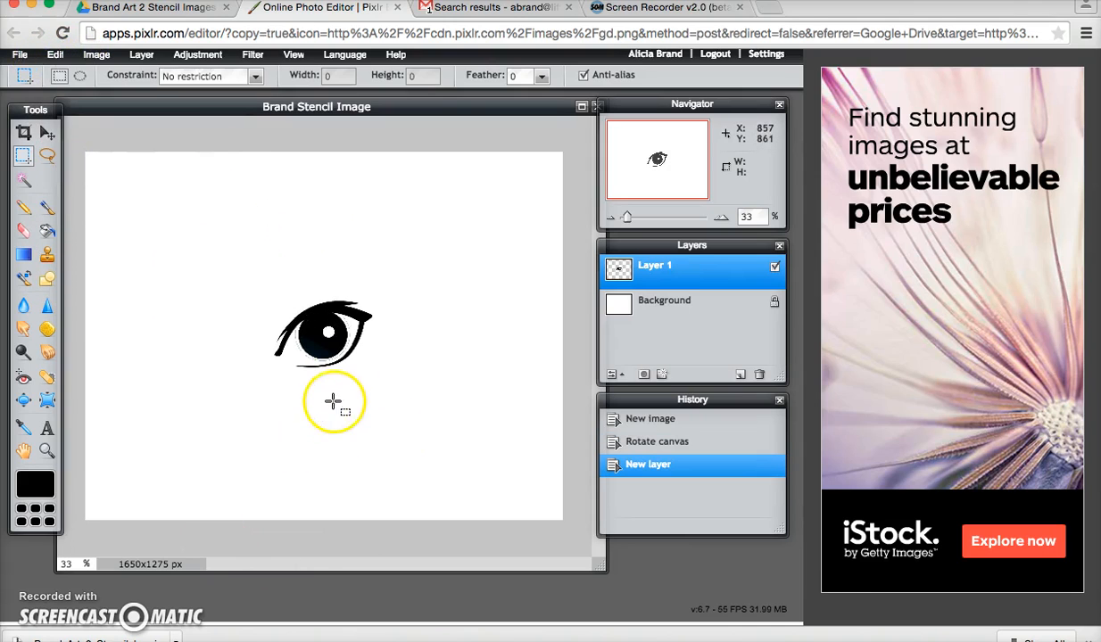
{"action": "mouse_move", "coordinate": [149, 211]}
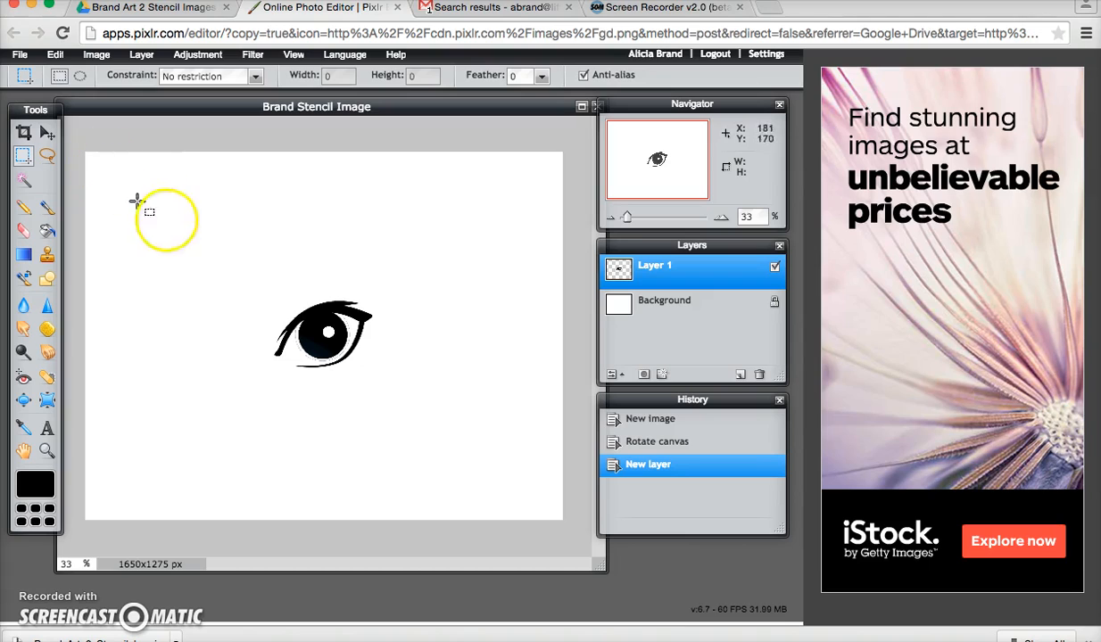
{"action": "mouse_move", "coordinate": [257, 284]}
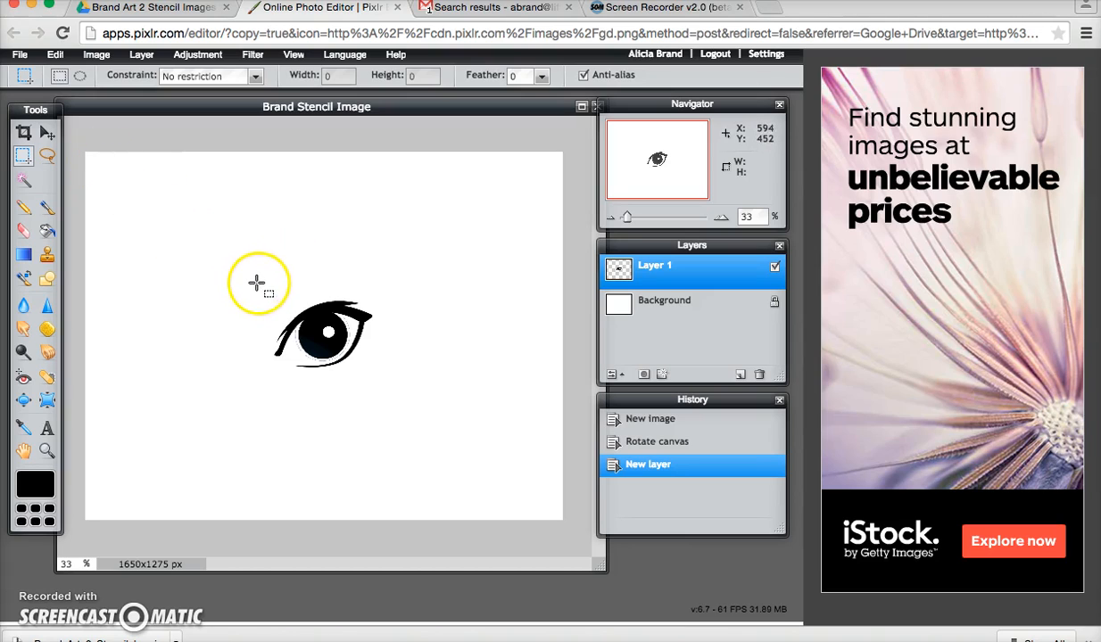
{"action": "left_click_drag", "start_coordinate": [257, 268], "coordinate": [402, 415]}
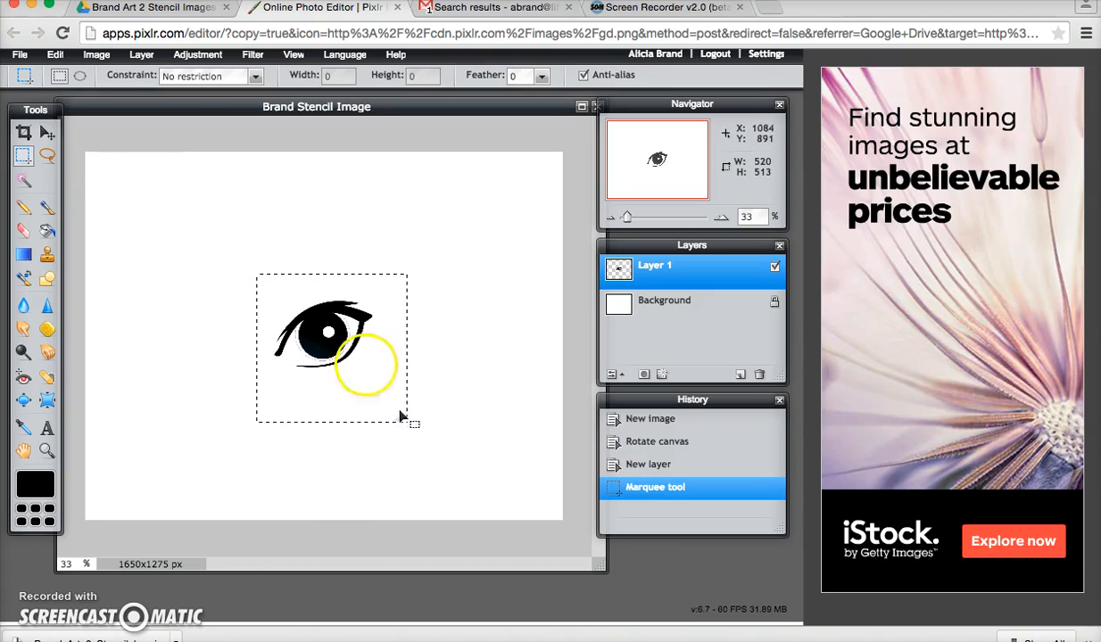
{"action": "left_click", "coordinate": [54, 54]}
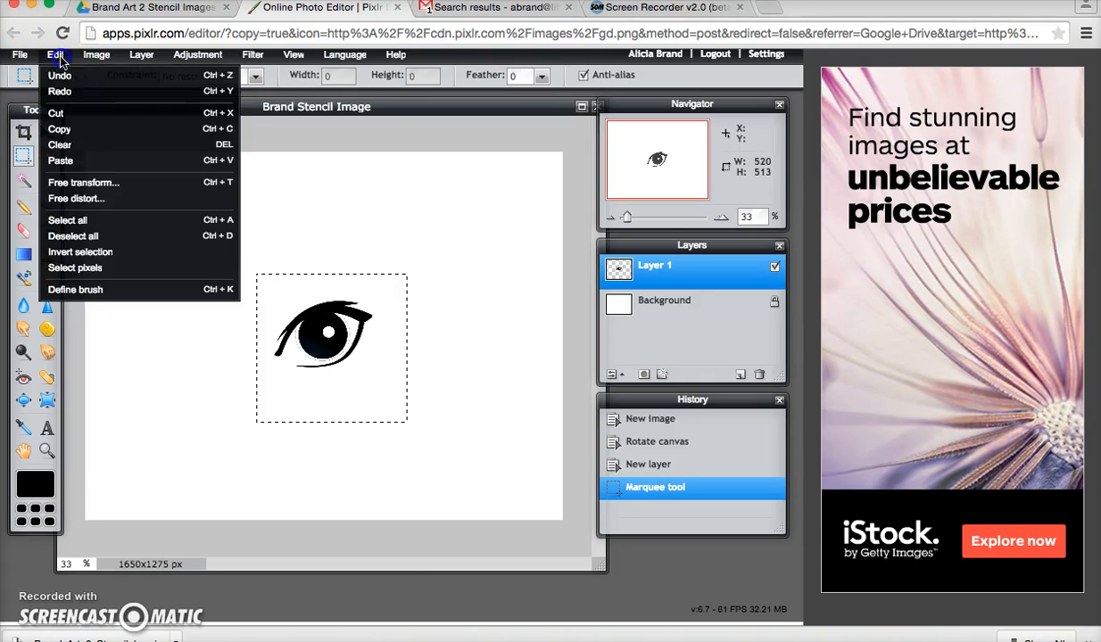
{"action": "left_click", "coordinate": [60, 161]}
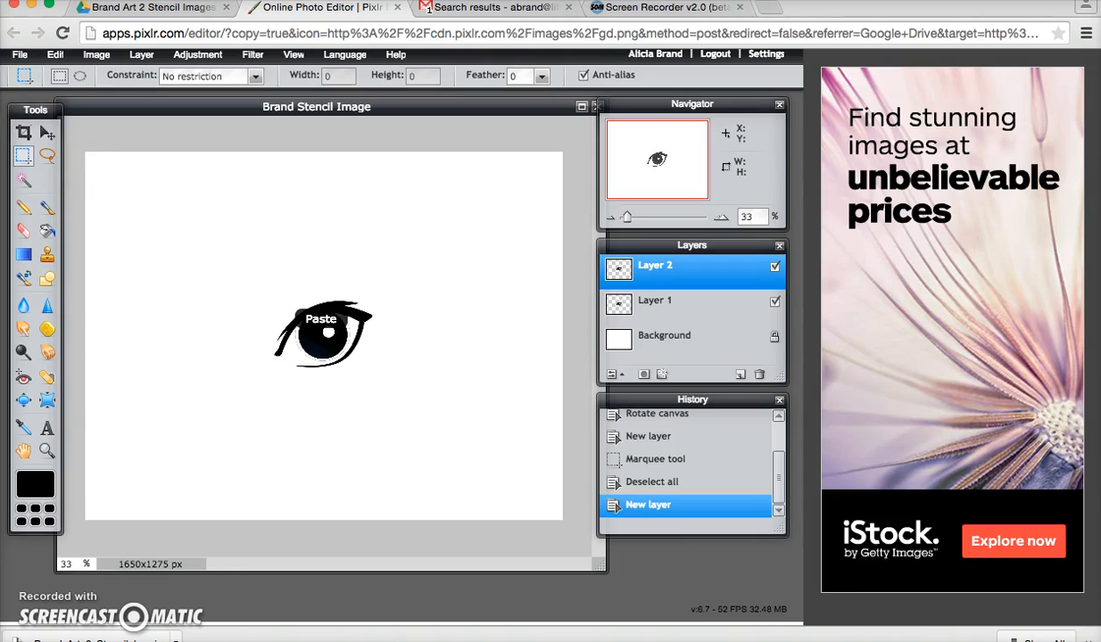
Step: Paste the second eye, move the eyes apart, and flip the left eye horizontally
{"action": "left_click", "coordinate": [48, 132]}
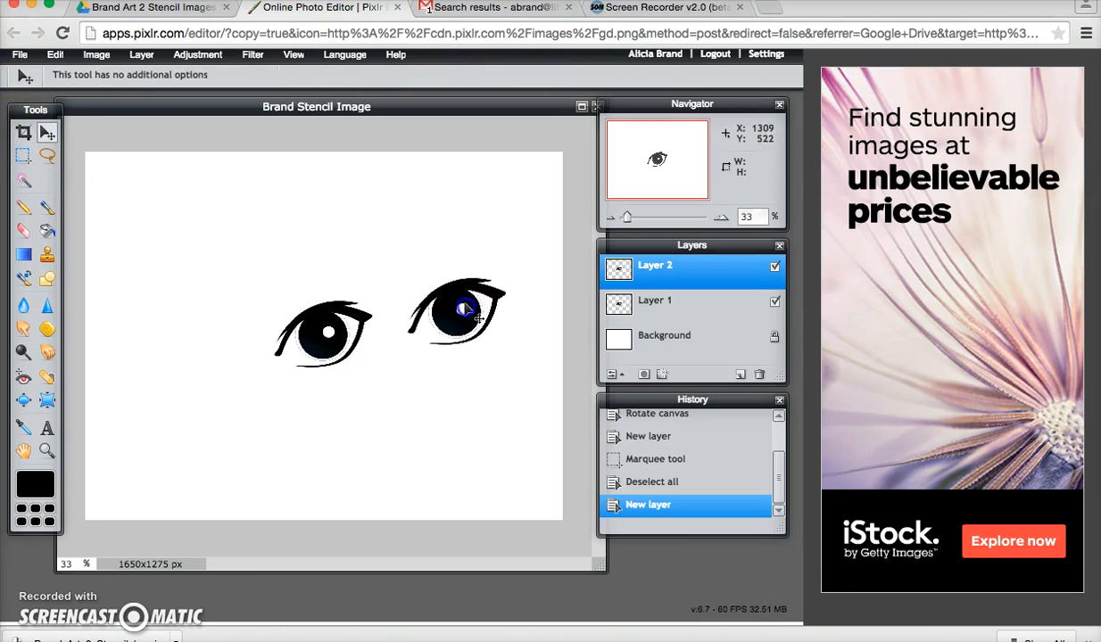
{"action": "left_click_drag", "start_coordinate": [459, 312], "coordinate": [442, 334]}
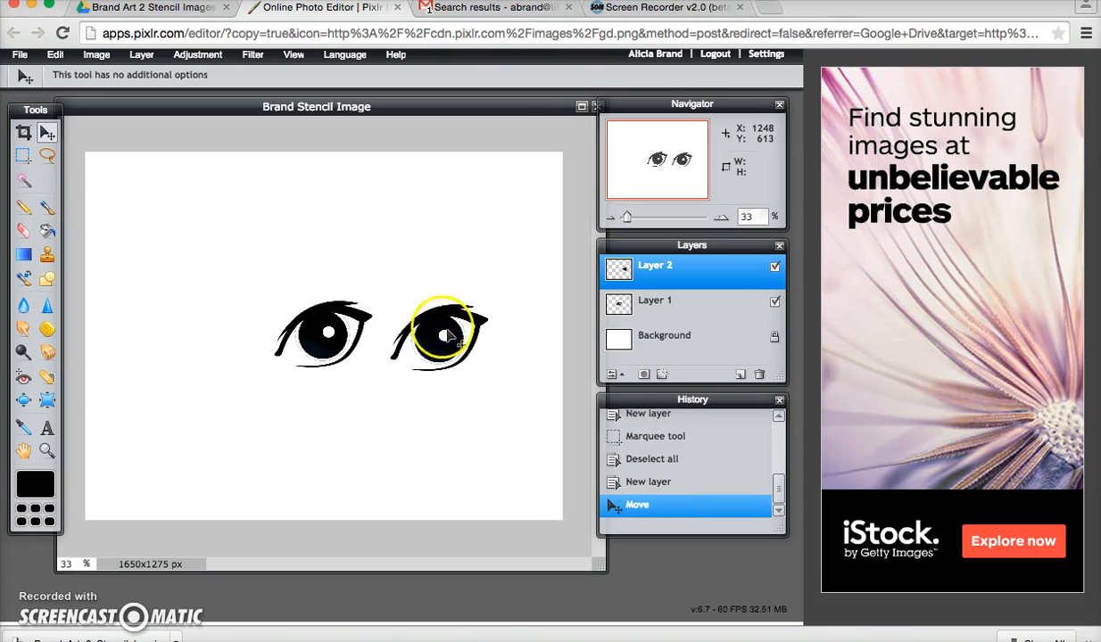
{"action": "left_click", "coordinate": [654, 318]}
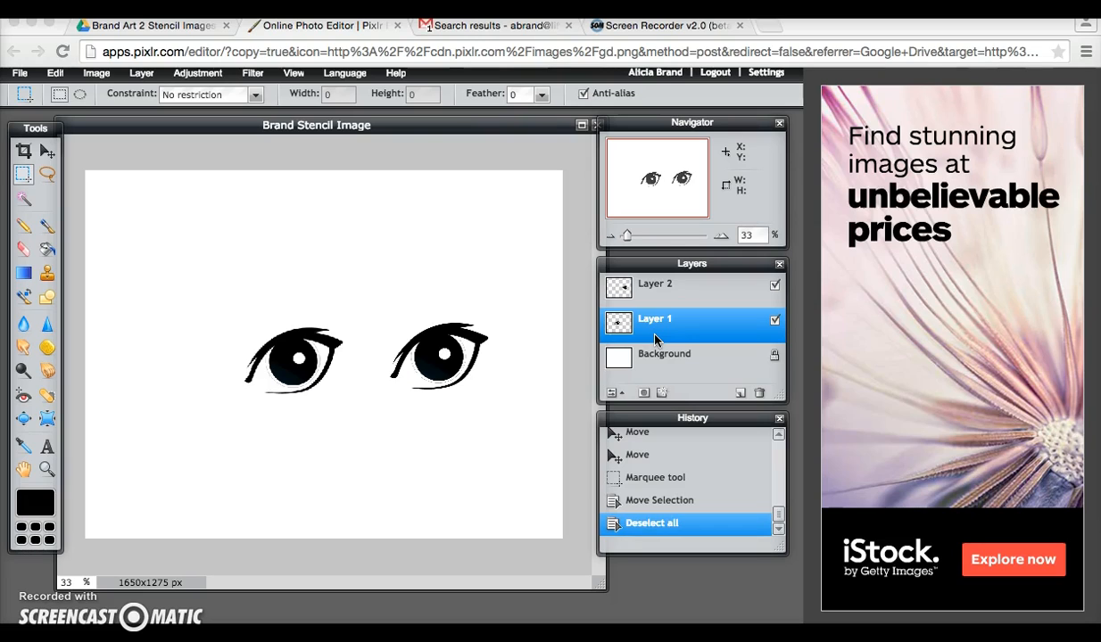
{"action": "mouse_move", "coordinate": [596, 319]}
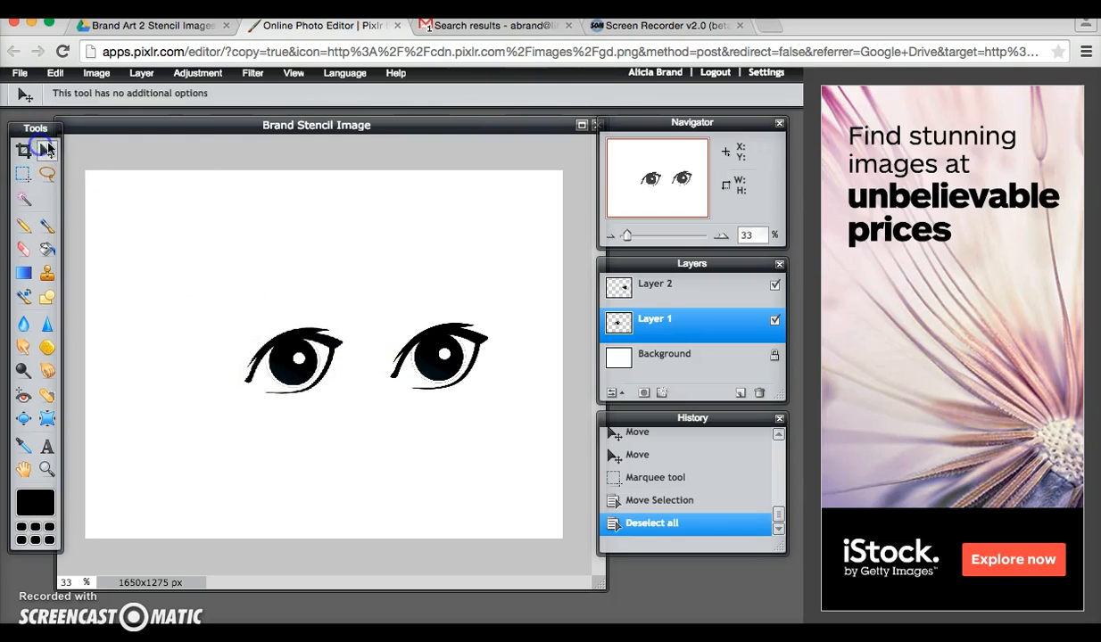
{"action": "left_click_drag", "start_coordinate": [293, 359], "coordinate": [306, 355]}
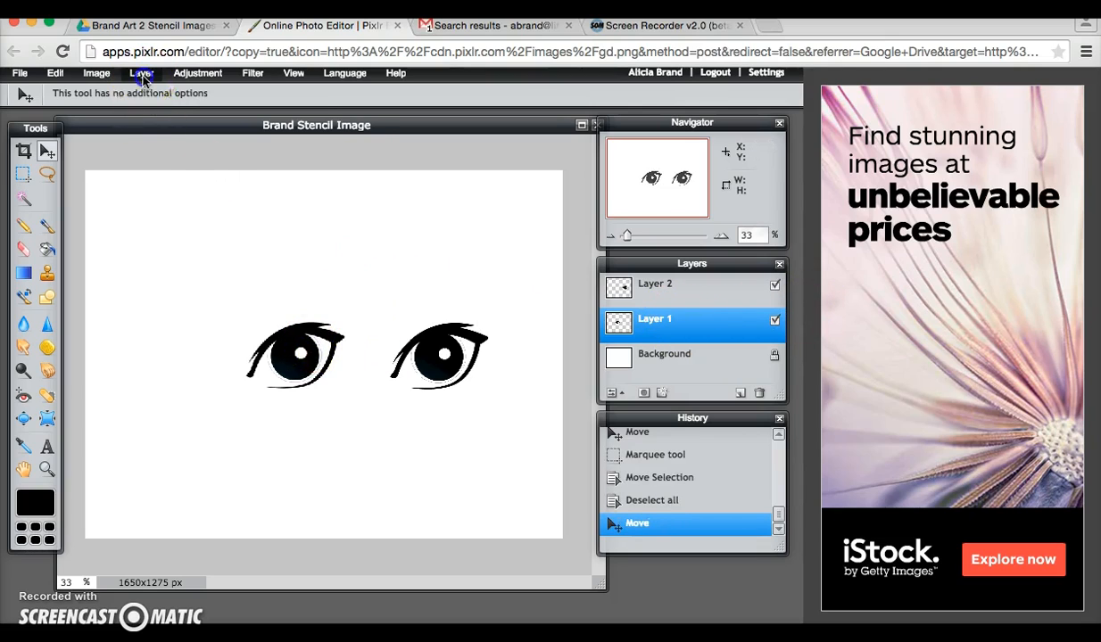
{"action": "left_click", "coordinate": [141, 72]}
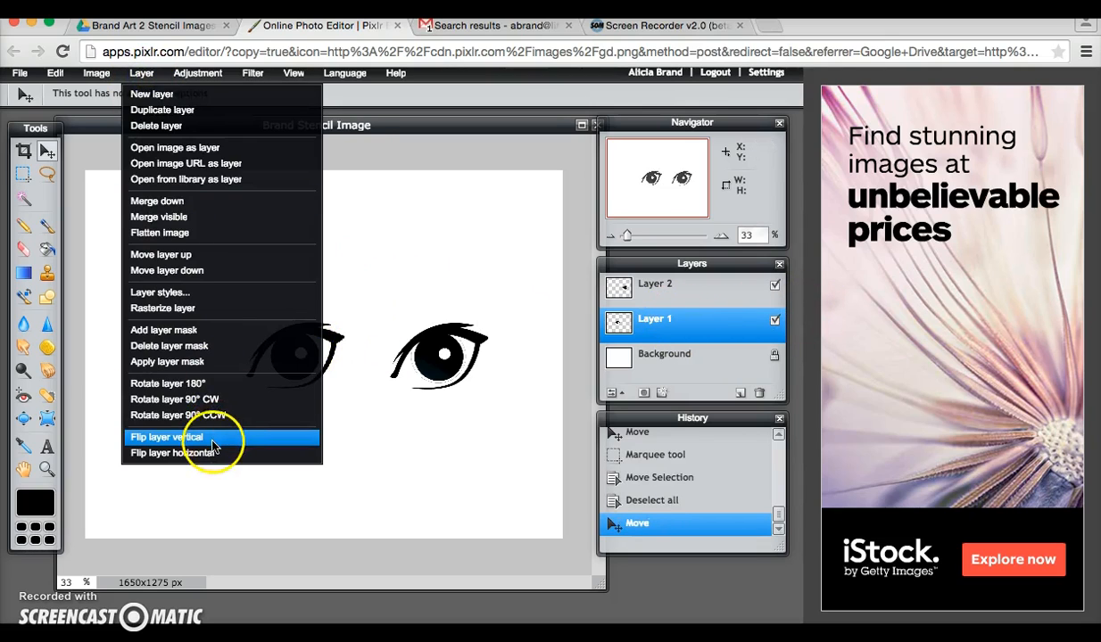
{"action": "left_click", "coordinate": [167, 437]}
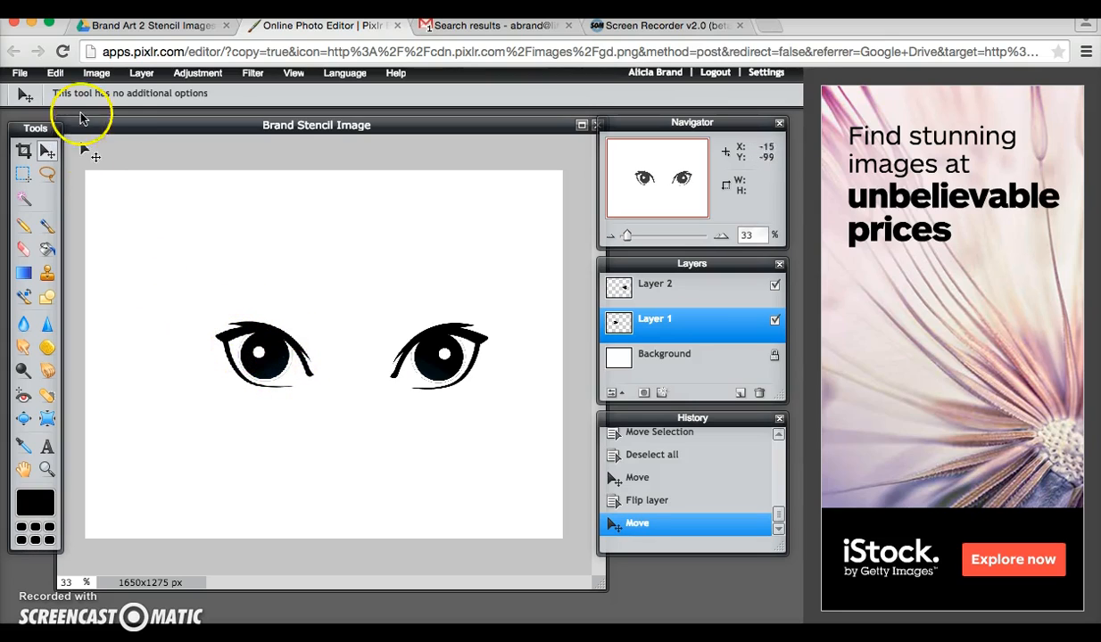
Step: Free-transform the left eye, then free-transform and shift the right eye to match
{"action": "left_click", "coordinate": [55, 73]}
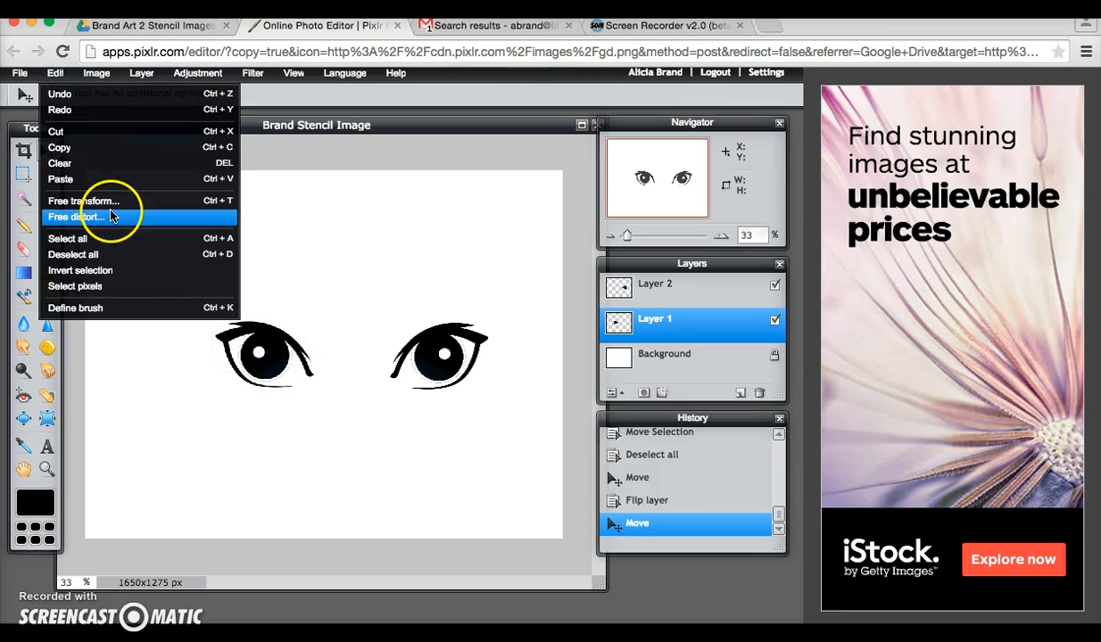
{"action": "left_click", "coordinate": [83, 217]}
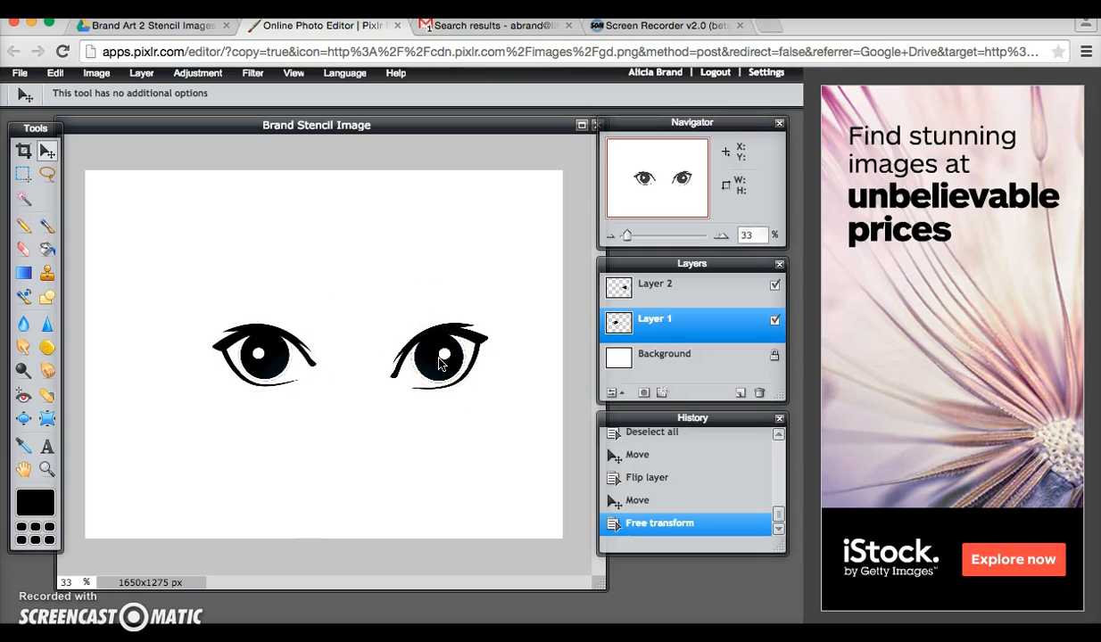
{"action": "left_click", "coordinate": [654, 284]}
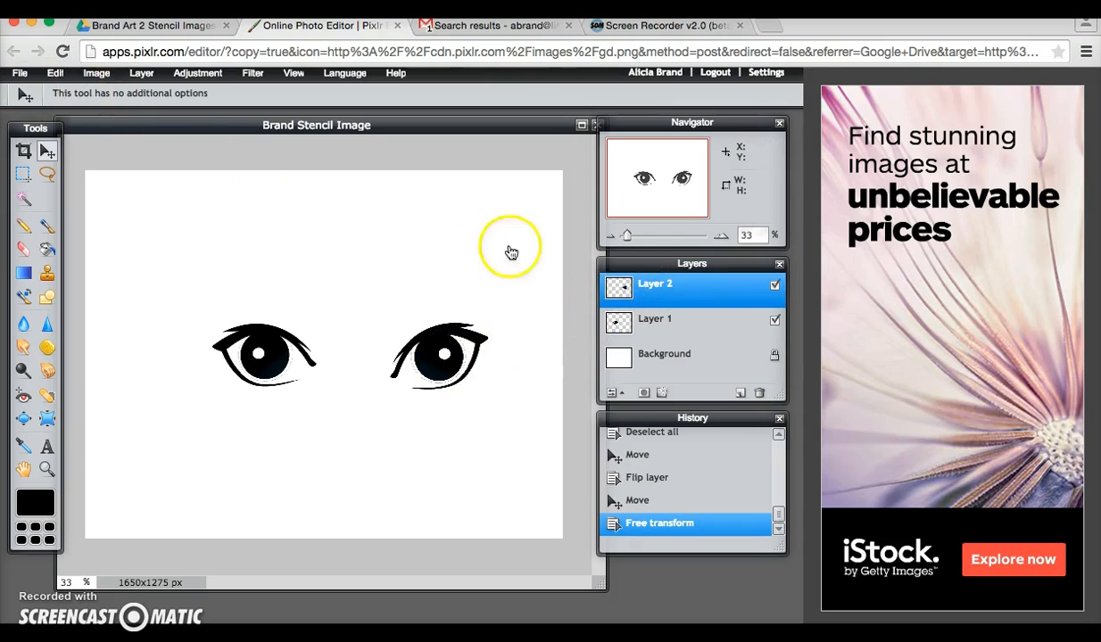
{"action": "left_click", "coordinate": [56, 72]}
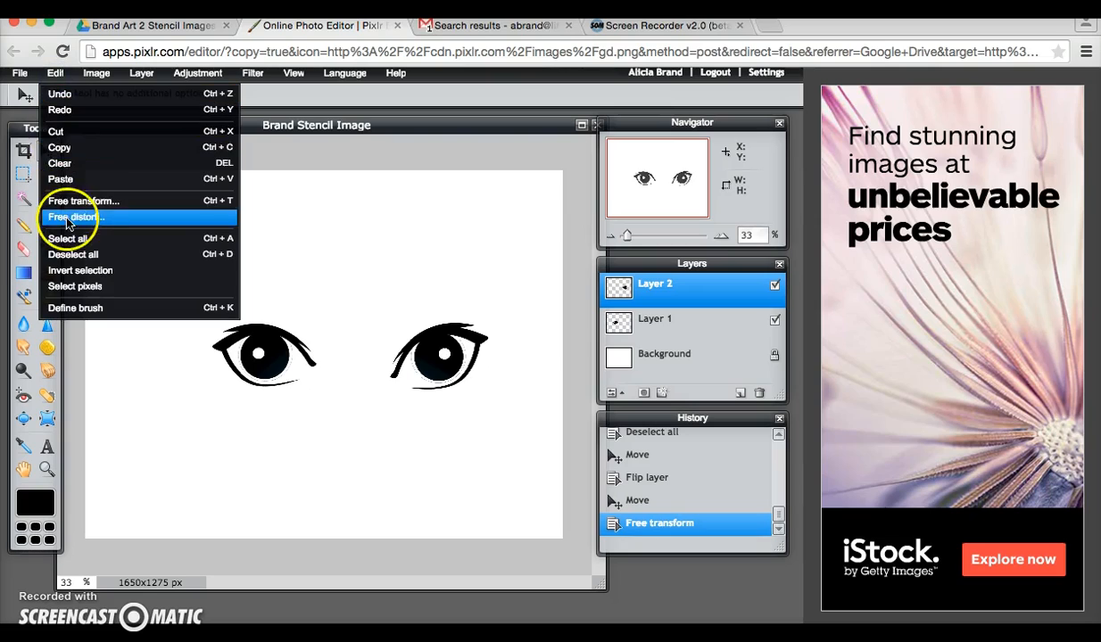
{"action": "left_click", "coordinate": [76, 217]}
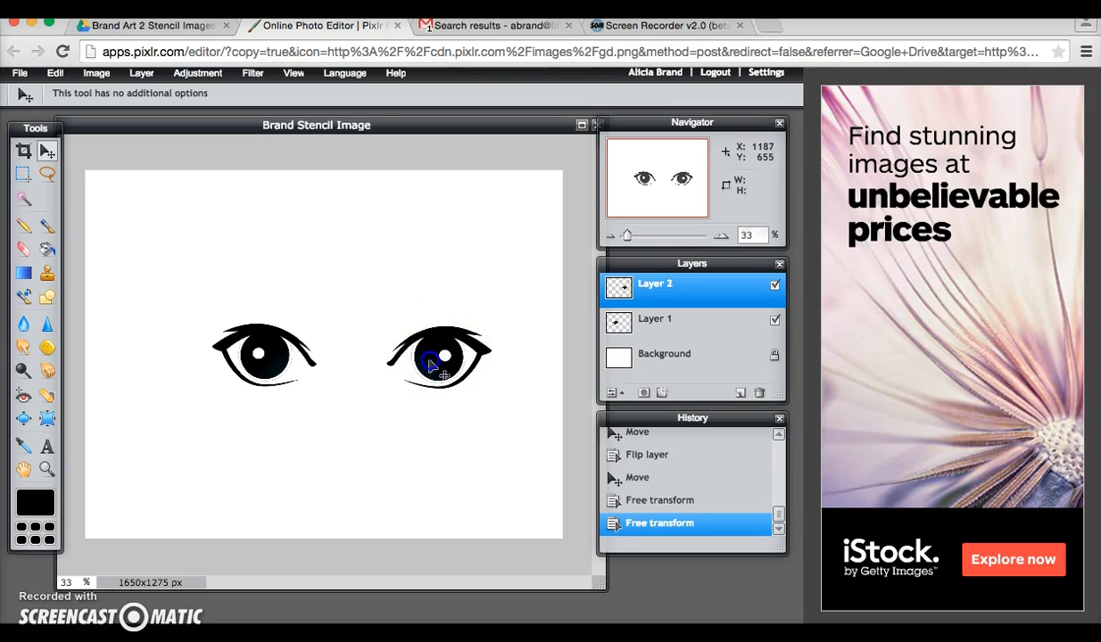
{"action": "left_click_drag", "start_coordinate": [437, 357], "coordinate": [418, 357]}
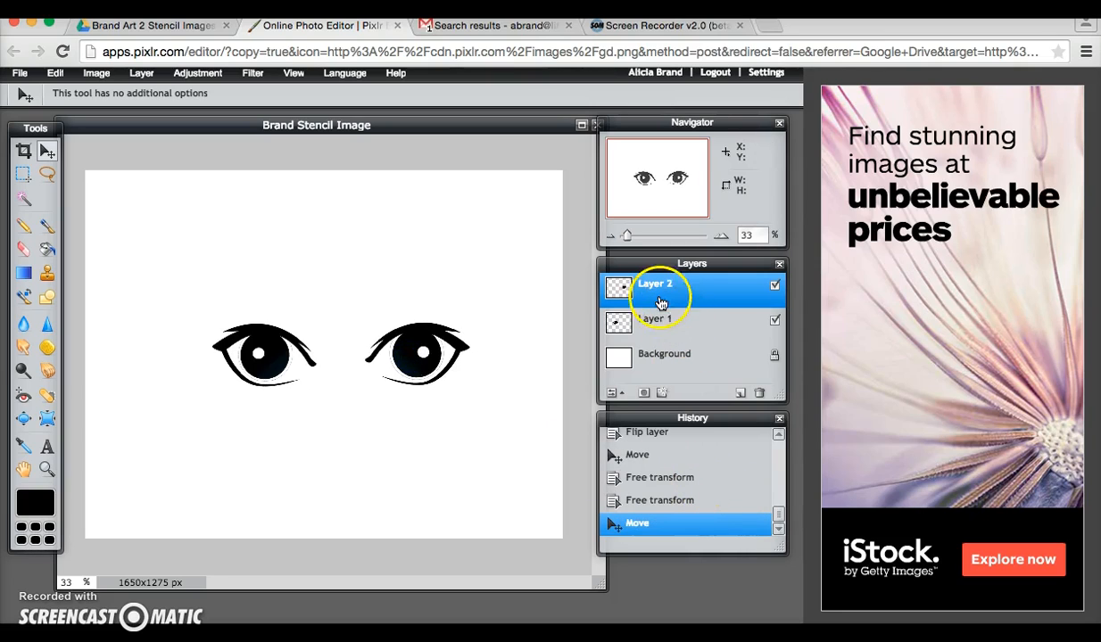
Step: Merge the eye layers down and enlarge the merged eyes with free transform
{"action": "left_click", "coordinate": [141, 72]}
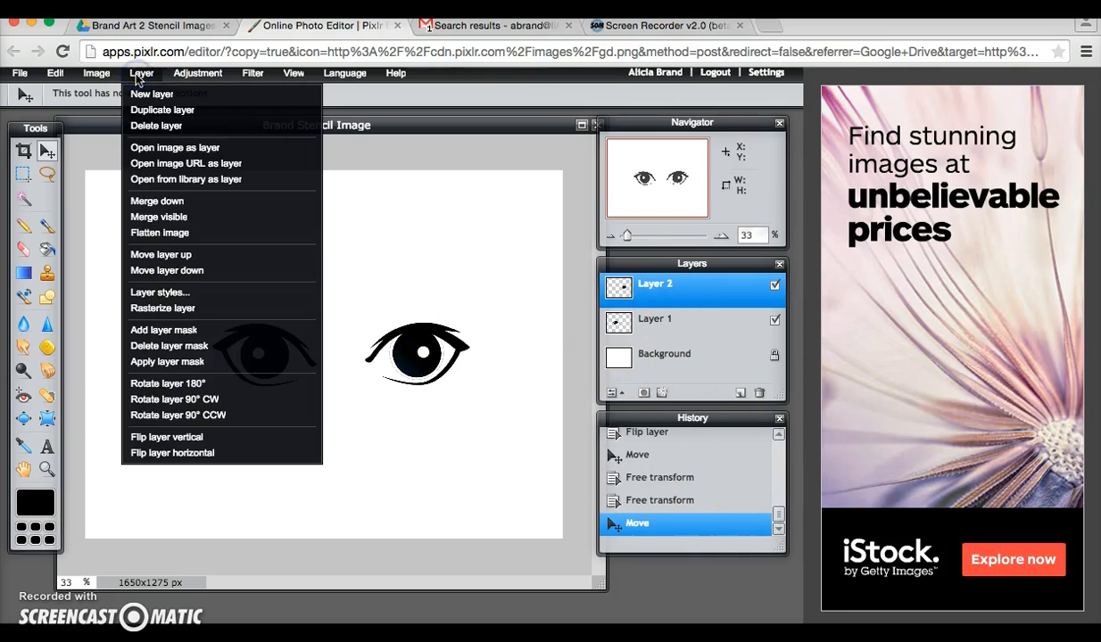
{"action": "mouse_move", "coordinate": [165, 201]}
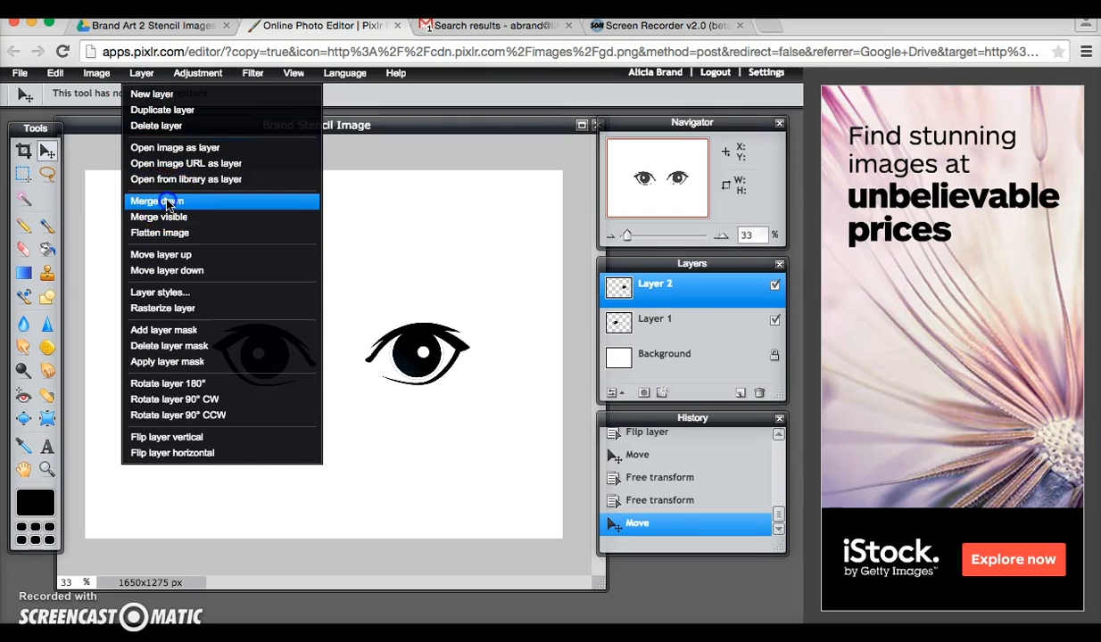
{"action": "left_click", "coordinate": [156, 201]}
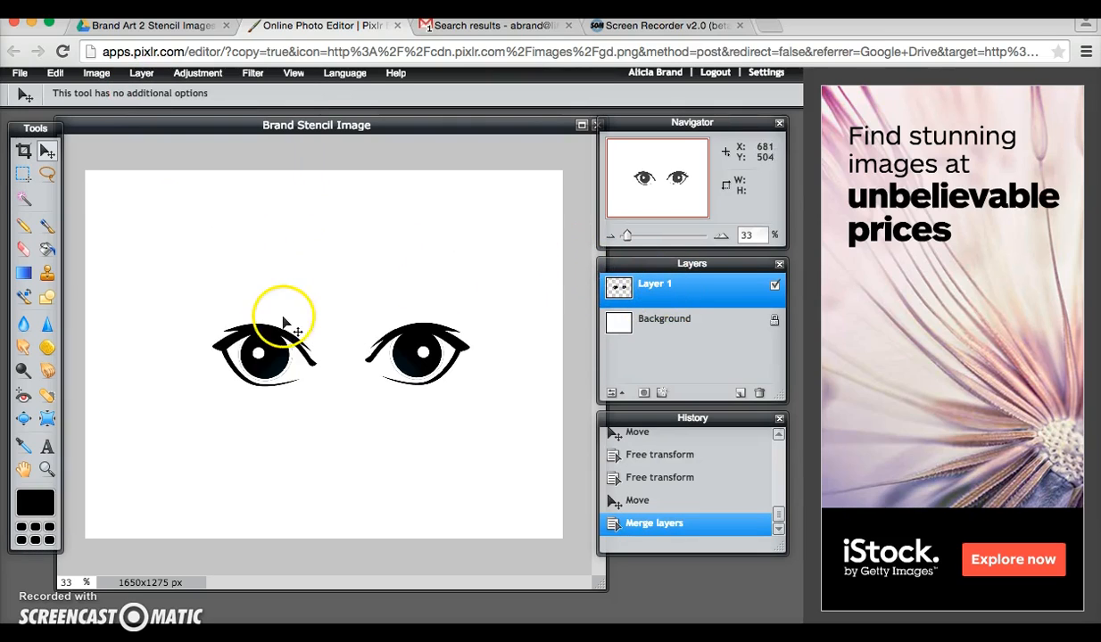
{"action": "left_click", "coordinate": [54, 73]}
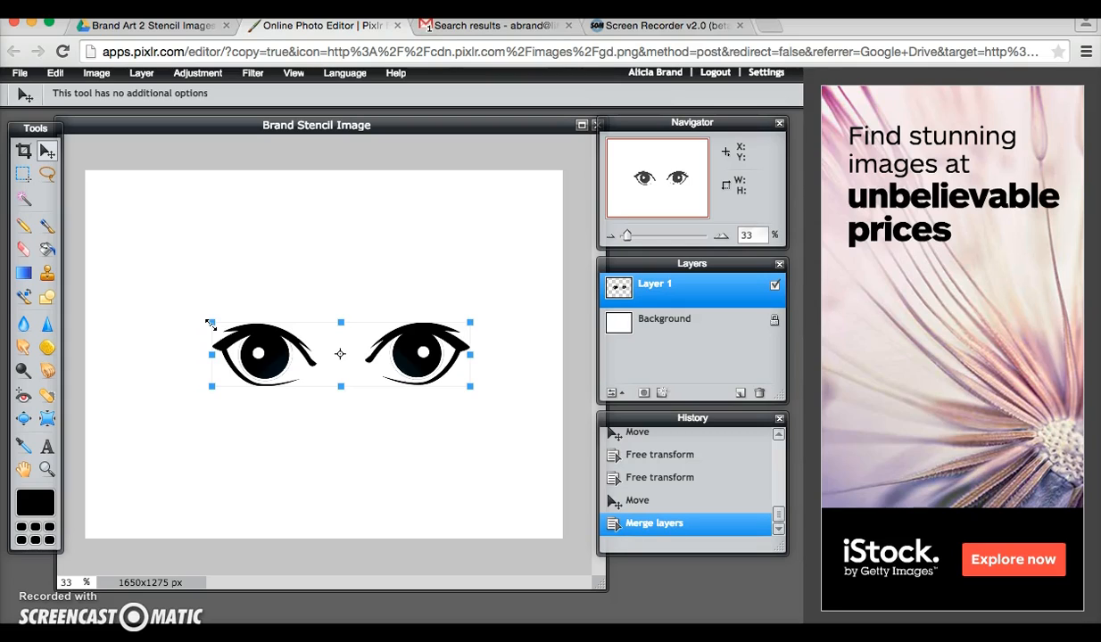
{"action": "left_click_drag", "start_coordinate": [209, 323], "coordinate": [158, 284]}
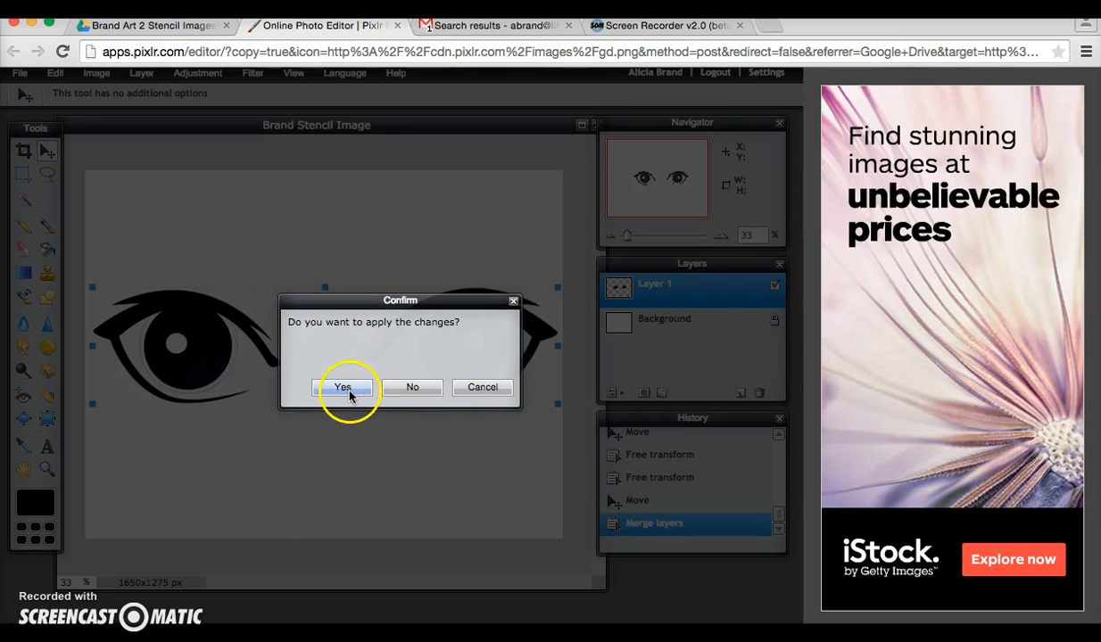
{"action": "left_click", "coordinate": [342, 387]}
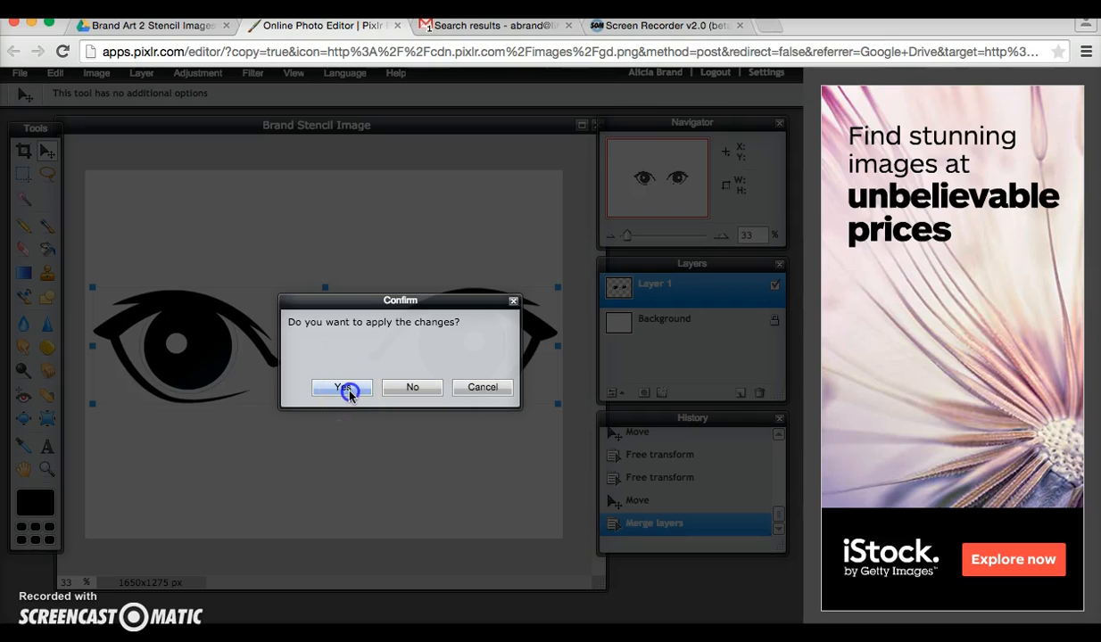
{"action": "left_click", "coordinate": [342, 387]}
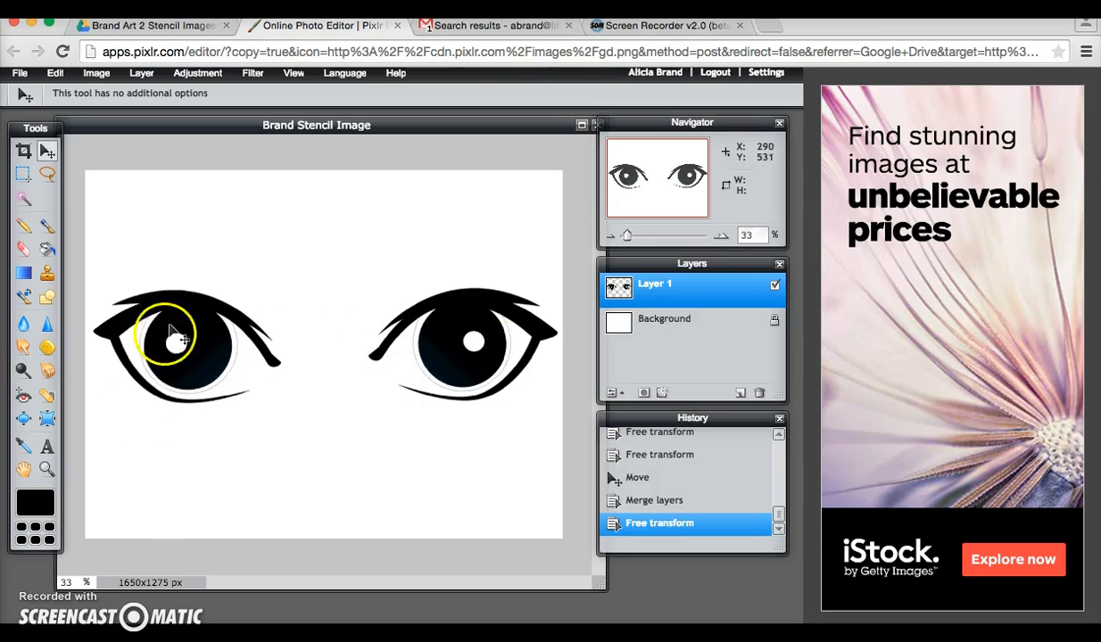
Step: Fill the left and right pupil highlights with black, deselecting after each
{"action": "left_click", "coordinate": [23, 174]}
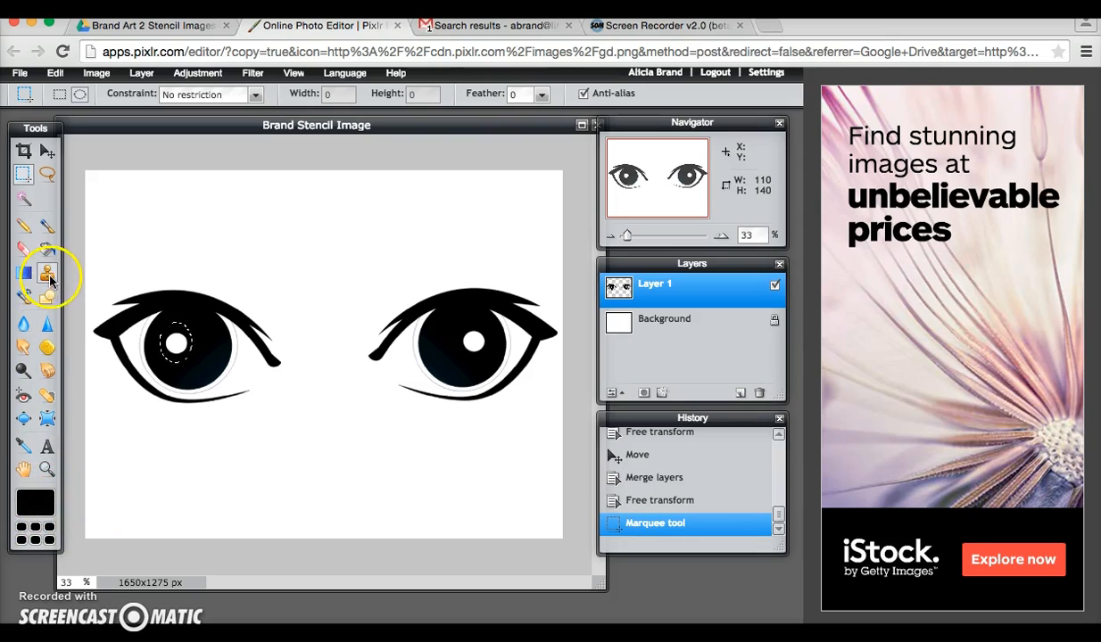
{"action": "left_click", "coordinate": [46, 272]}
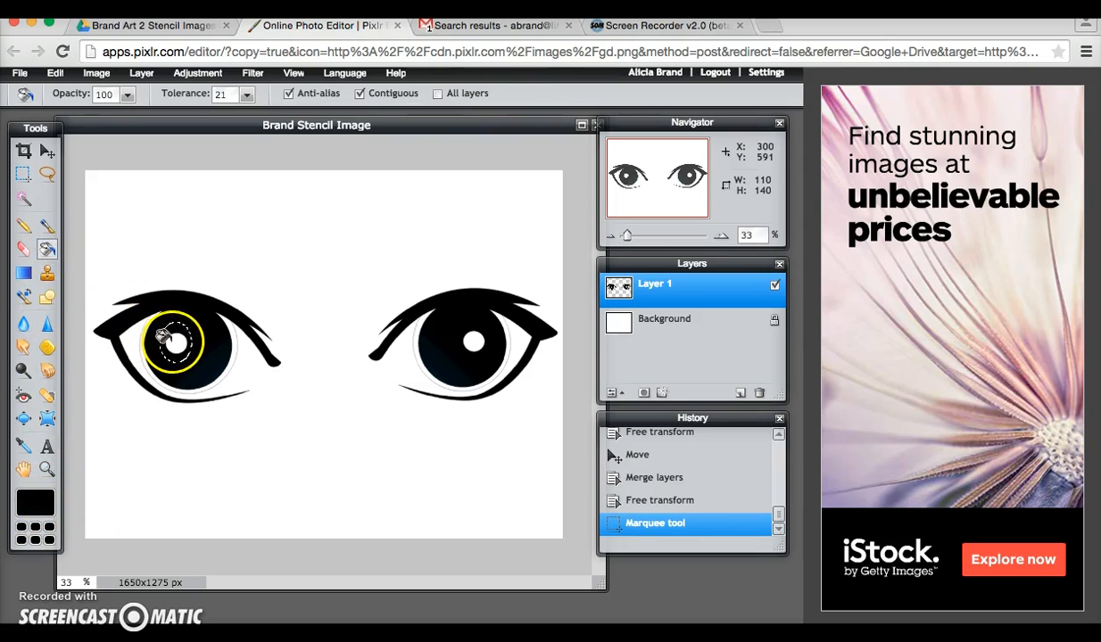
{"action": "left_click", "coordinate": [175, 343]}
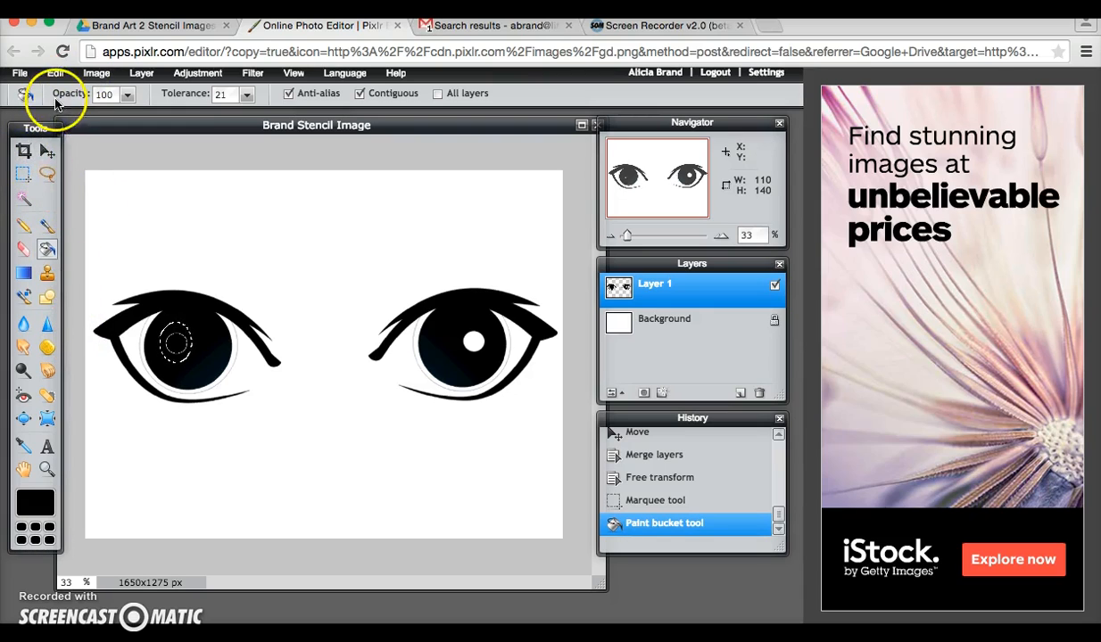
{"action": "left_click", "coordinate": [55, 73]}
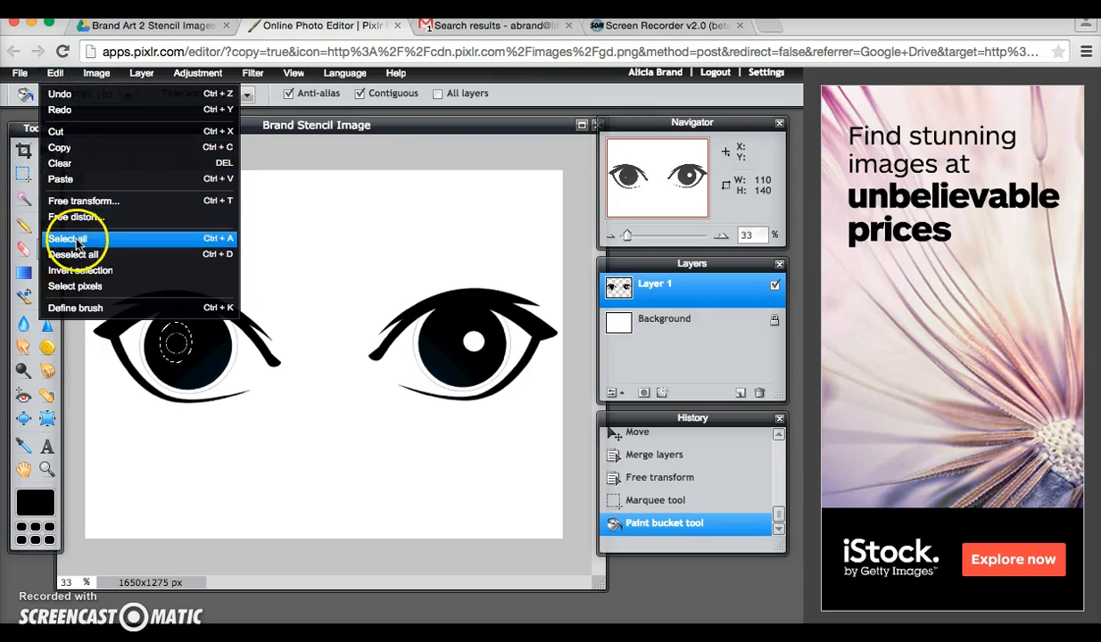
{"action": "left_click", "coordinate": [74, 254]}
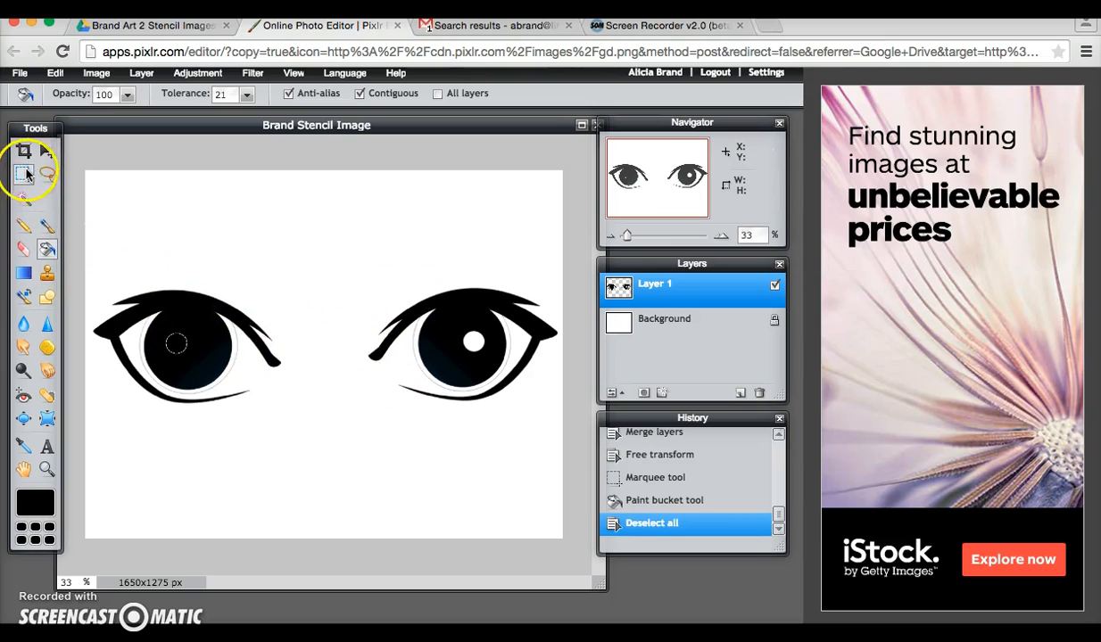
{"action": "left_click", "coordinate": [24, 174]}
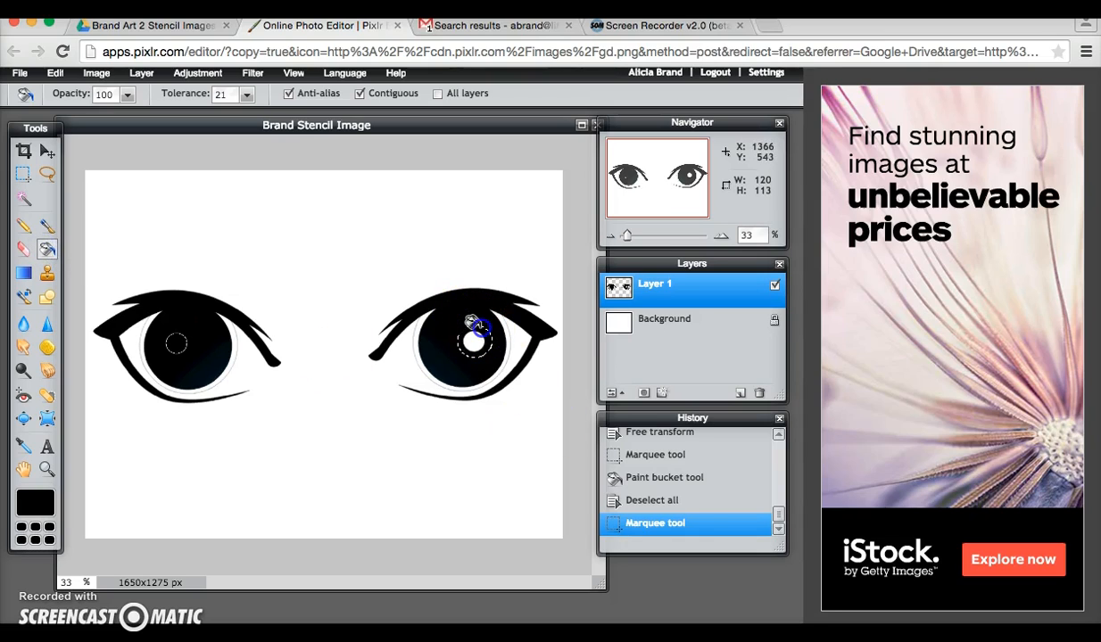
{"action": "left_click", "coordinate": [473, 339]}
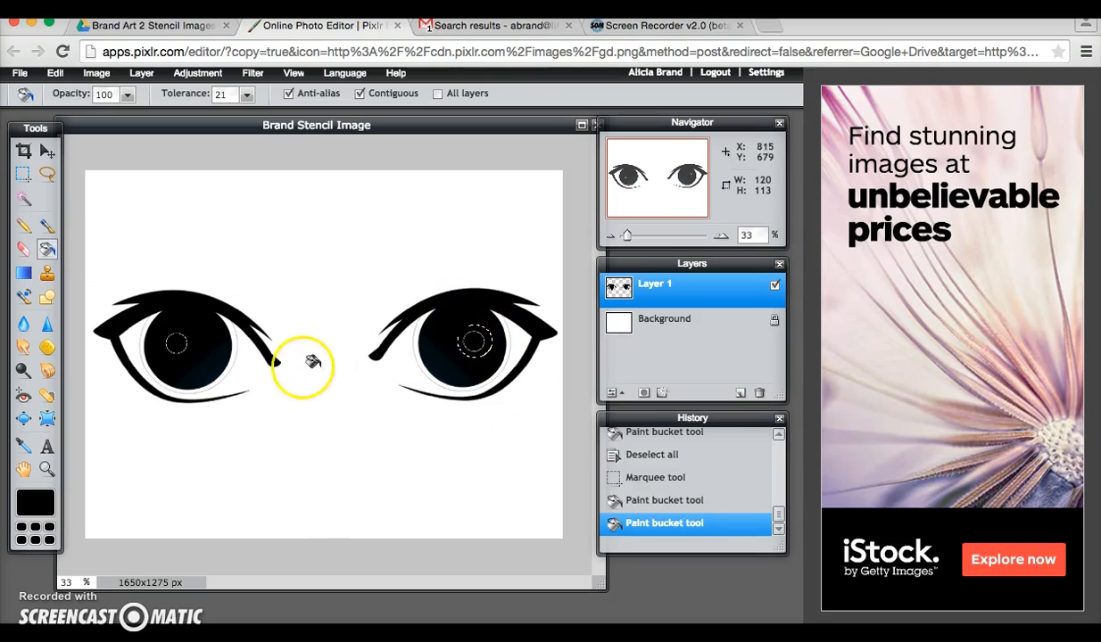
{"action": "left_click", "coordinate": [55, 72]}
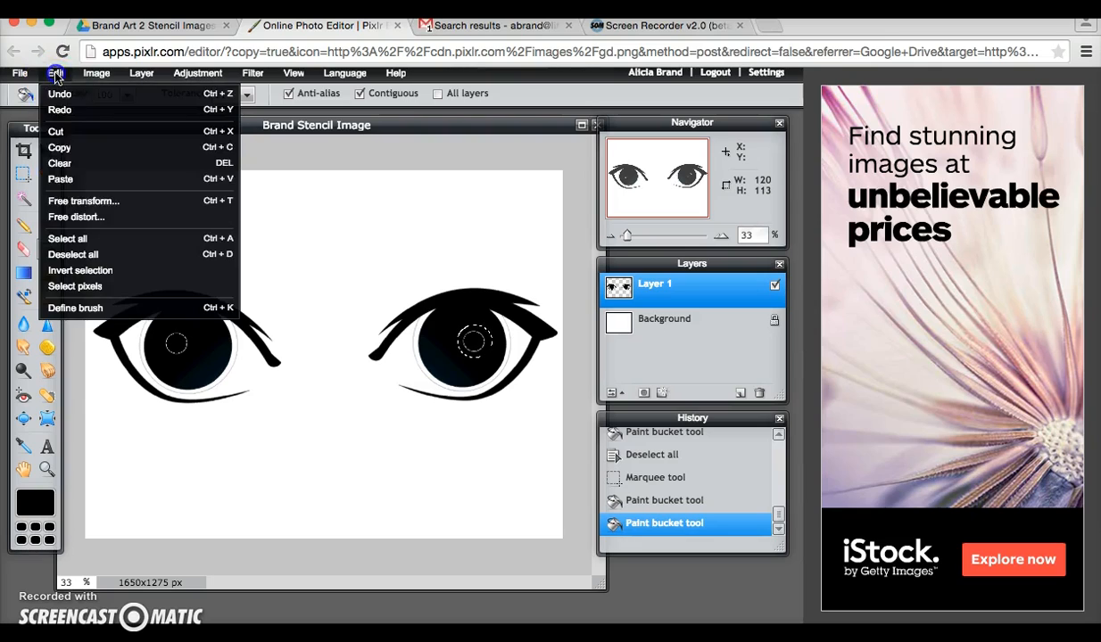
{"action": "left_click", "coordinate": [72, 254]}
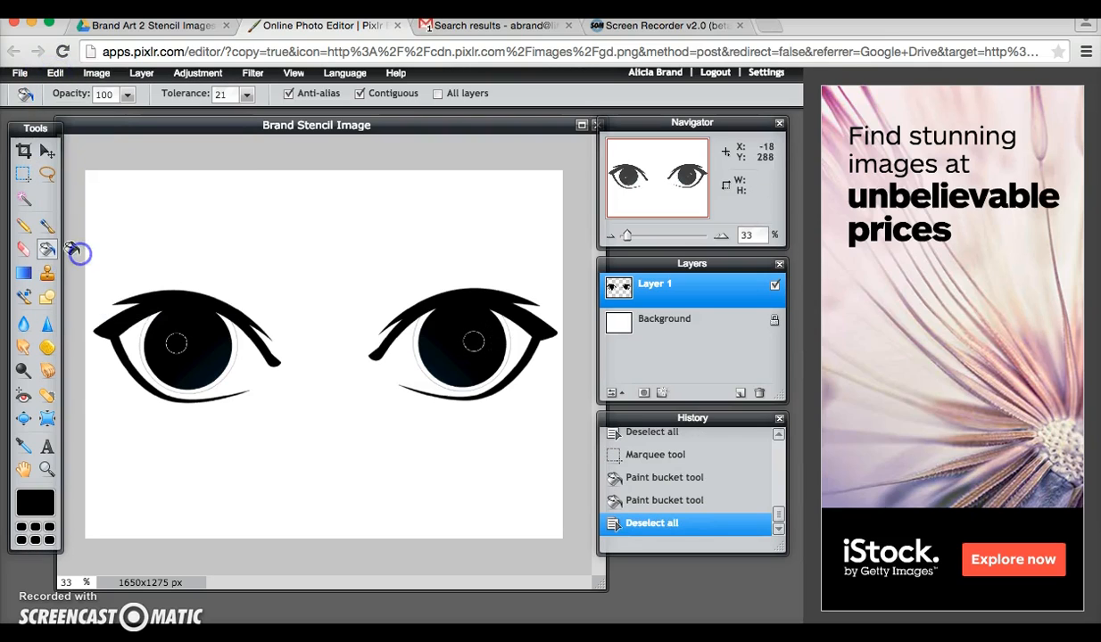
{"action": "mouse_move", "coordinate": [169, 289]}
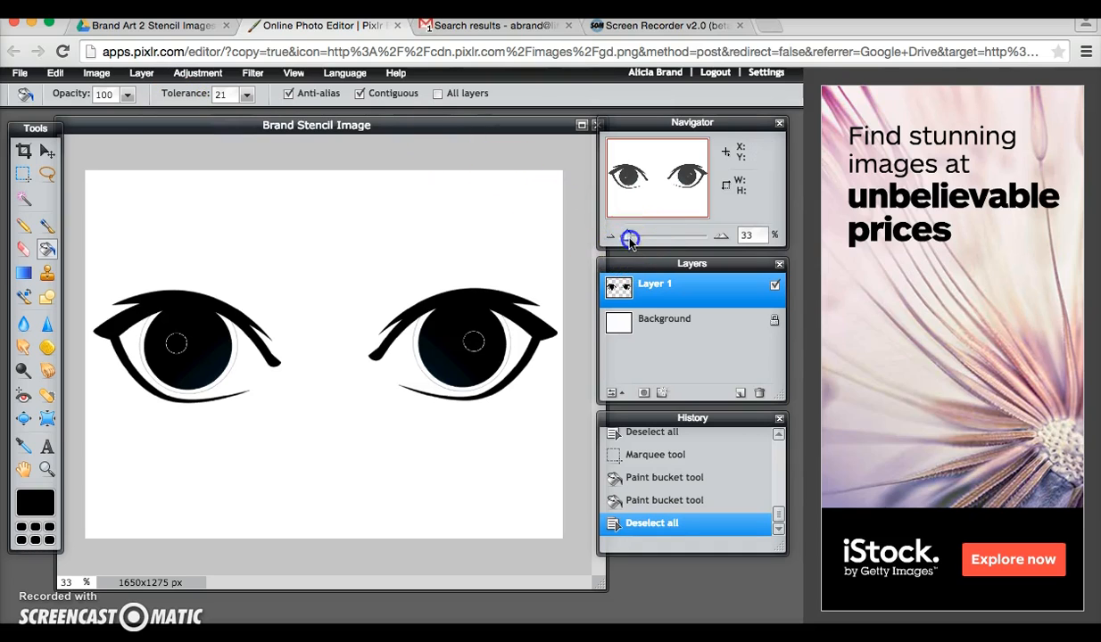
Step: Zoom in to about 36% on the eyes and select the Brush tool
{"action": "left_click_drag", "start_coordinate": [631, 242], "coordinate": [634, 242]}
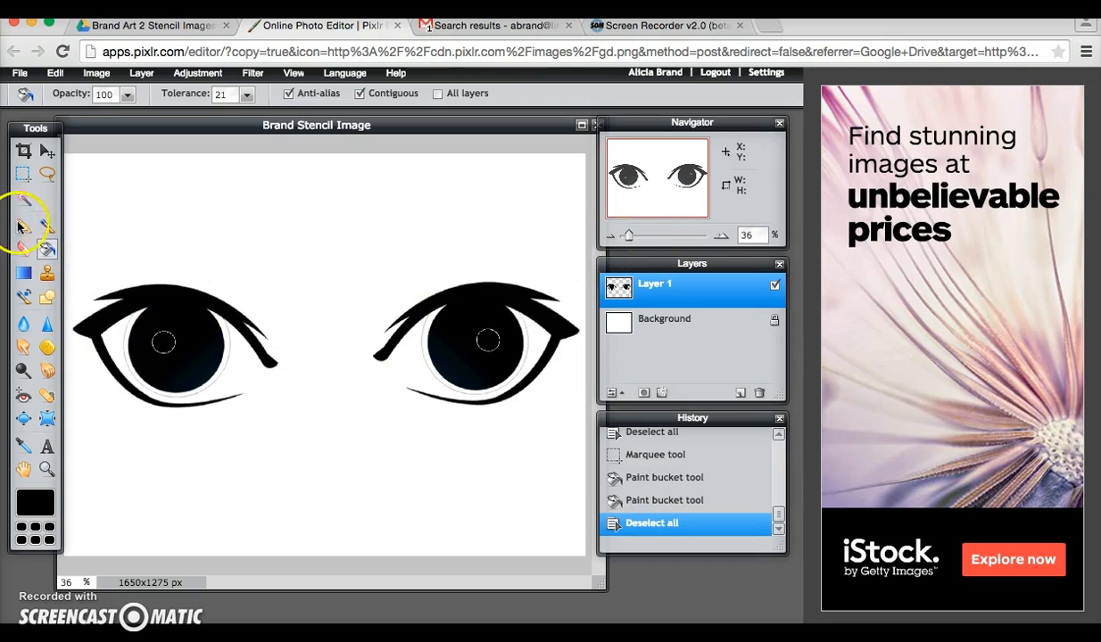
{"action": "left_click", "coordinate": [24, 225]}
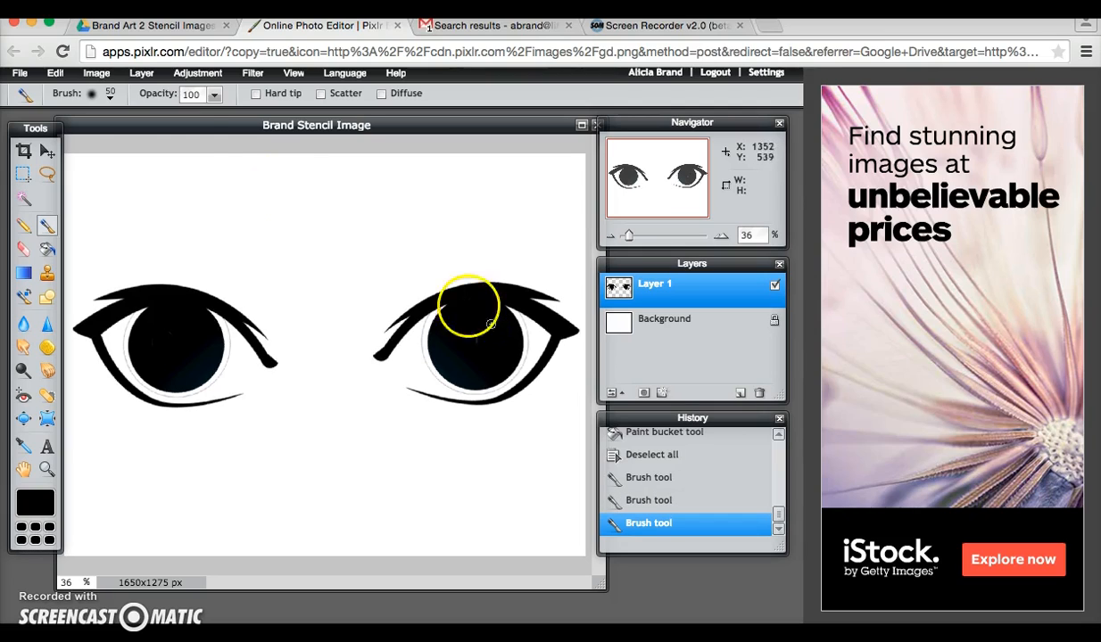
Step: Bring up the Open image browser showing the Brand Art 2 Stencil Images folder
{"action": "left_click", "coordinate": [19, 72]}
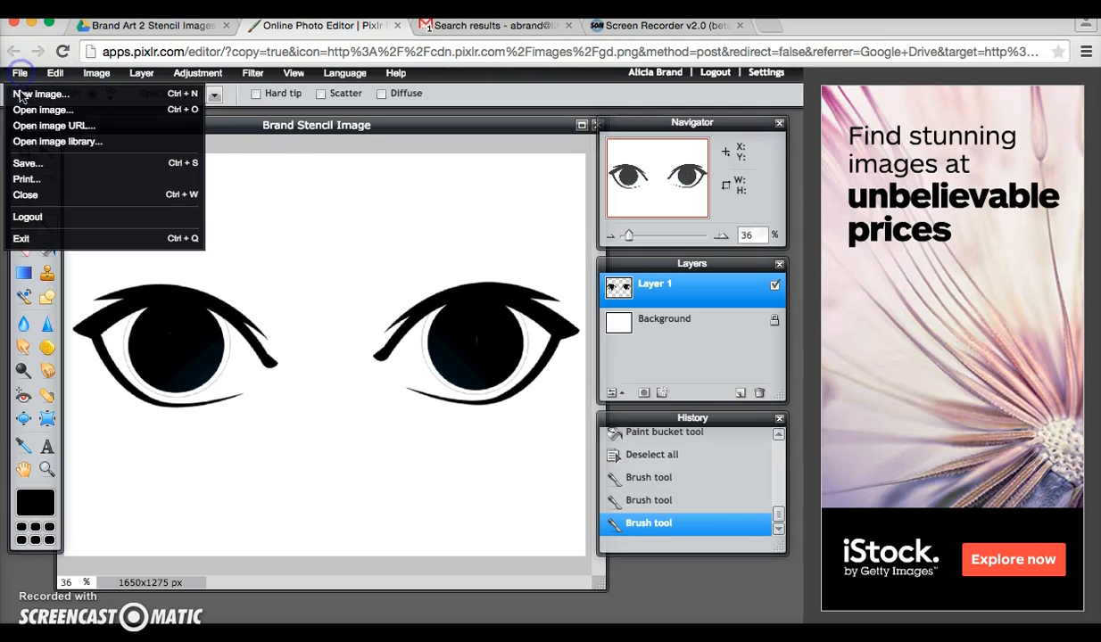
{"action": "mouse_move", "coordinate": [43, 109]}
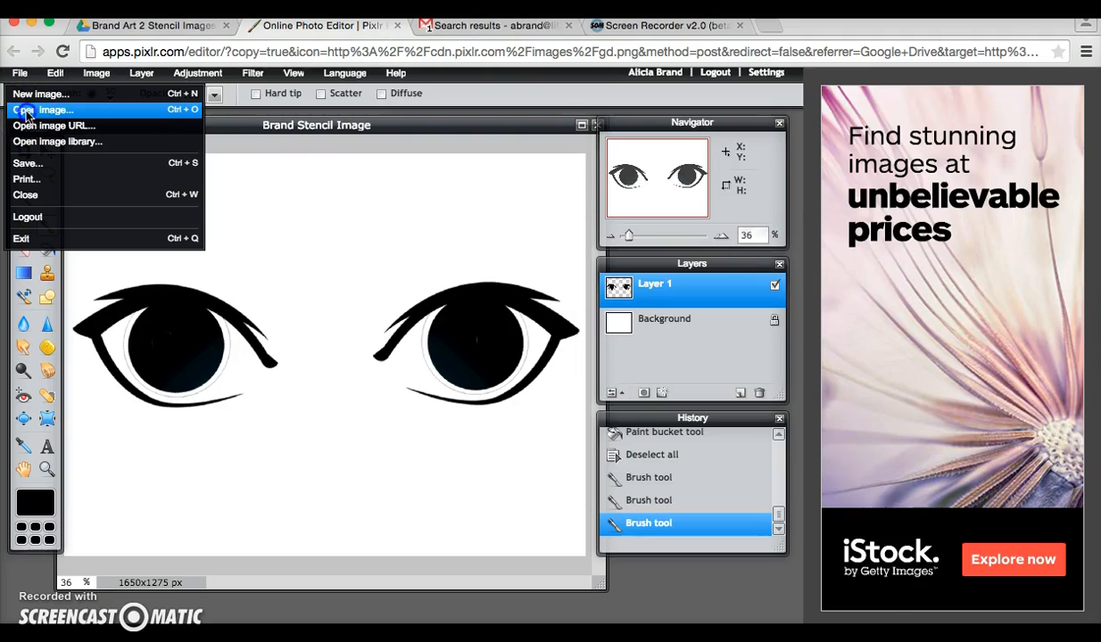
{"action": "left_click", "coordinate": [54, 108]}
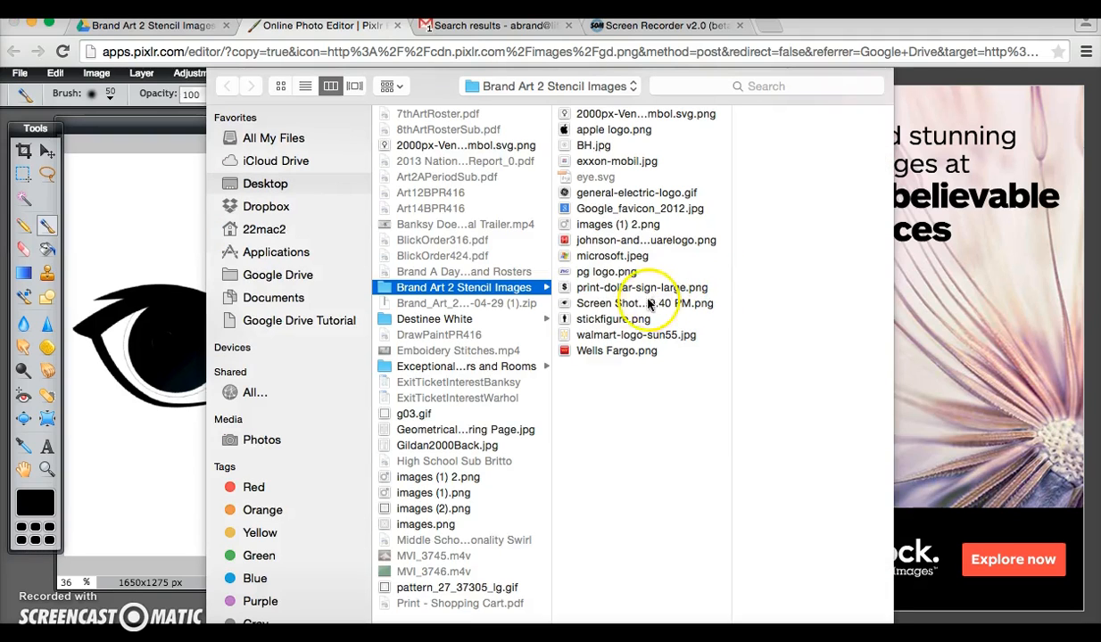
Step: Open print-dollar-sign-large.png and clear its white background to transparency
{"action": "left_click", "coordinate": [641, 287]}
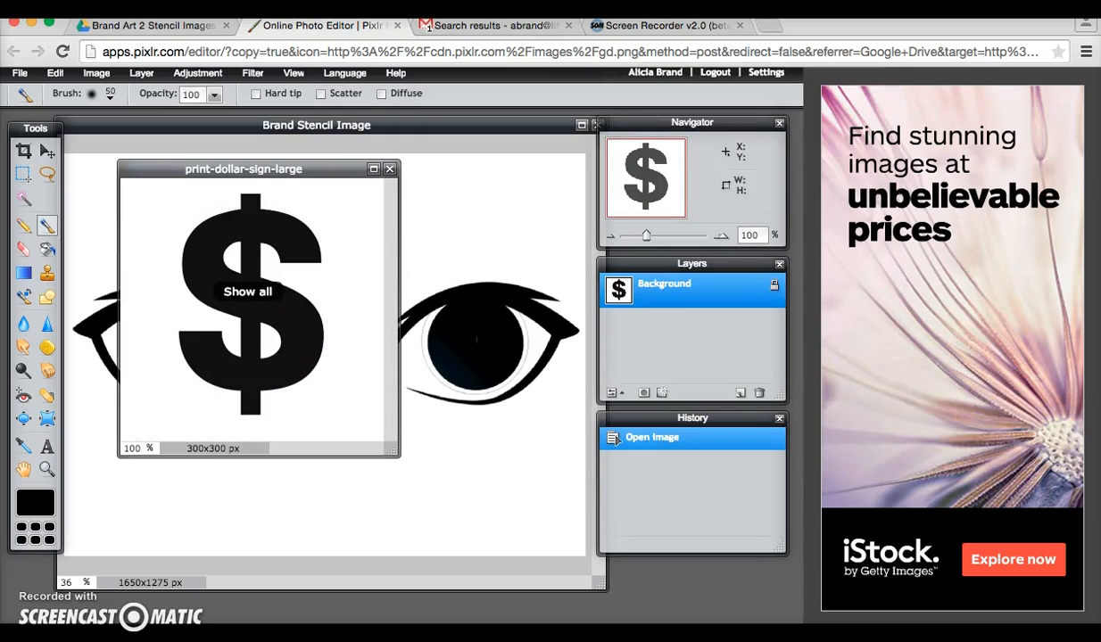
{"action": "mouse_move", "coordinate": [410, 364]}
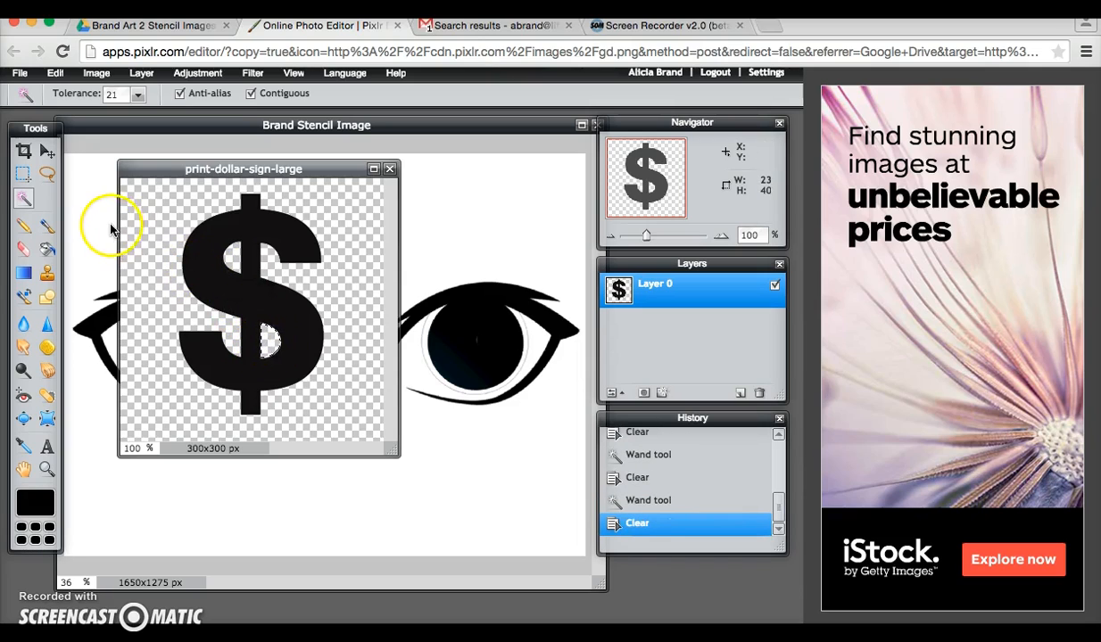
{"action": "left_click", "coordinate": [55, 73]}
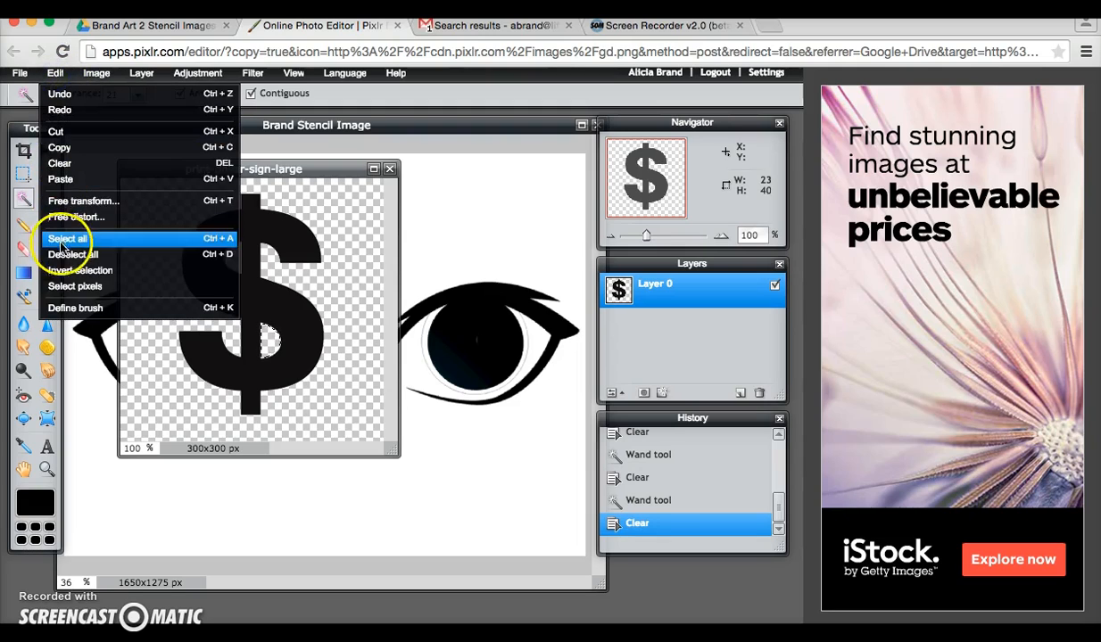
Step: Set the paint colour to white, fill the dollar-sign selection, and deselect
{"action": "left_click", "coordinate": [71, 254]}
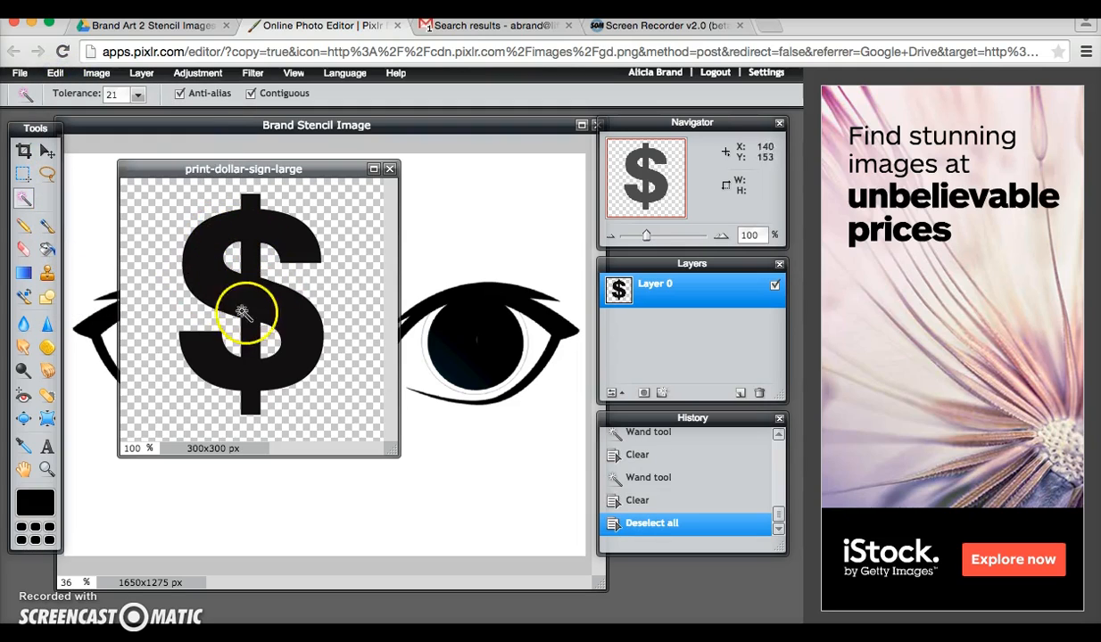
{"action": "mouse_move", "coordinate": [319, 330]}
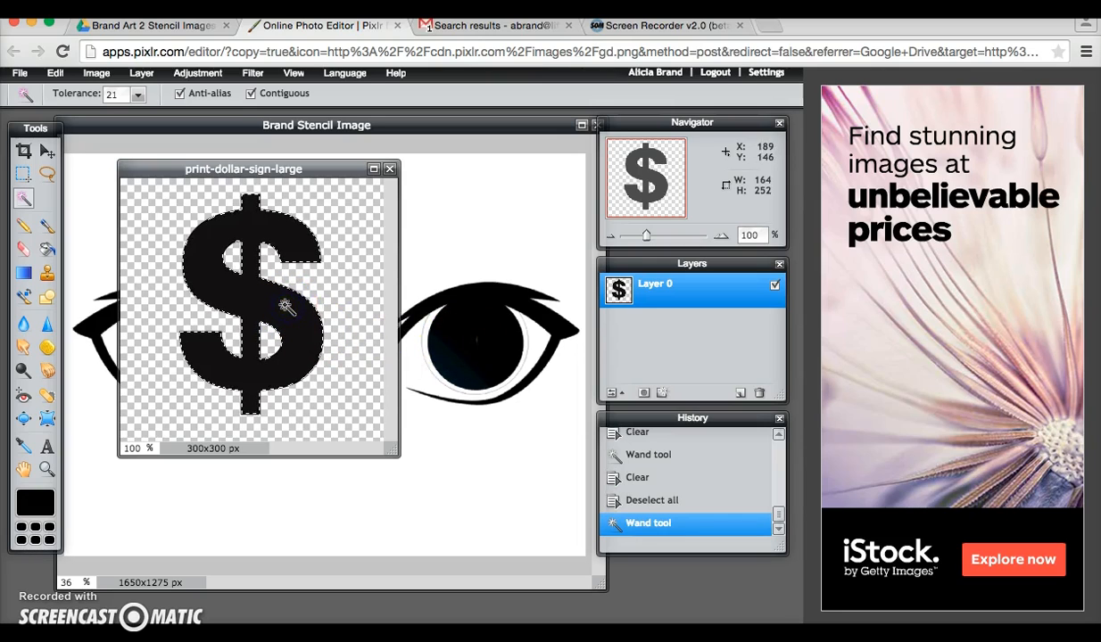
{"action": "left_click", "coordinate": [35, 502]}
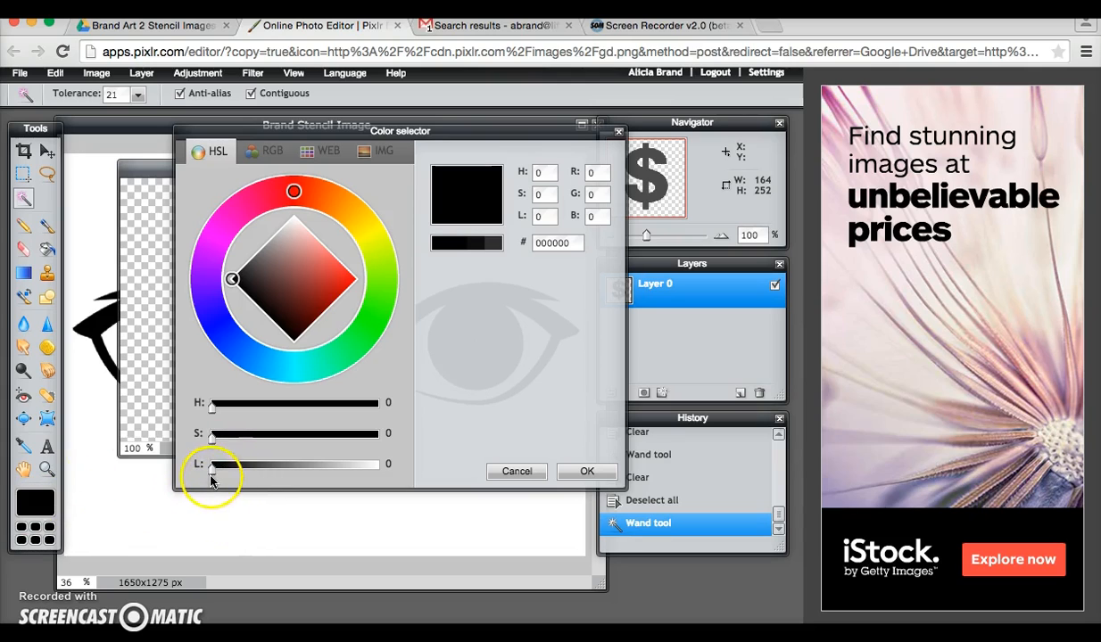
{"action": "left_click_drag", "start_coordinate": [211, 464], "coordinate": [376, 463]}
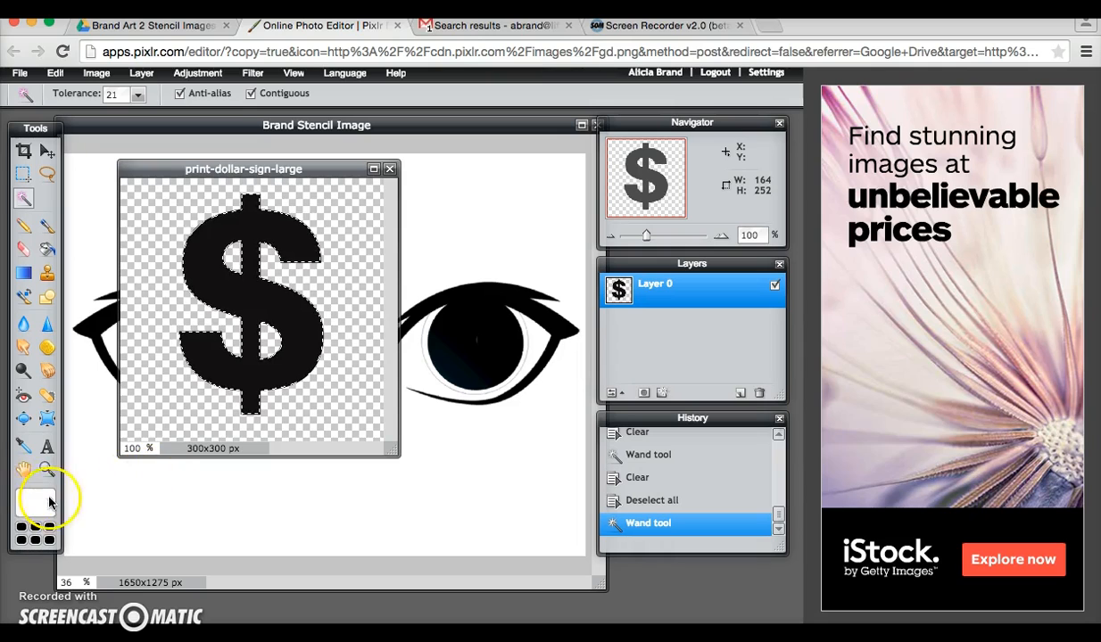
{"action": "left_click", "coordinate": [23, 248]}
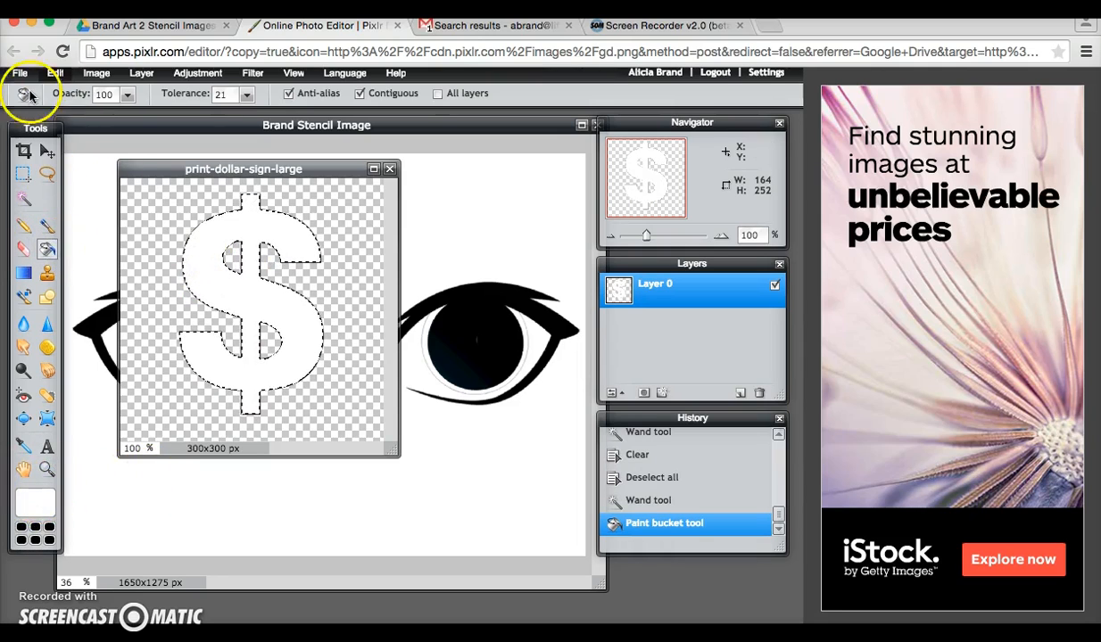
{"action": "left_click", "coordinate": [55, 72]}
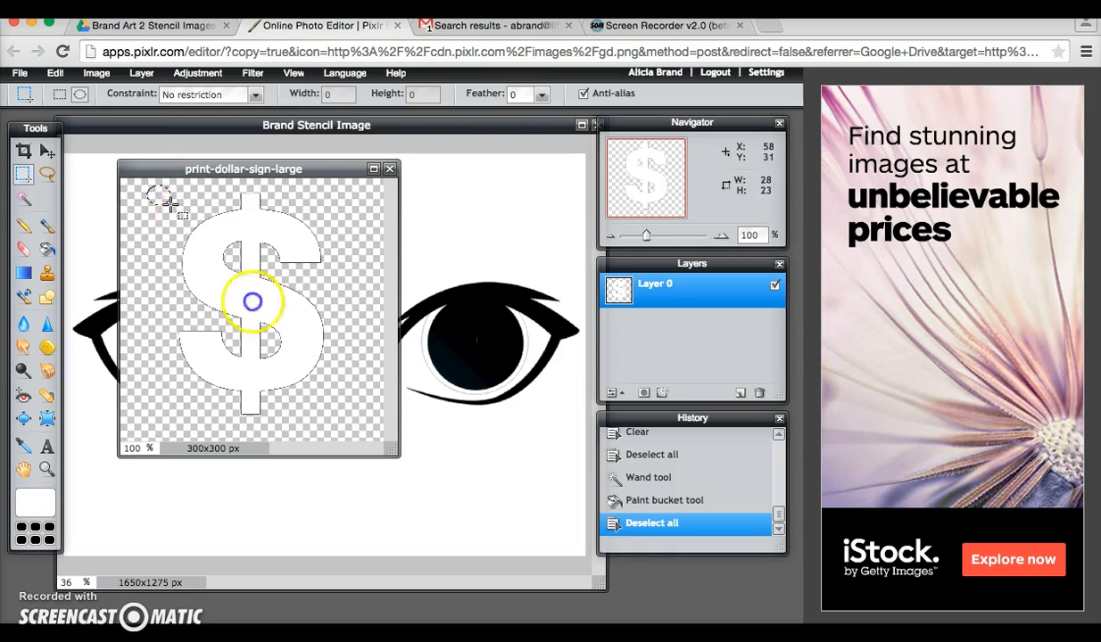
Step: Select an elliptical area around the dollar sign and copy it
{"action": "left_click_drag", "start_coordinate": [160, 192], "coordinate": [353, 435]}
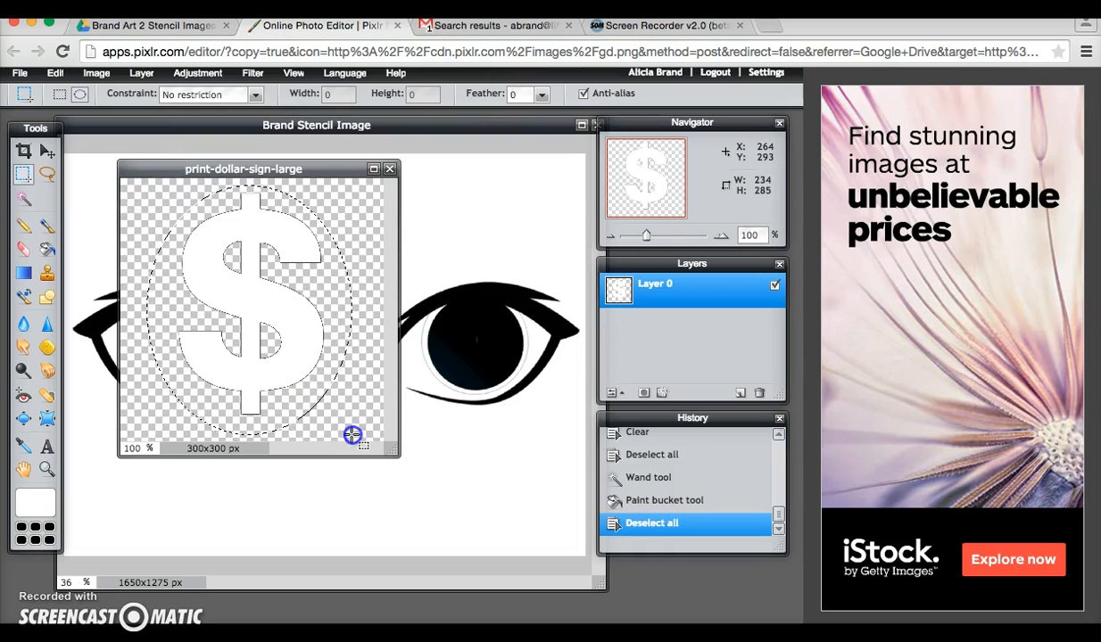
{"action": "left_click", "coordinate": [55, 72]}
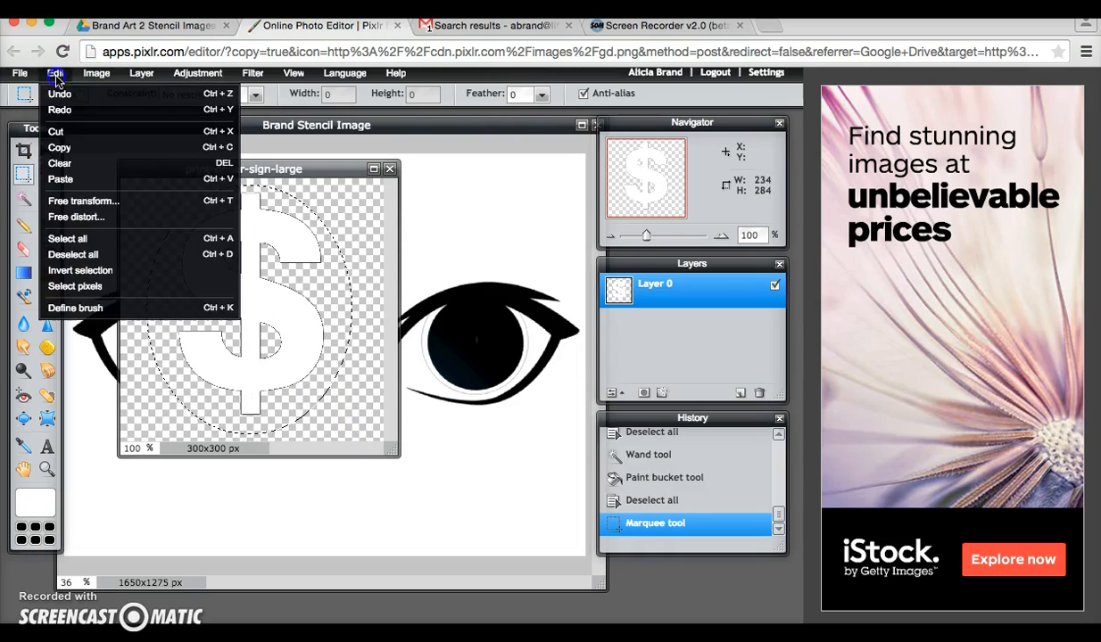
{"action": "left_click", "coordinate": [59, 147]}
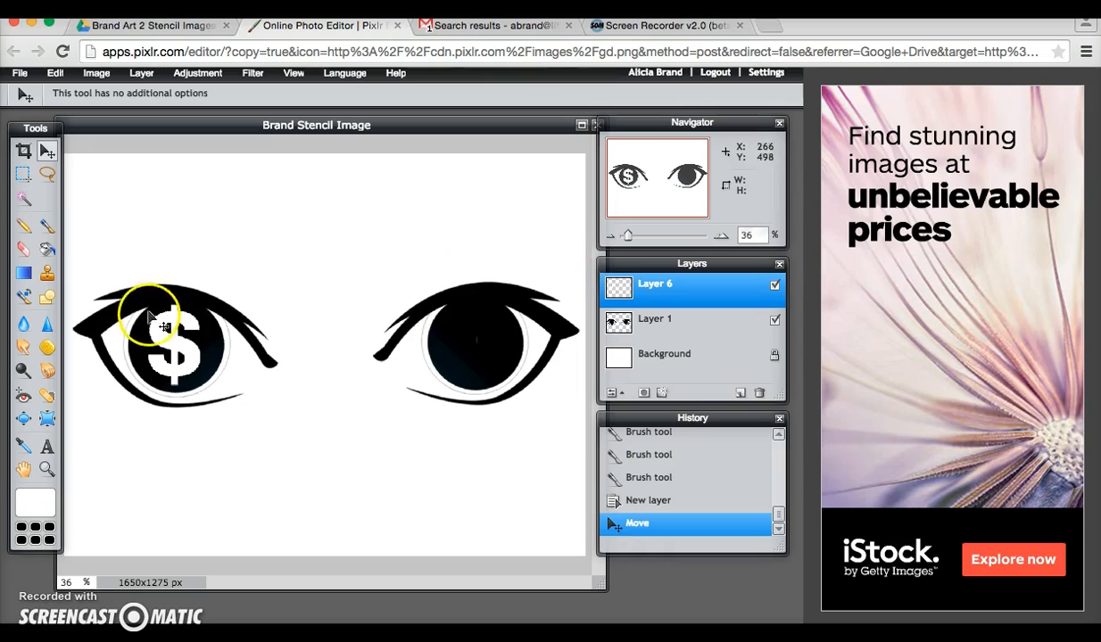
Step: Select and copy the left eye's dollar-sign pupil for the right eye
{"action": "left_click", "coordinate": [23, 174]}
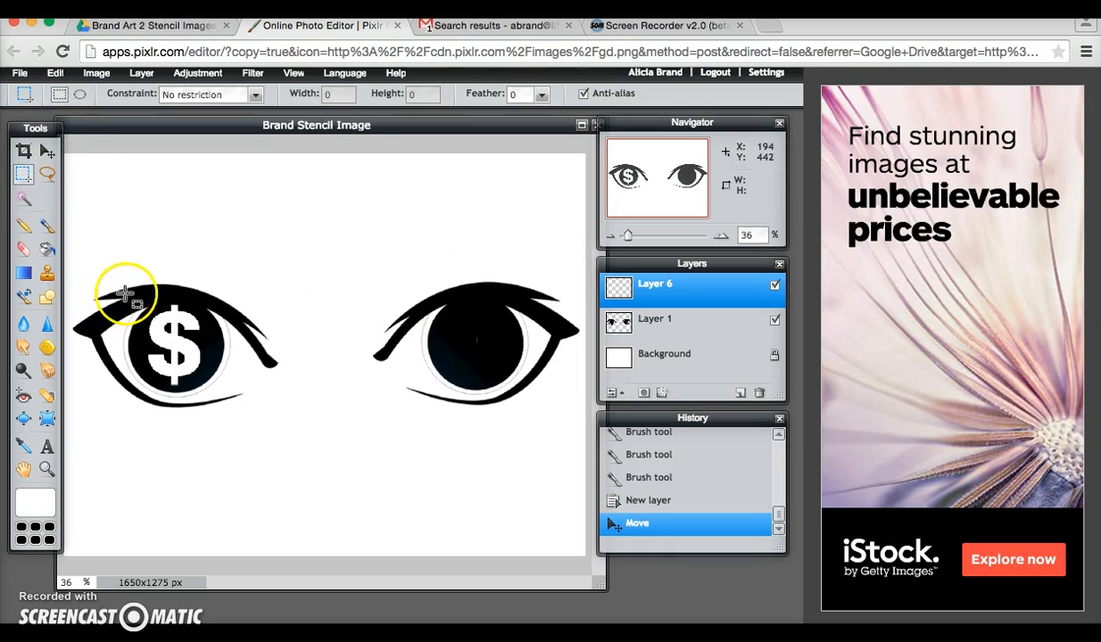
{"action": "left_click_drag", "start_coordinate": [125, 294], "coordinate": [219, 405]}
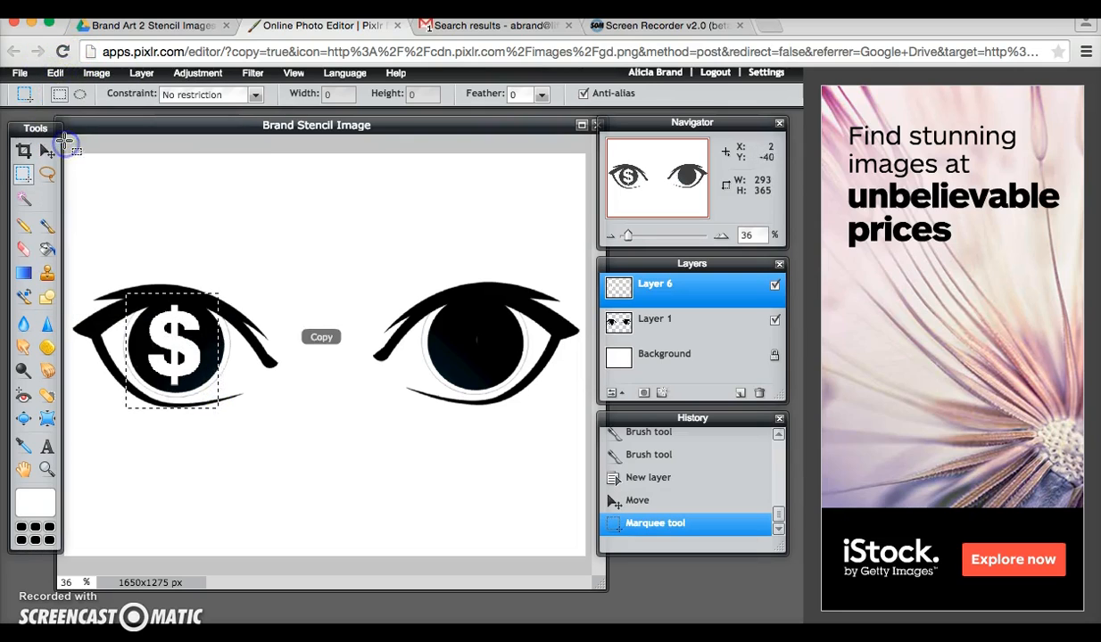
{"action": "left_click", "coordinate": [55, 72]}
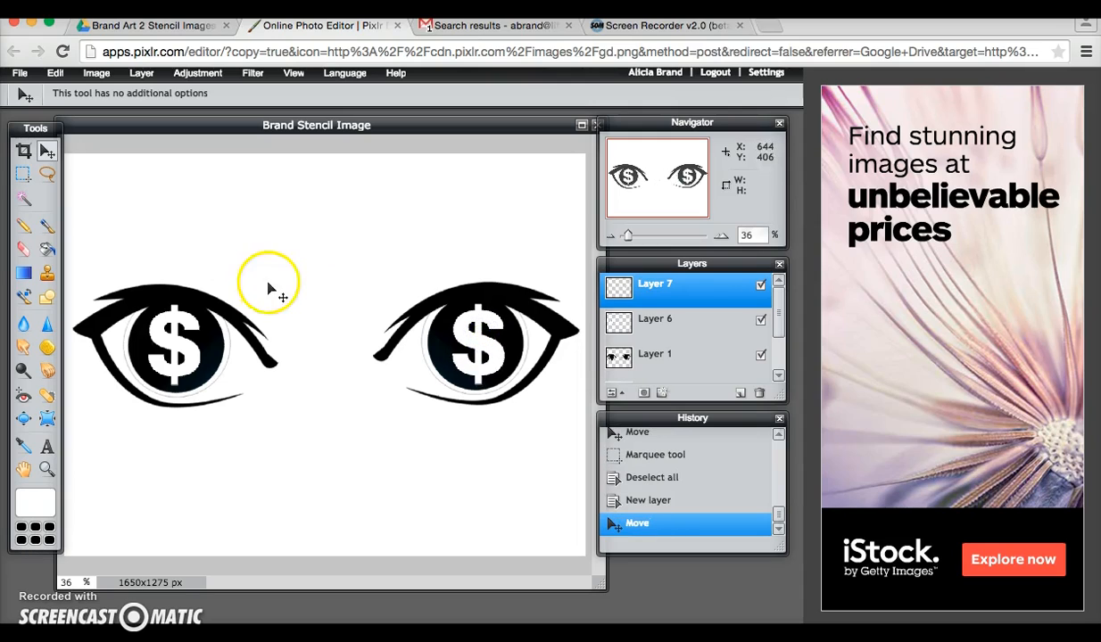
{"action": "left_click", "coordinate": [24, 150]}
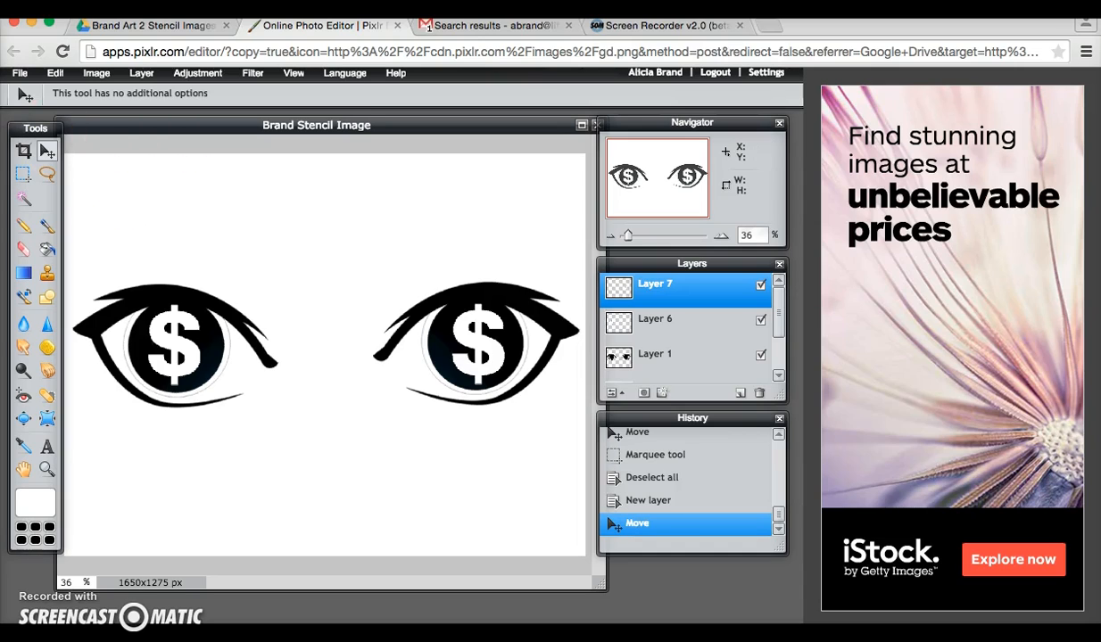
{"action": "mouse_move", "coordinate": [256, 144]}
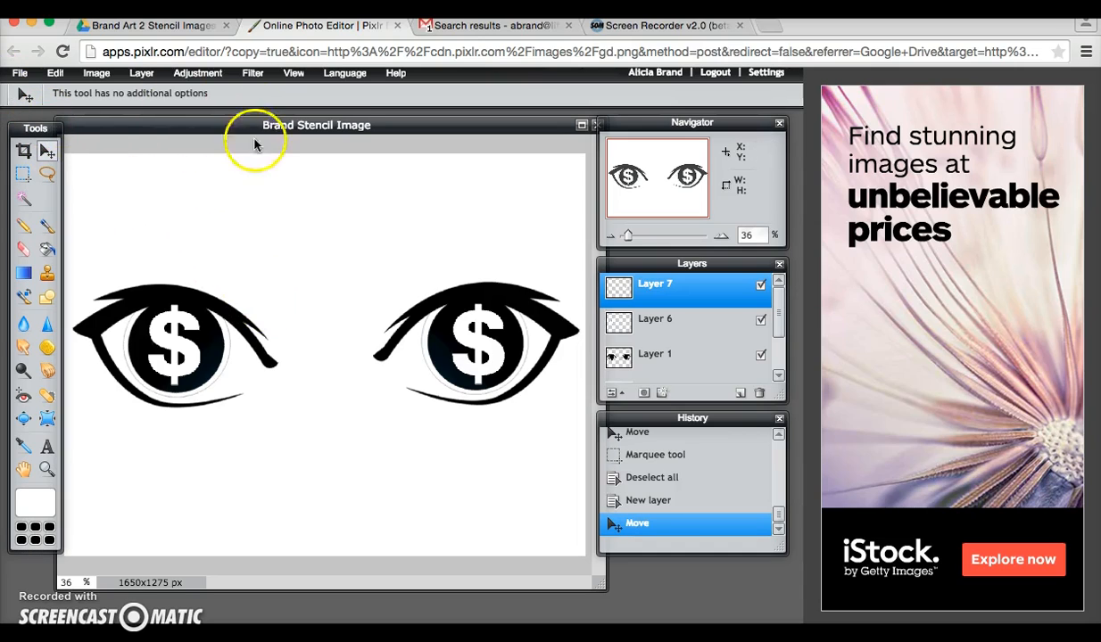
Step: Start saving Brand Stencil Image as a quality-100 JPEG to Google Drive
{"action": "left_click", "coordinate": [19, 72]}
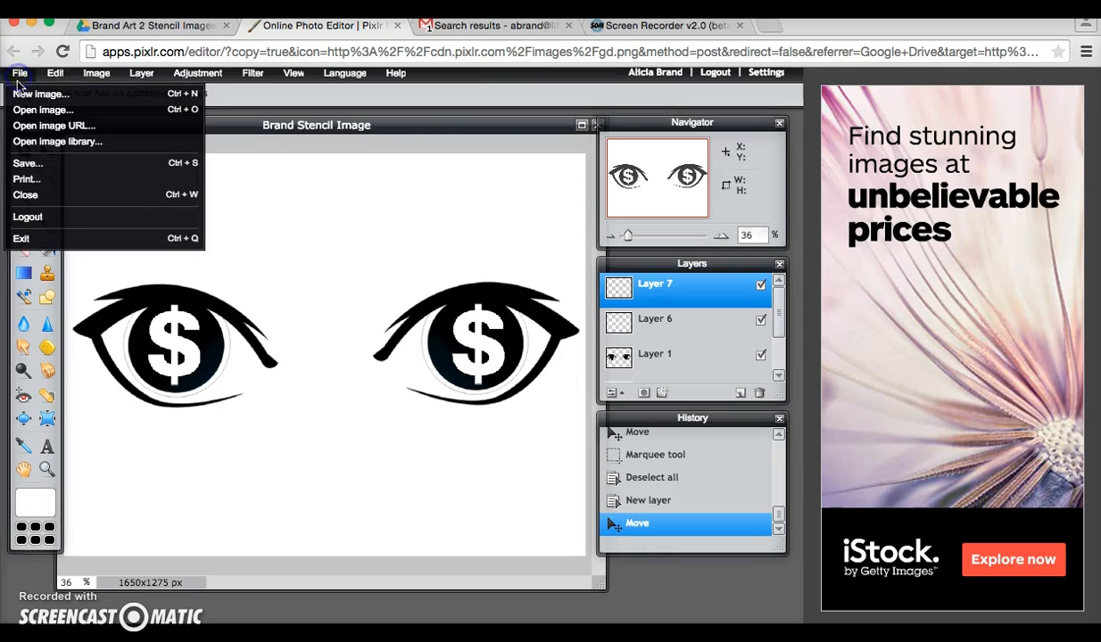
{"action": "left_click", "coordinate": [27, 162]}
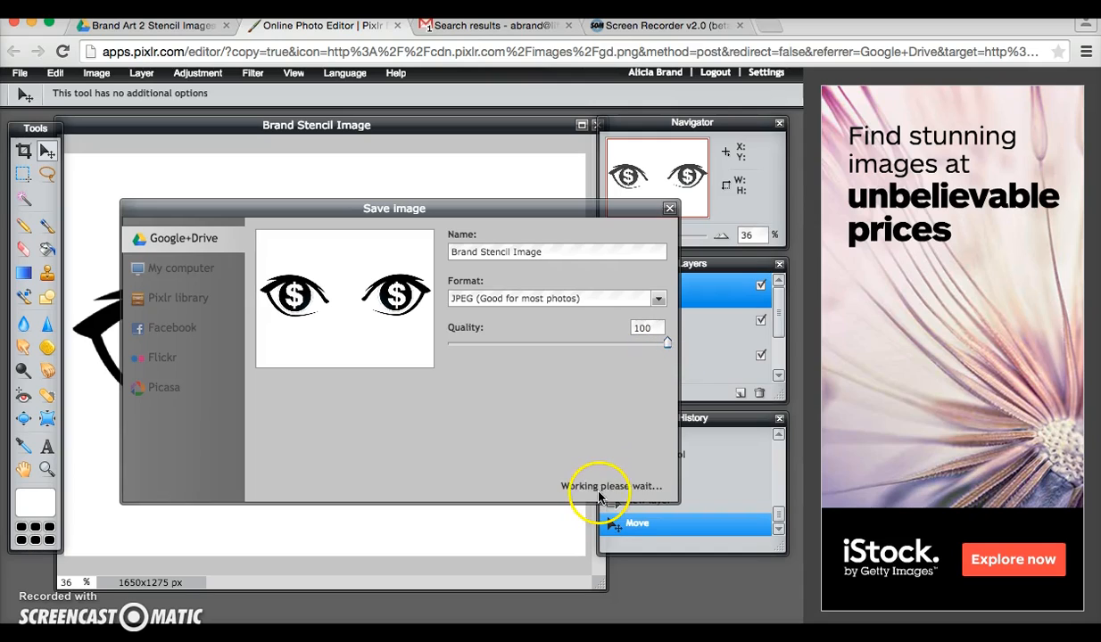
{"action": "mouse_move", "coordinate": [631, 487]}
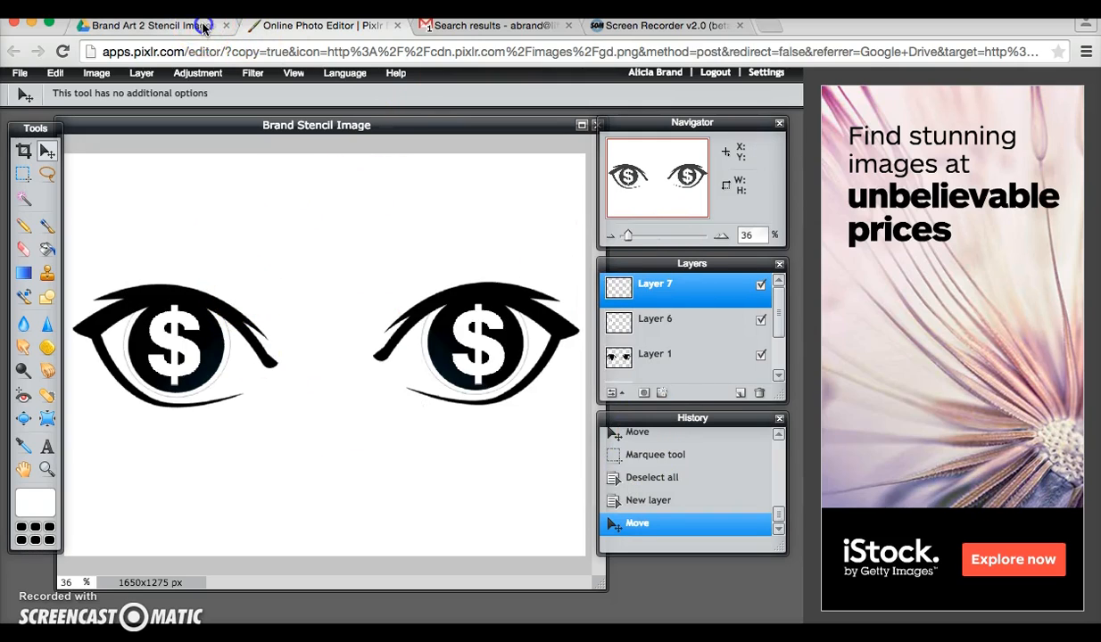
Step: Return to Google Drive, open My Drive, and select Brand Stencil Image.jpg
{"action": "left_click", "coordinate": [147, 25]}
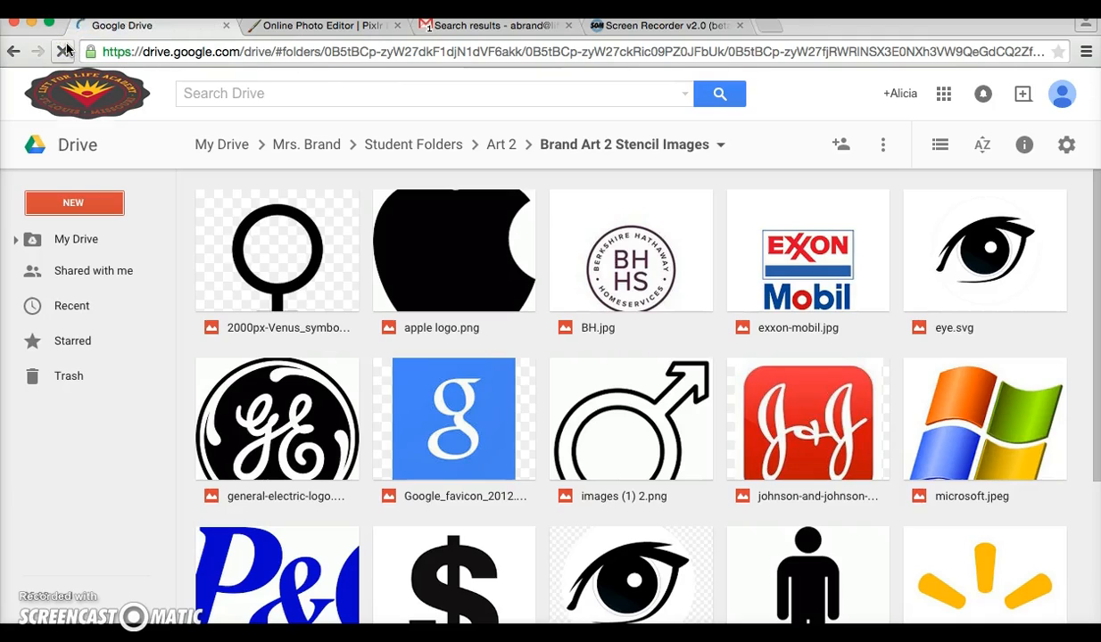
{"action": "left_click", "coordinate": [65, 51]}
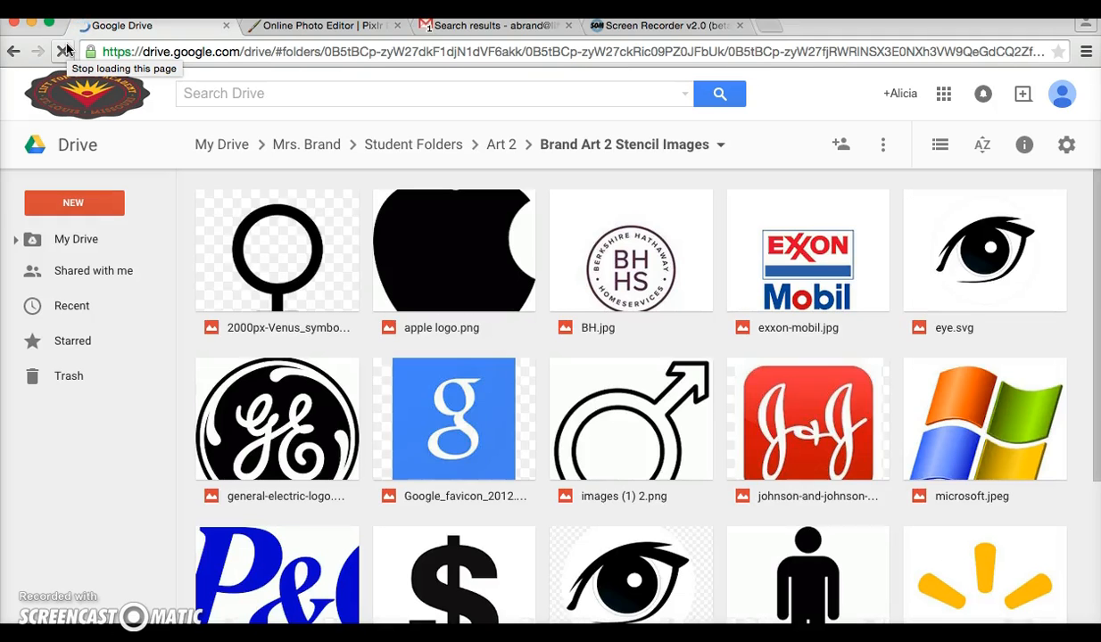
{"action": "scroll", "scroll_direction": "down", "scroll_amount": 3}
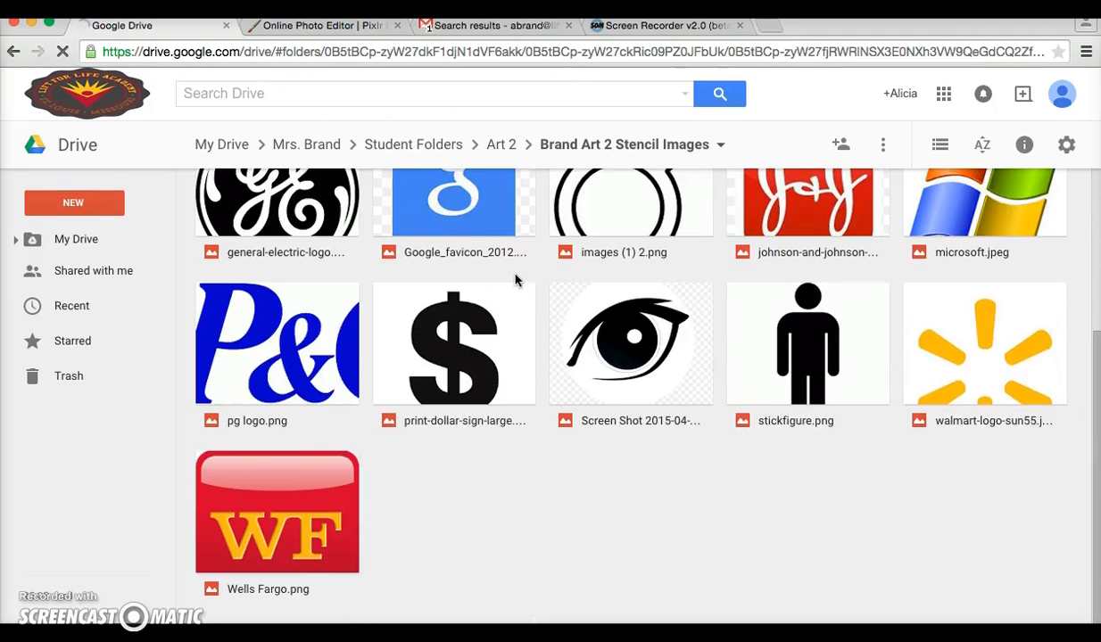
{"action": "scroll", "scroll_direction": "up", "scroll_amount": 3}
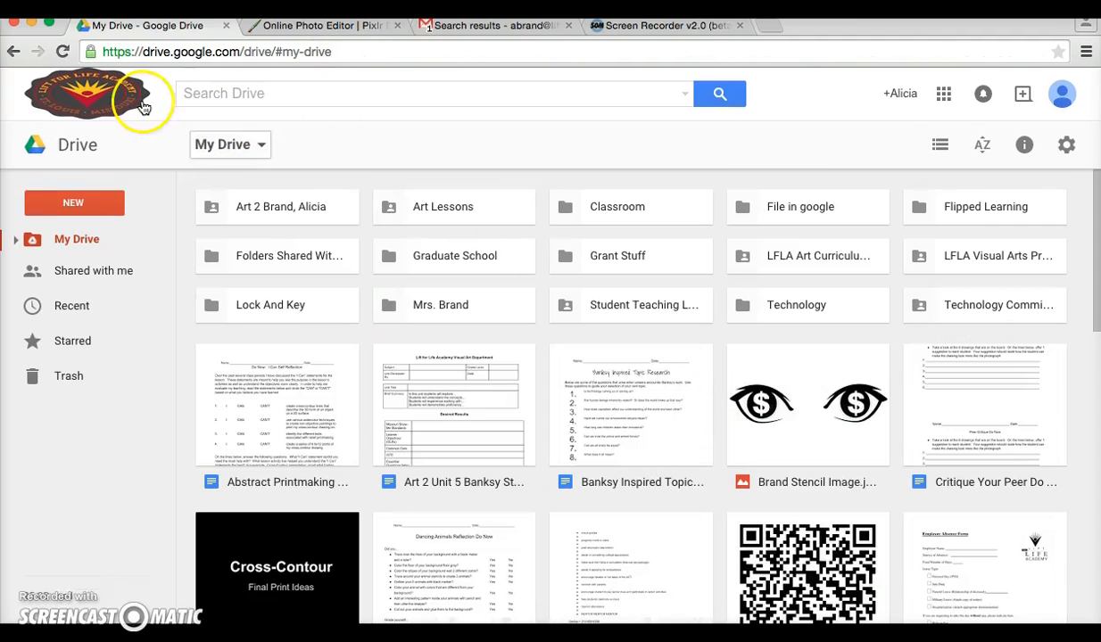
{"action": "left_click", "coordinate": [229, 145]}
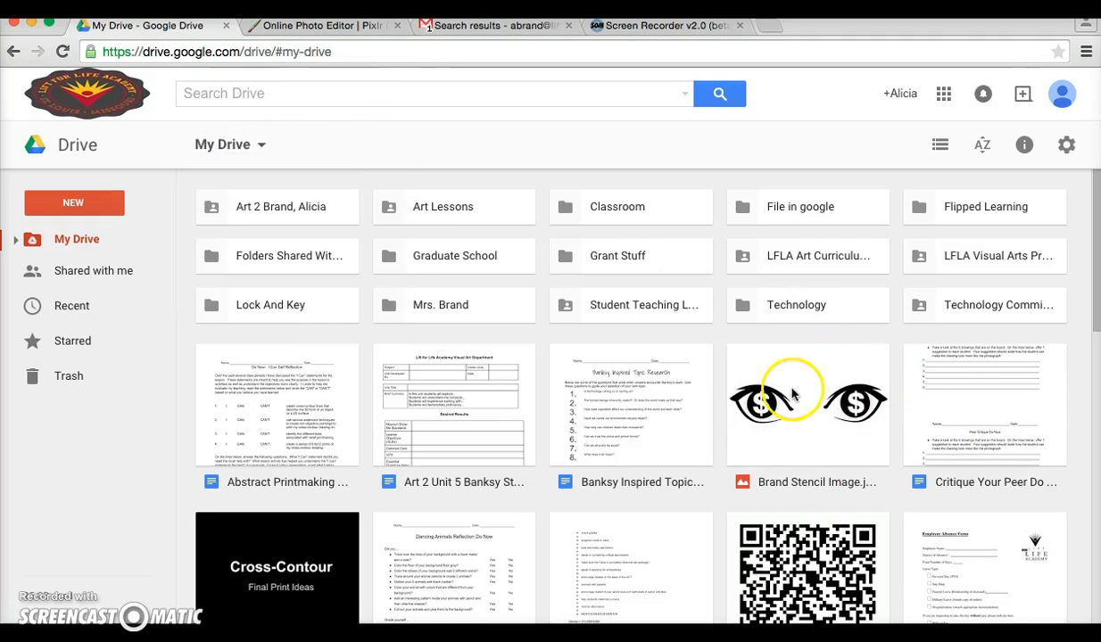
{"action": "left_click", "coordinate": [807, 404]}
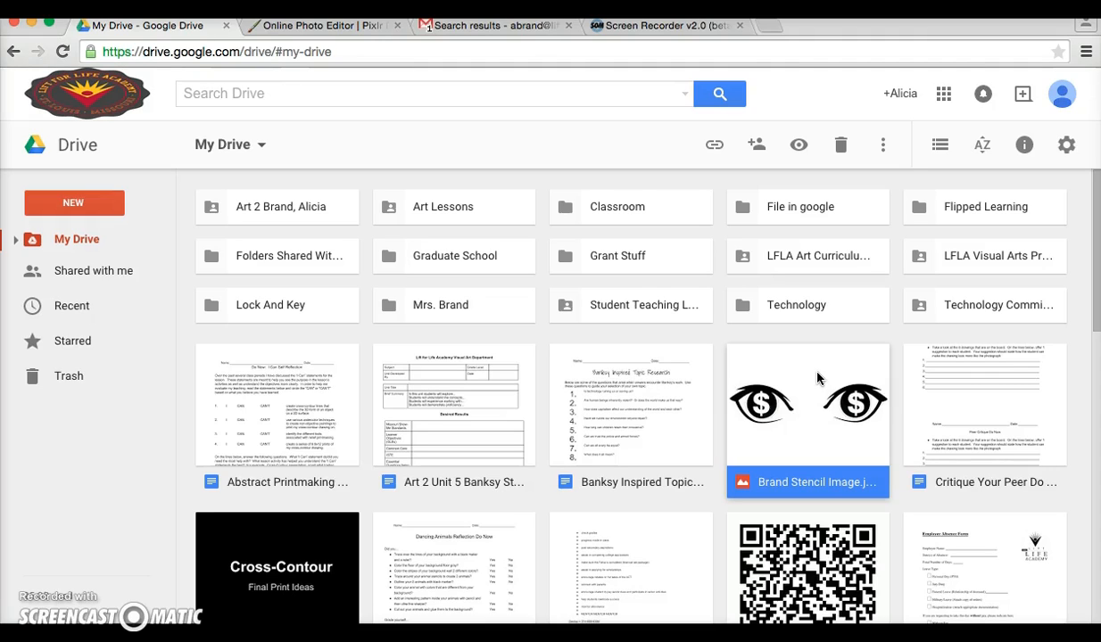
{"action": "mouse_move", "coordinate": [337, 262]}
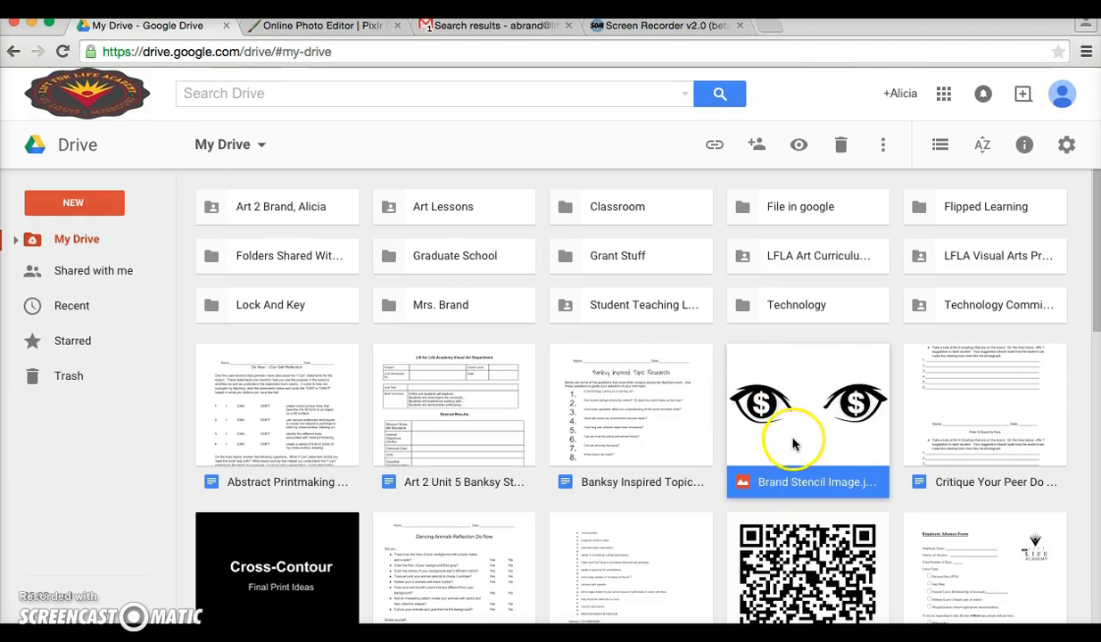
{"action": "mouse_move", "coordinate": [879, 125]}
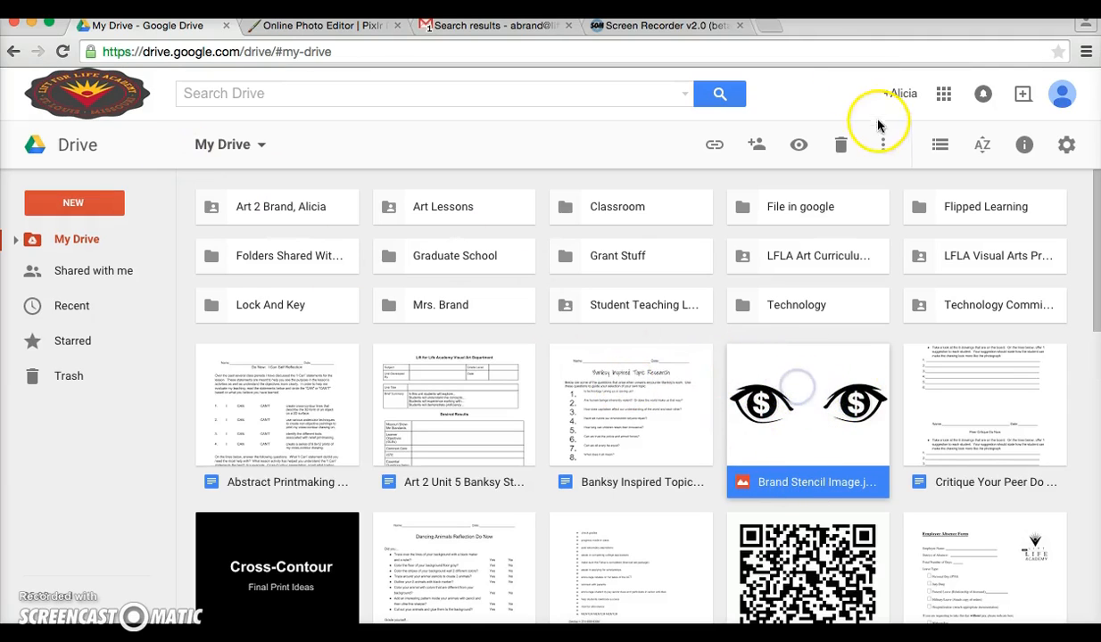
Step: Use Move to… on Brand Stencil Image.jpg, choosing Brand Art 2 Stencil Images
{"action": "left_click", "coordinate": [881, 144]}
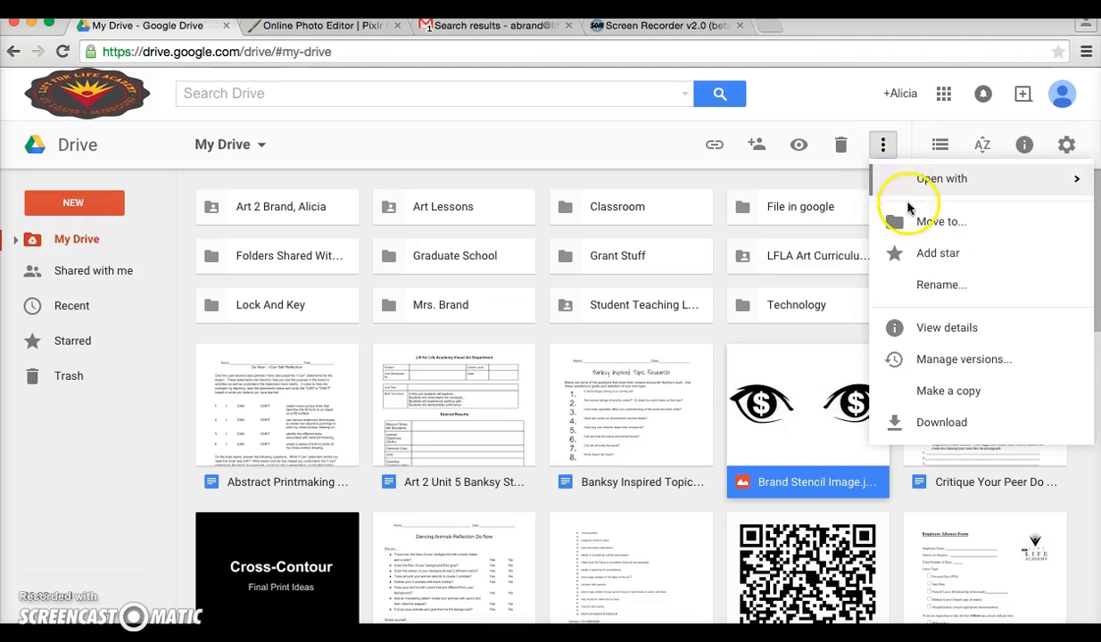
{"action": "left_click", "coordinate": [943, 221]}
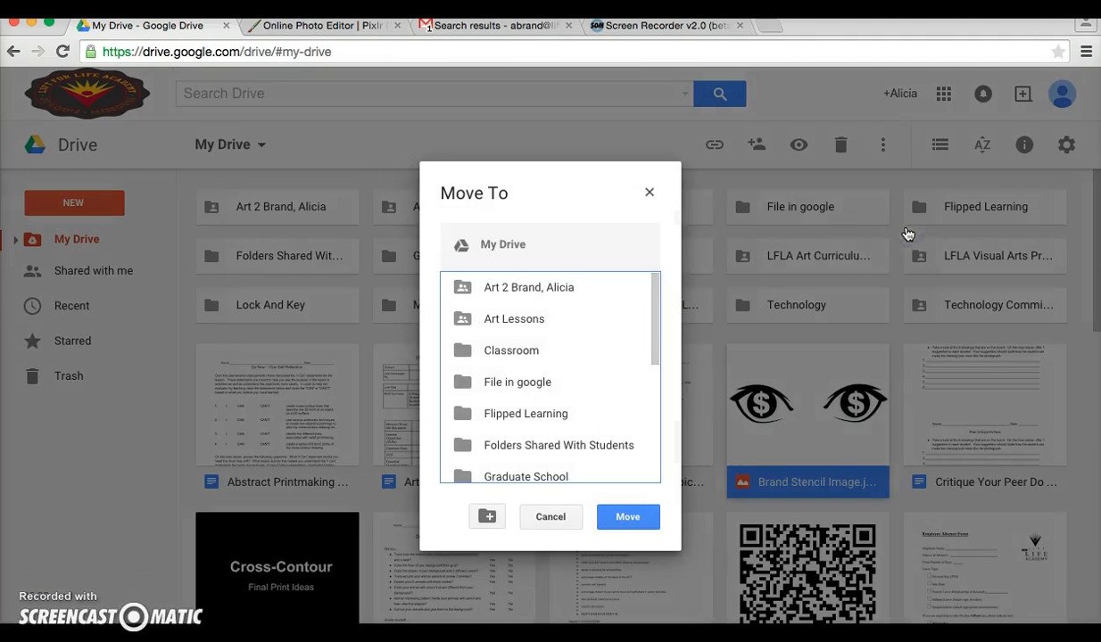
{"action": "scroll", "scroll_direction": "down", "scroll_amount": 3}
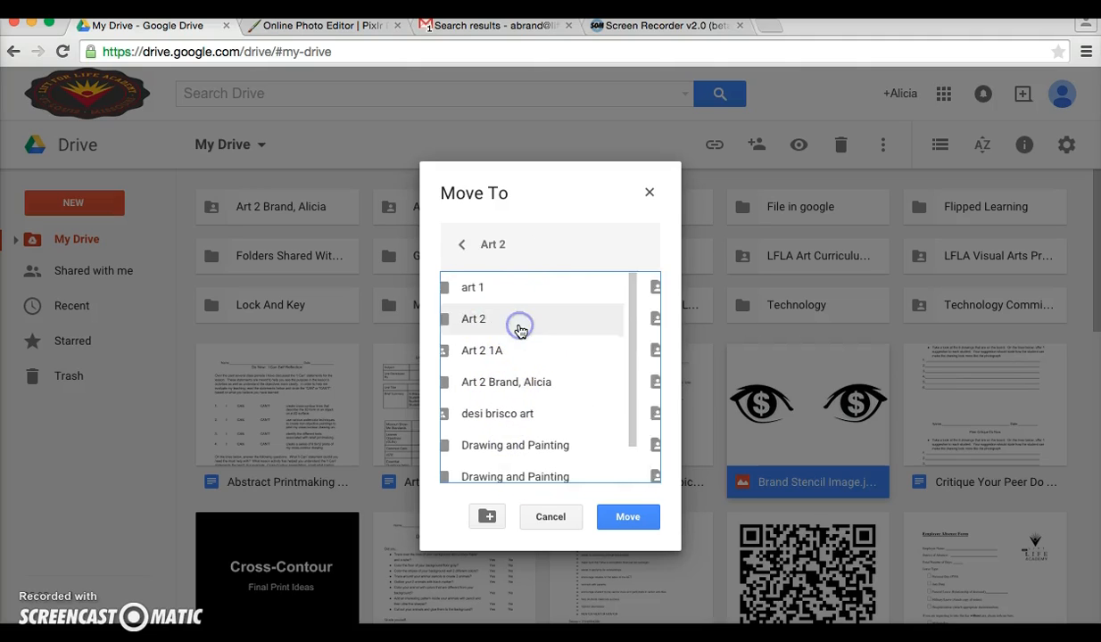
{"action": "scroll", "scroll_direction": "down", "scroll_amount": 3}
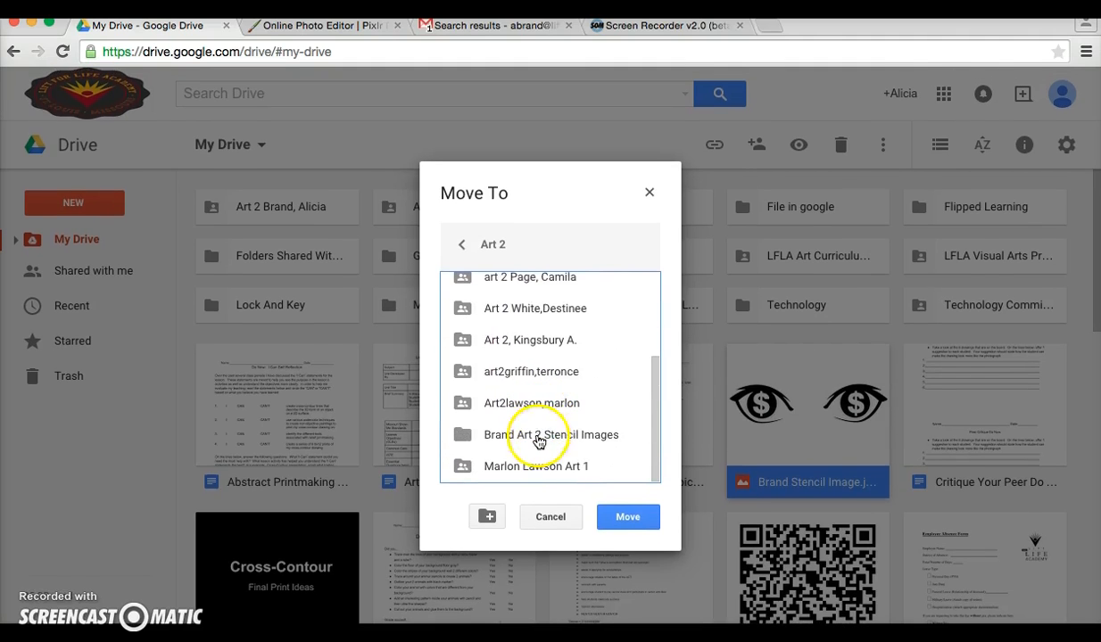
{"action": "left_click", "coordinate": [627, 516]}
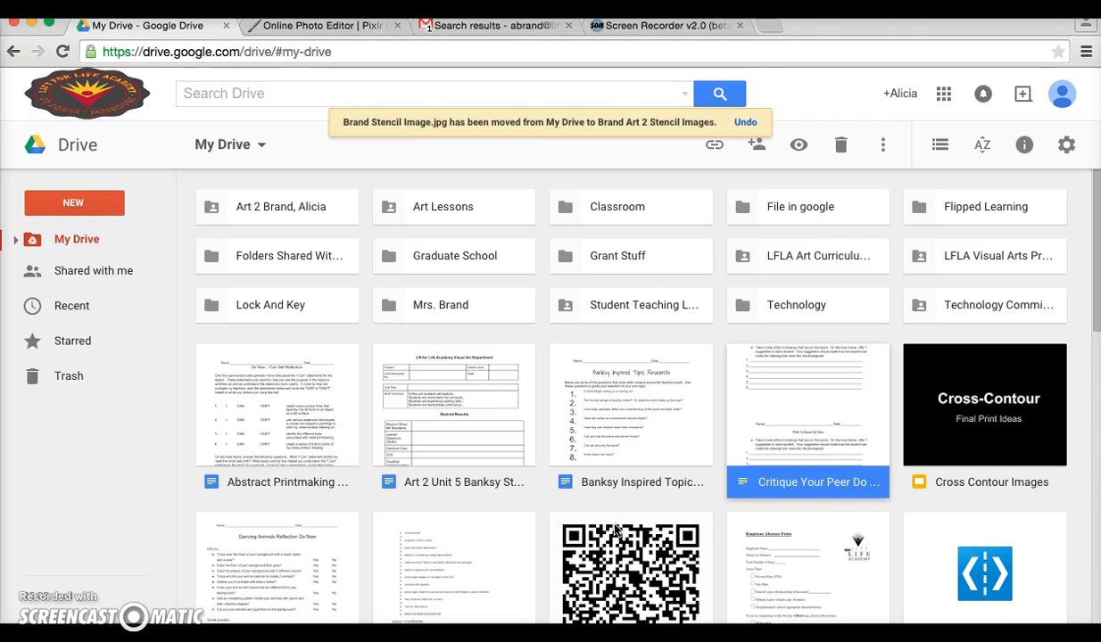